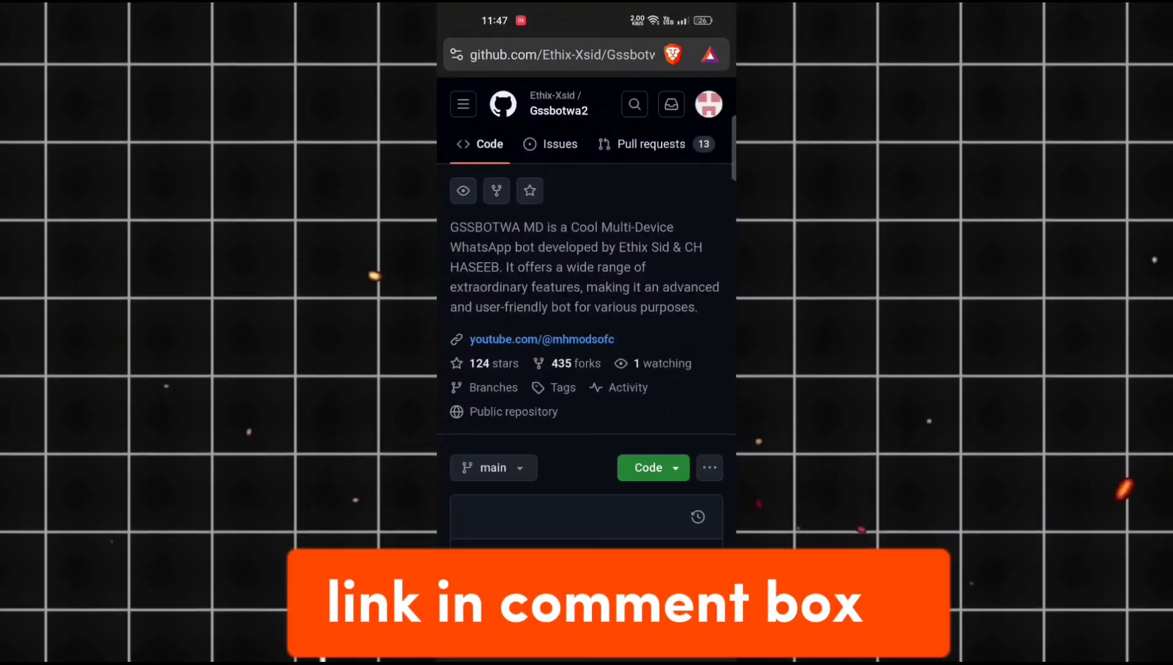
Fork Ethix-Xsid/Gssbotwa2 into the user's own GitHub account and return the page to mobile layout
scroll(down, 3)
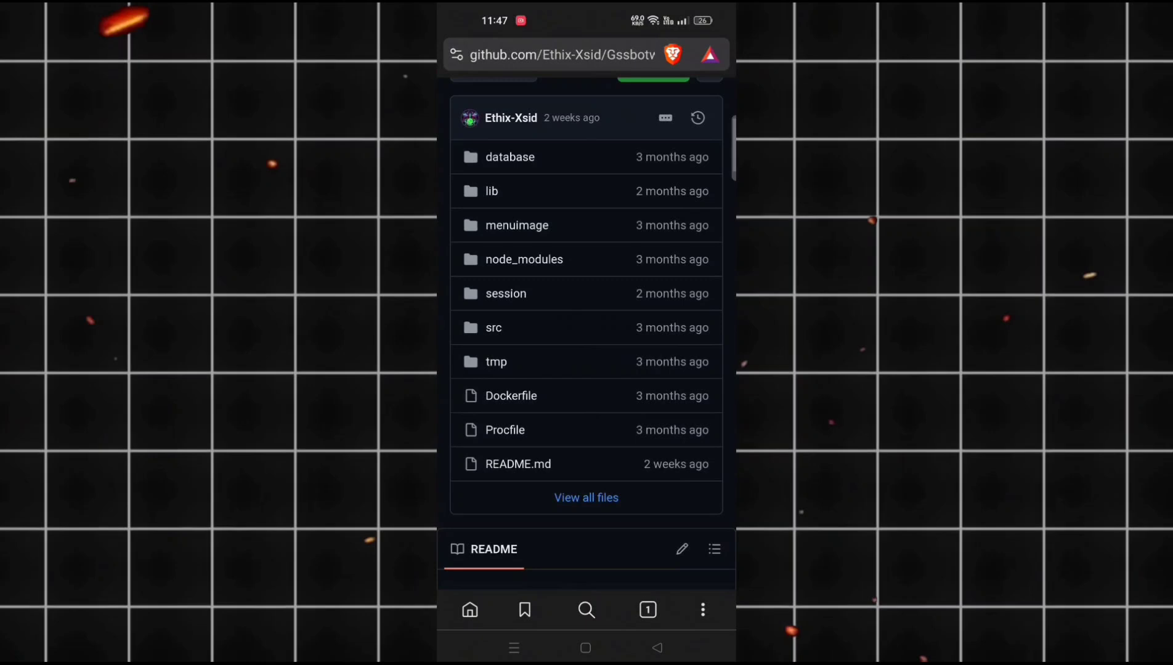
scroll(down, 3)
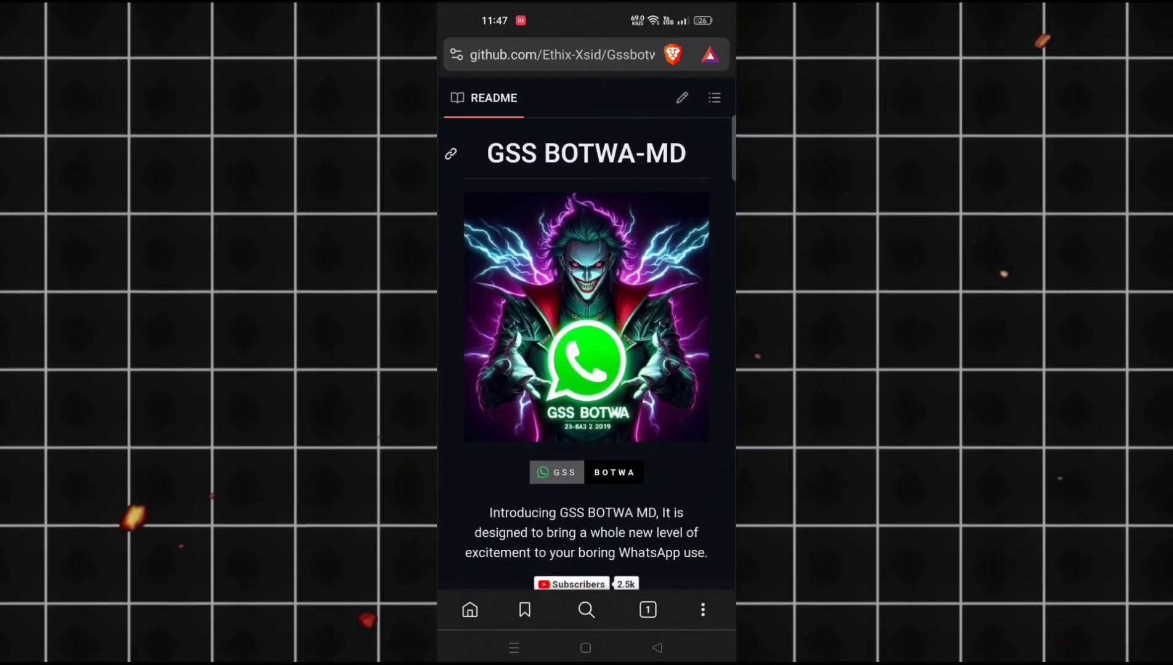
scroll(down, 3)
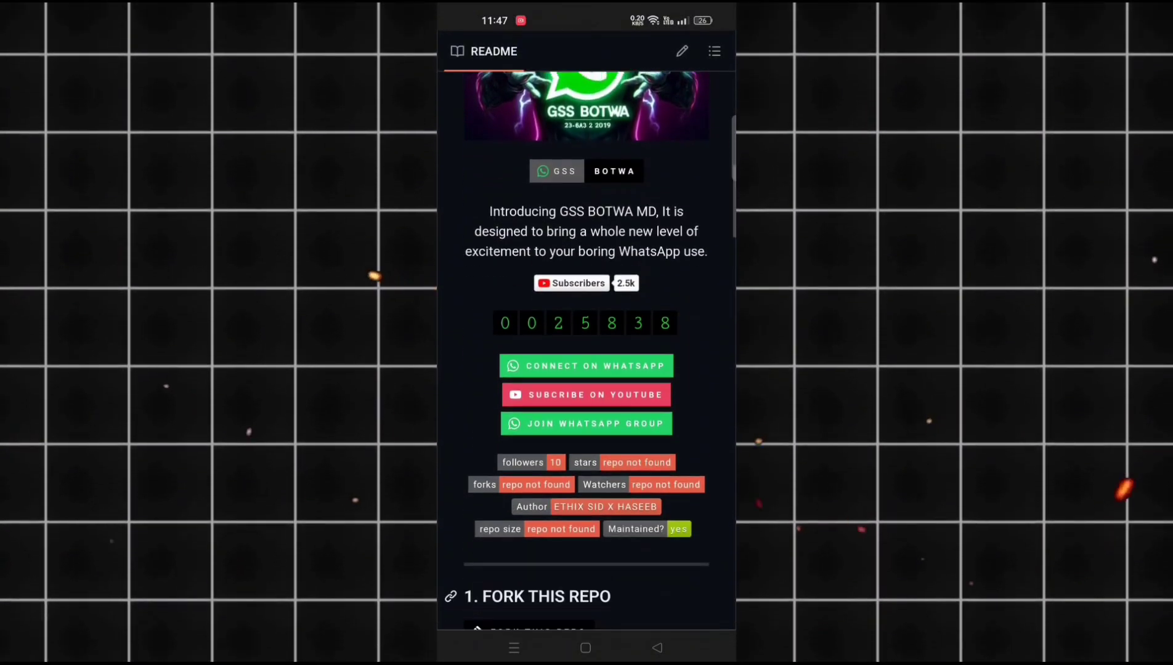
scroll(down, 3)
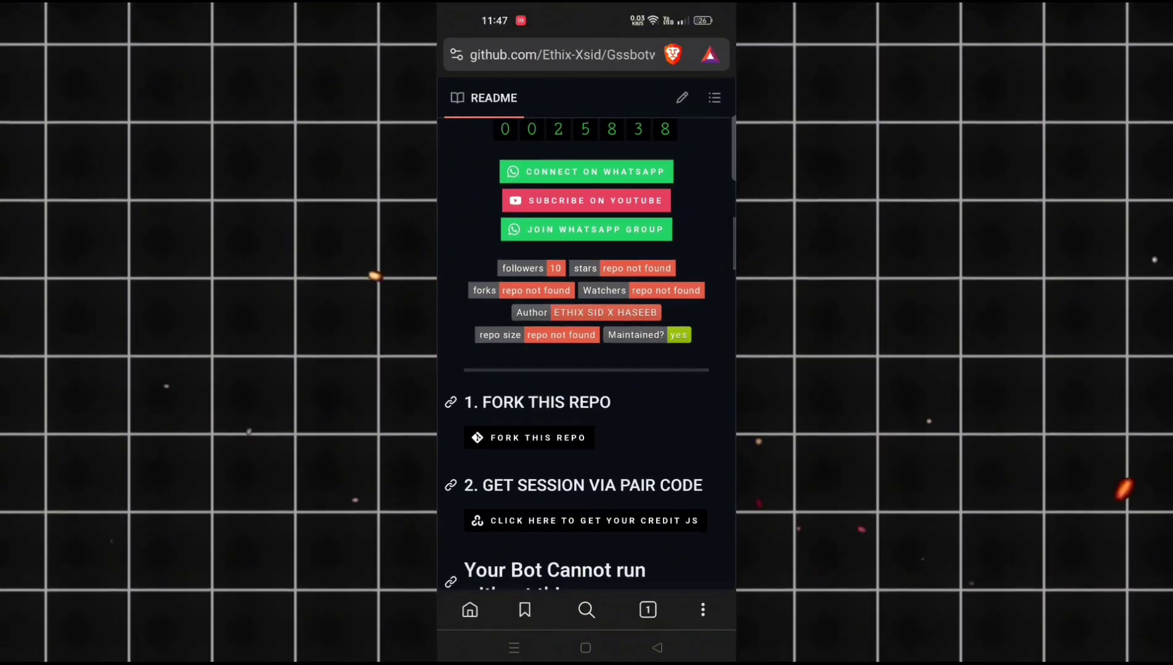
click(702, 610)
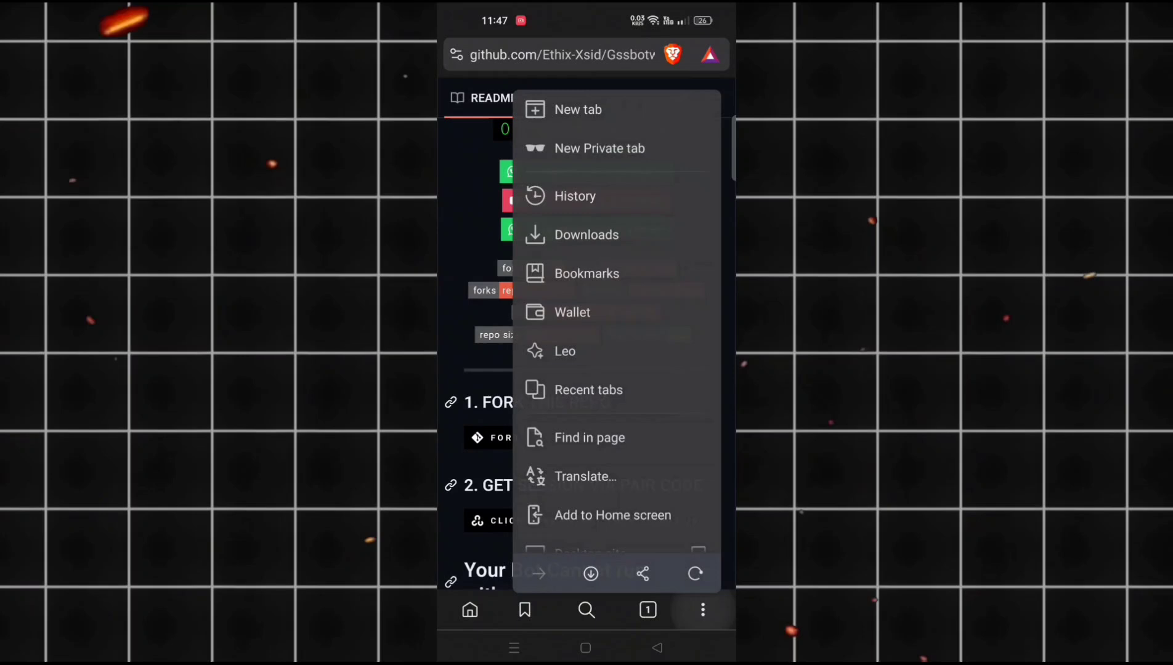
scroll(down, 3)
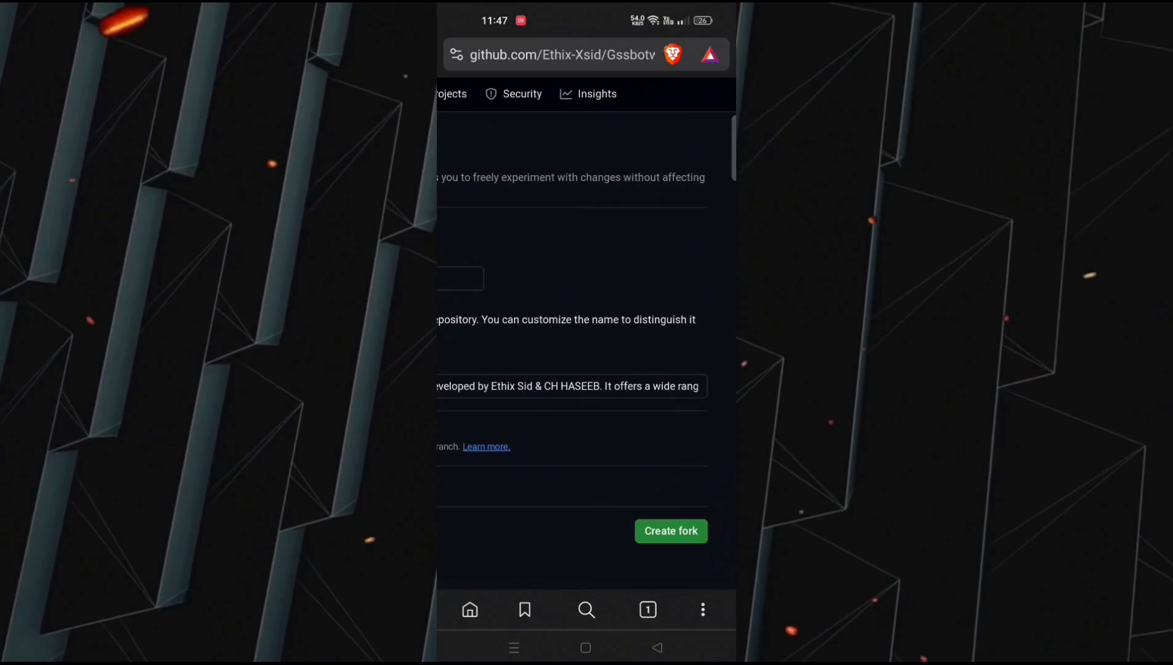
click(671, 531)
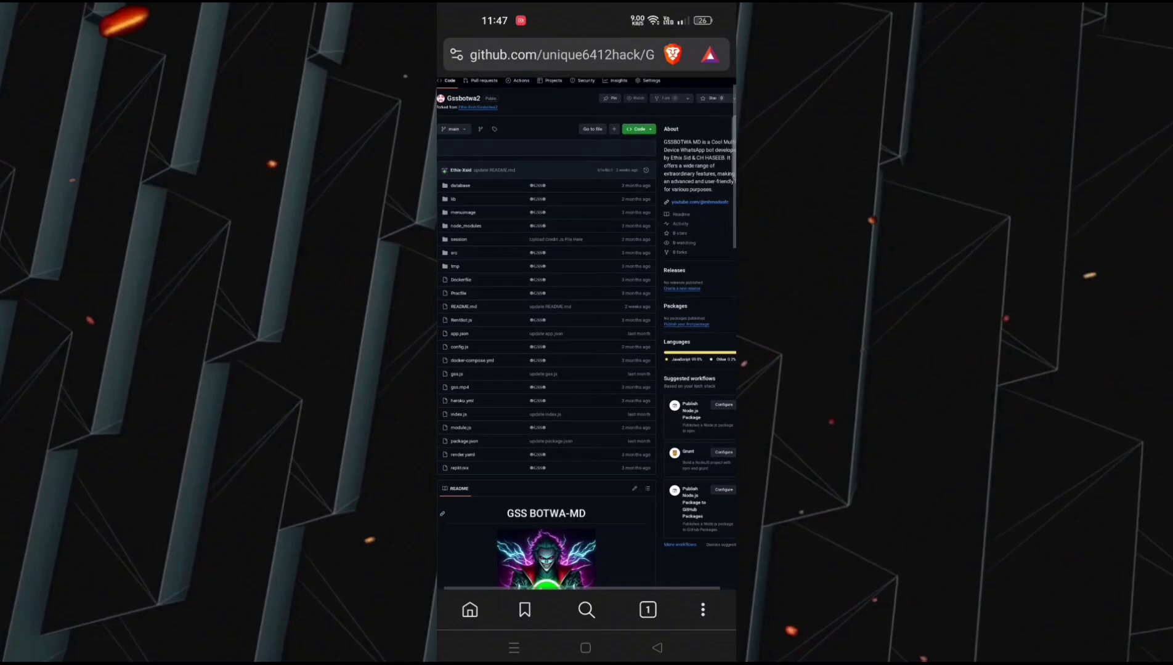
click(703, 611)
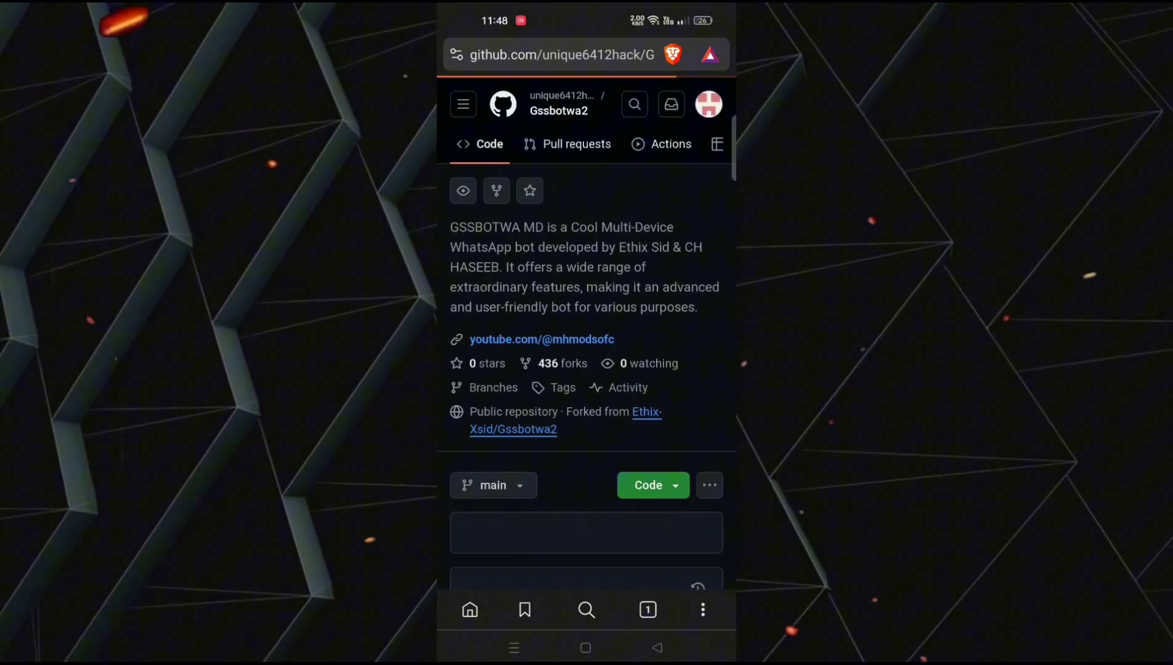
Open the README's GSS-BOT-WA-PAIR Replit link in a new browser tab
scroll(down, 3)
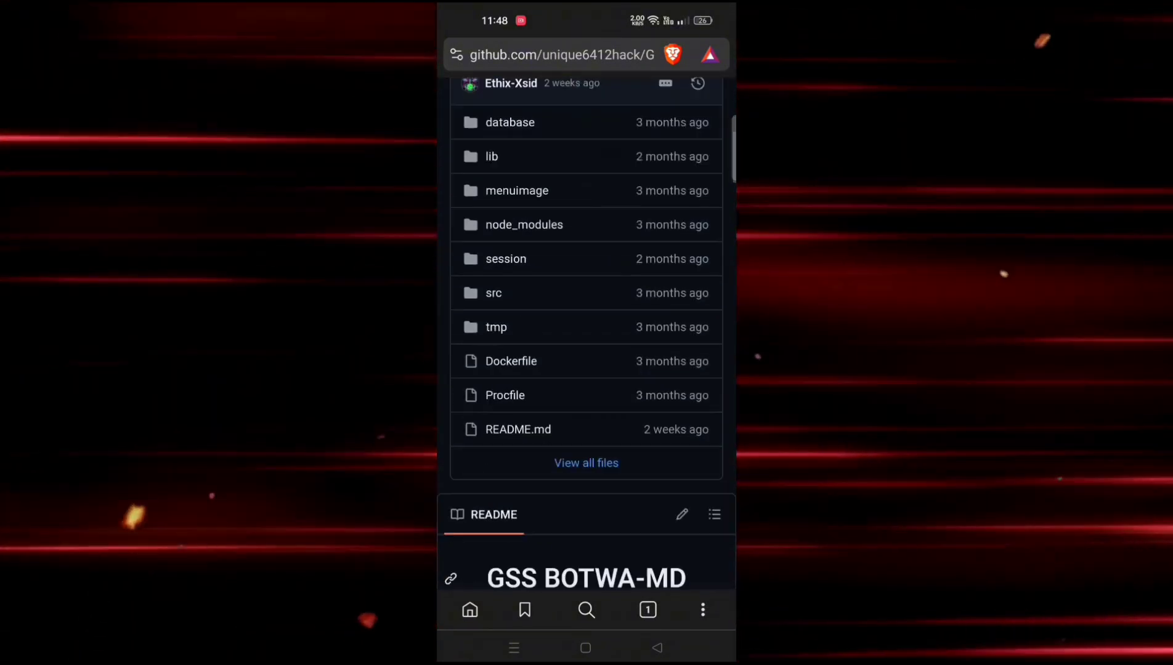
scroll(down, 3)
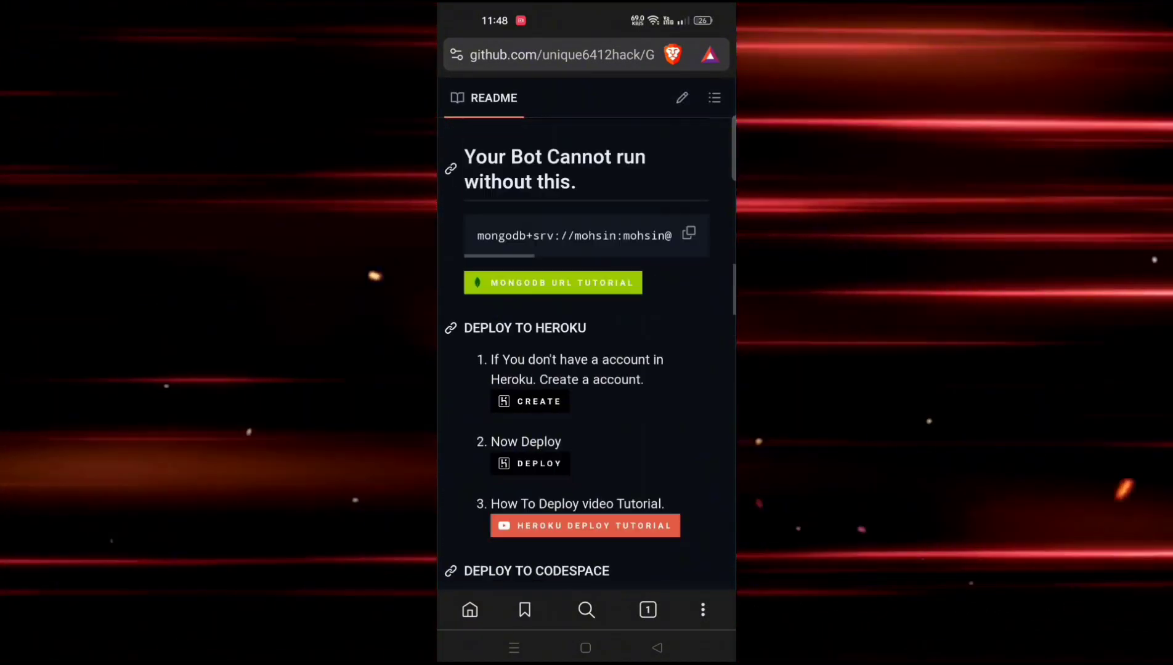
scroll(up, 3)
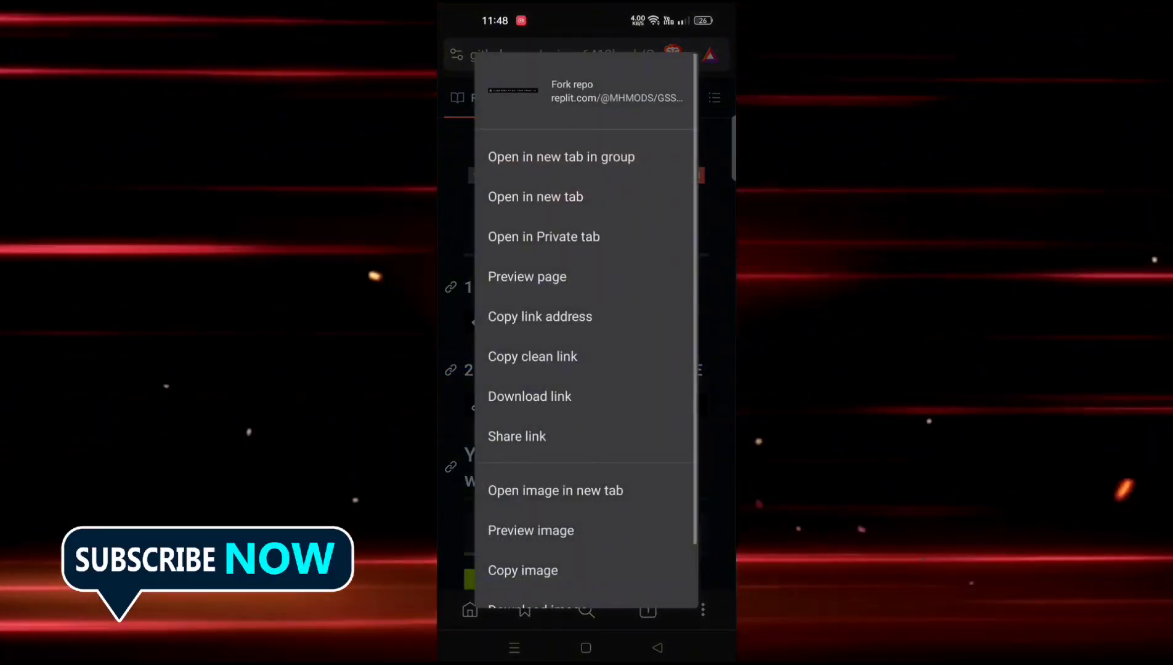
click(536, 197)
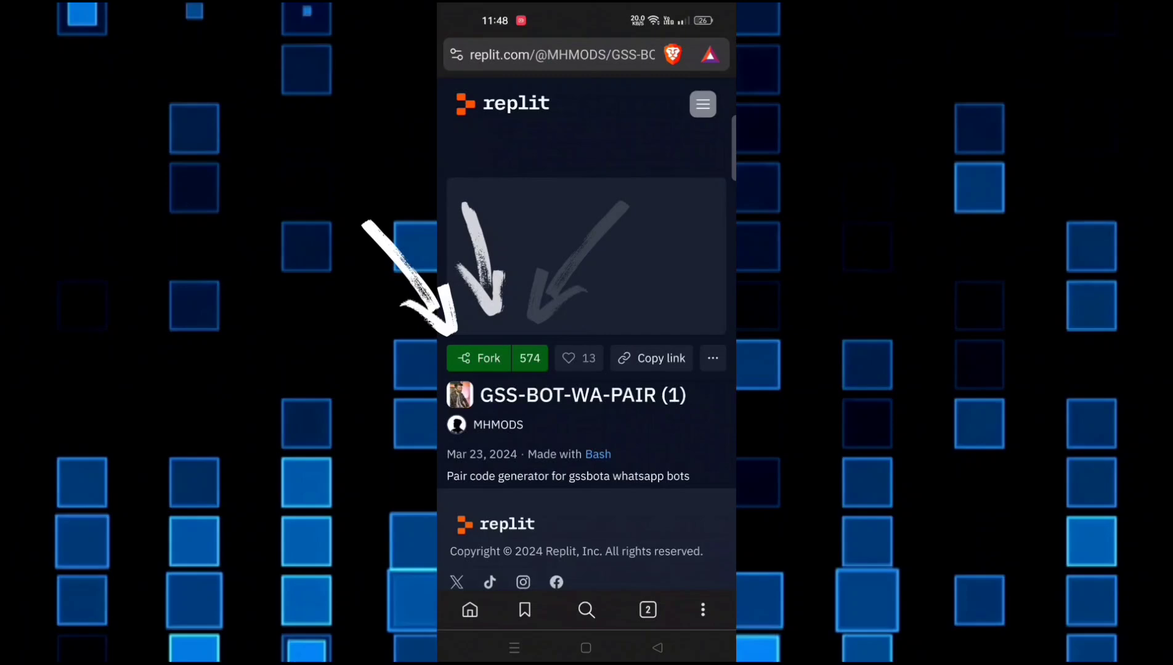
Sign up for Replit as Sam J and fork the GSS-BOT-WA-PAIR (1) project
click(477, 358)
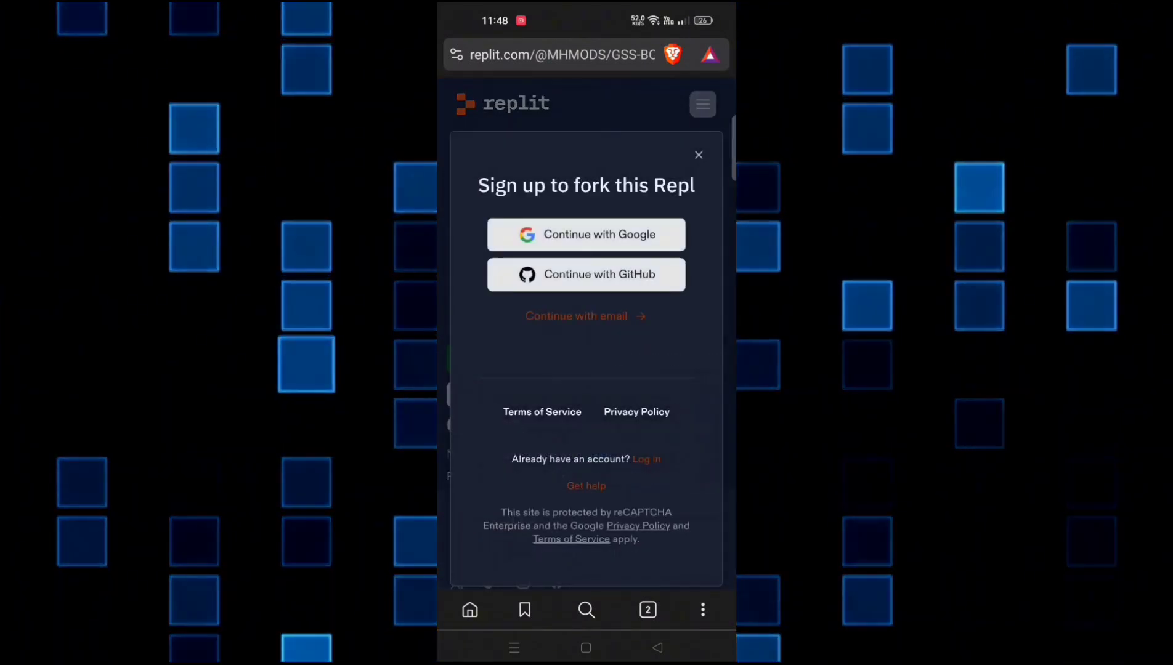
click(577, 317)
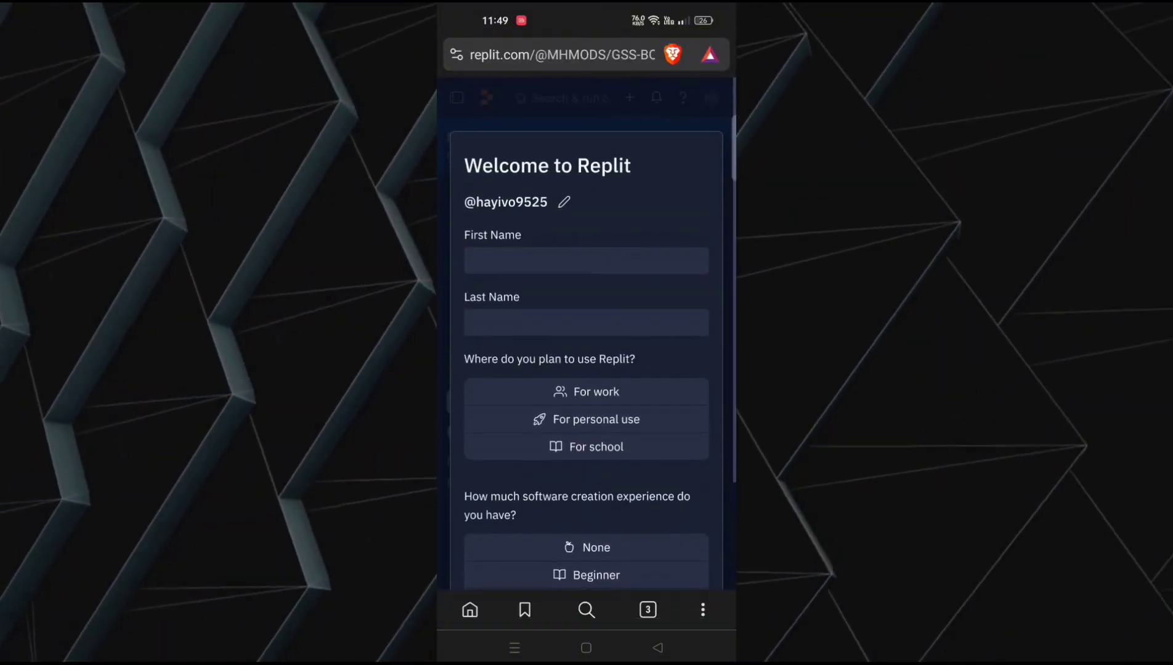
click(586, 261)
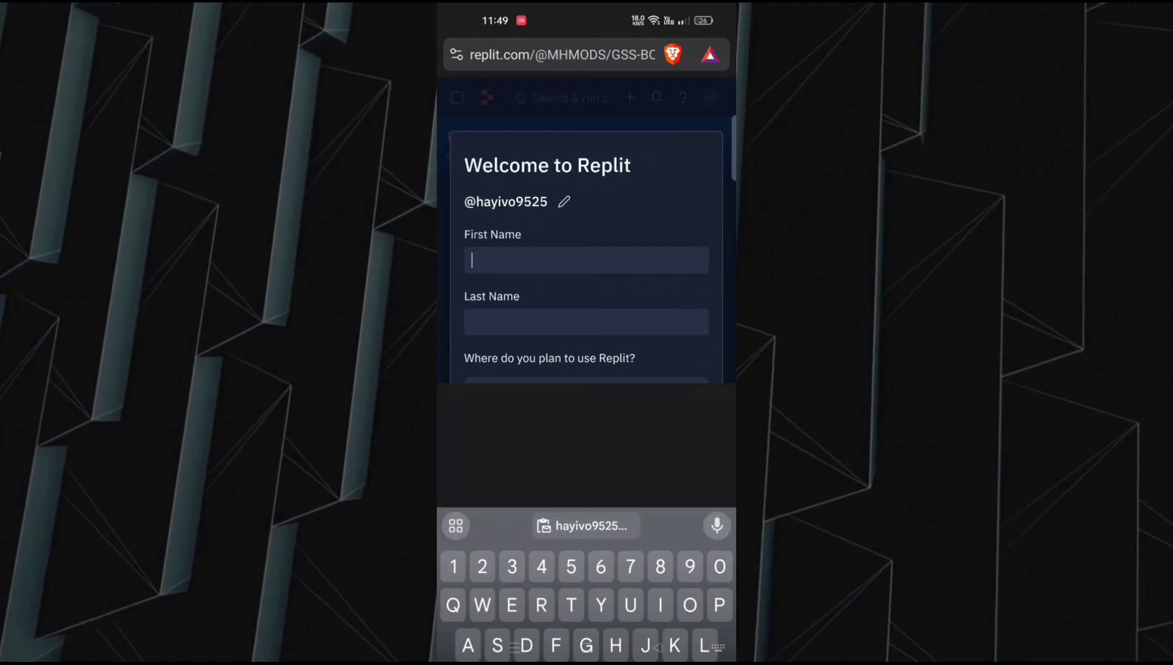
text(s)
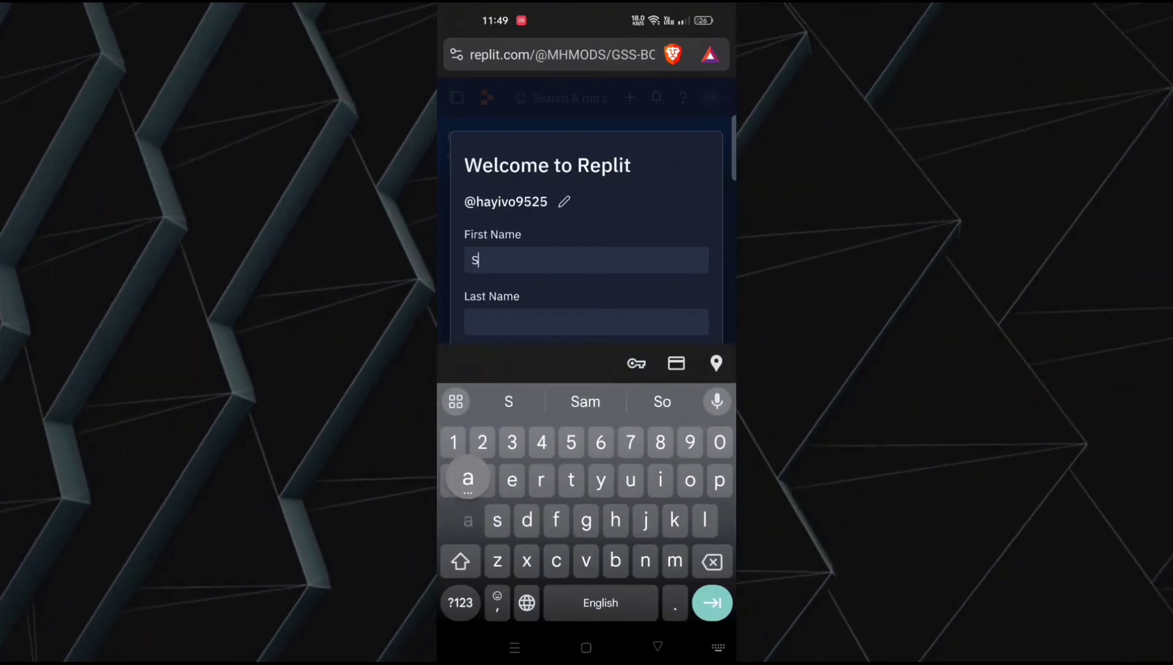
text(Sam)
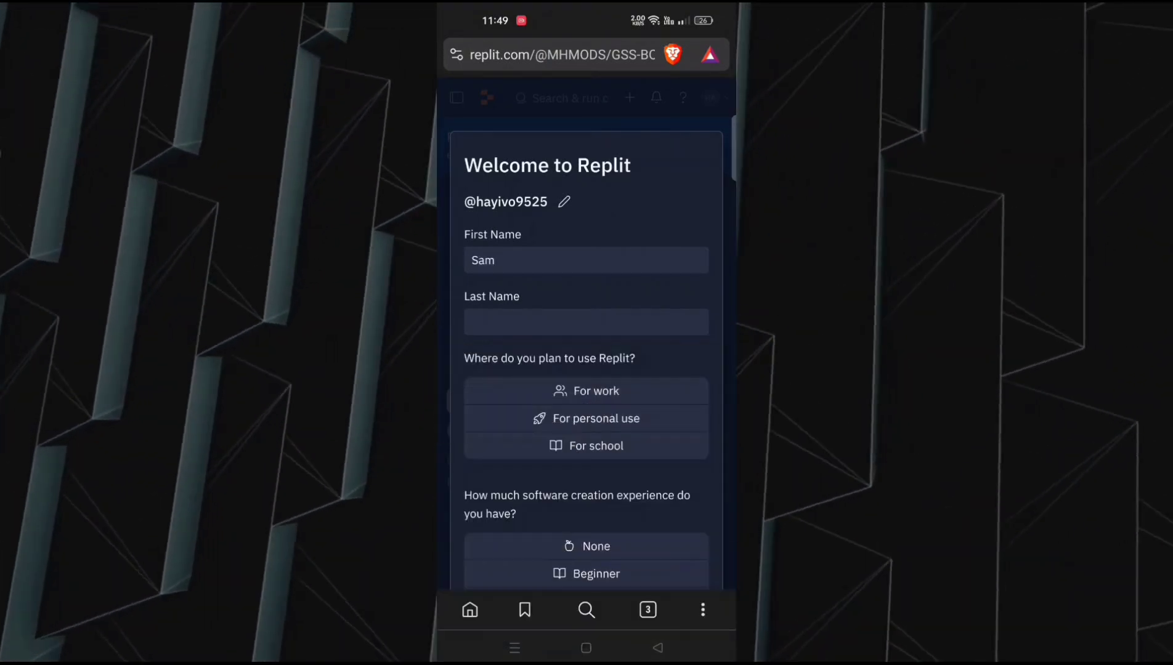
text(Jose)
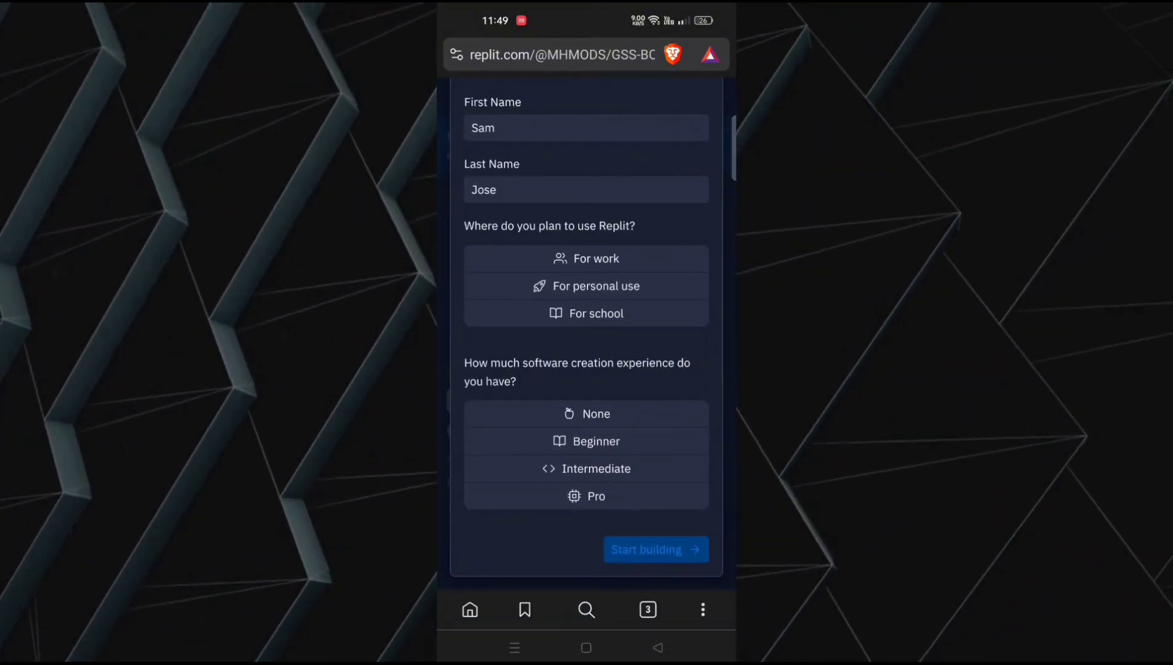
click(586, 286)
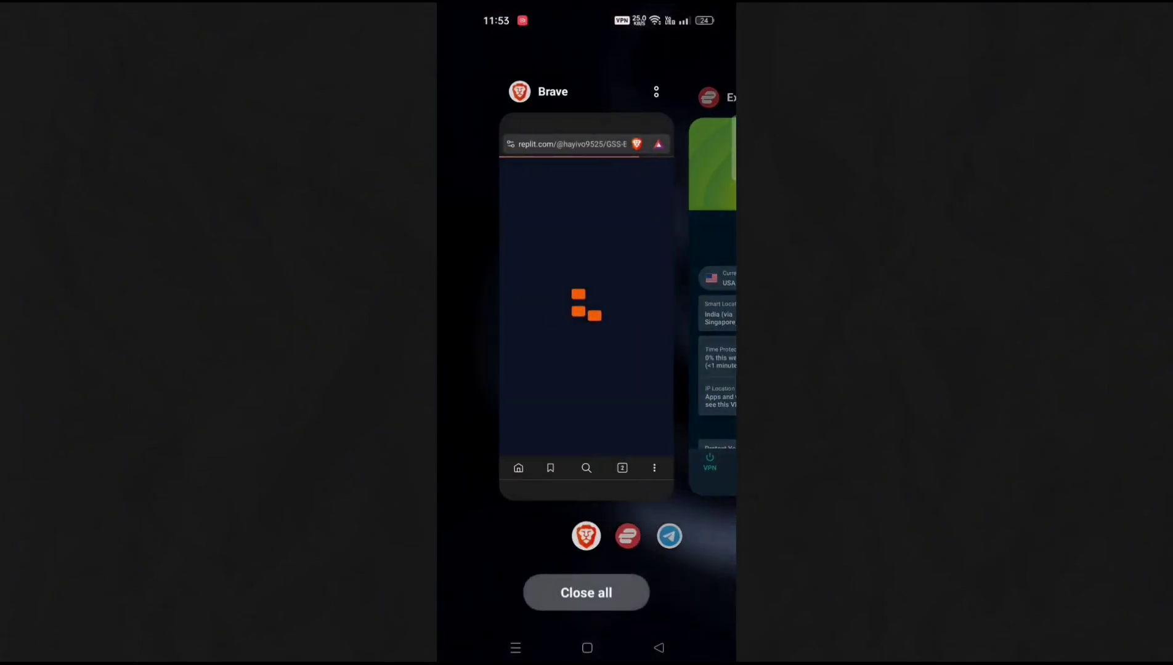
Run the forked pair-code Repl until it asks for a WhatsApp number, then switch to the phone's app list
click(585, 300)
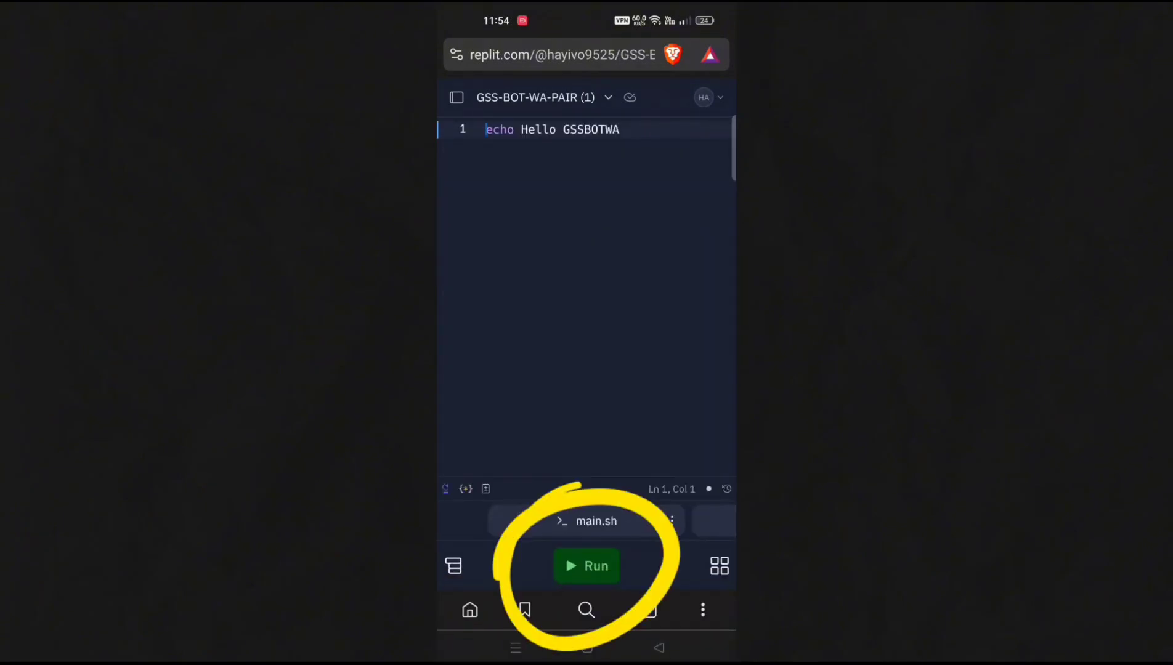
click(586, 566)
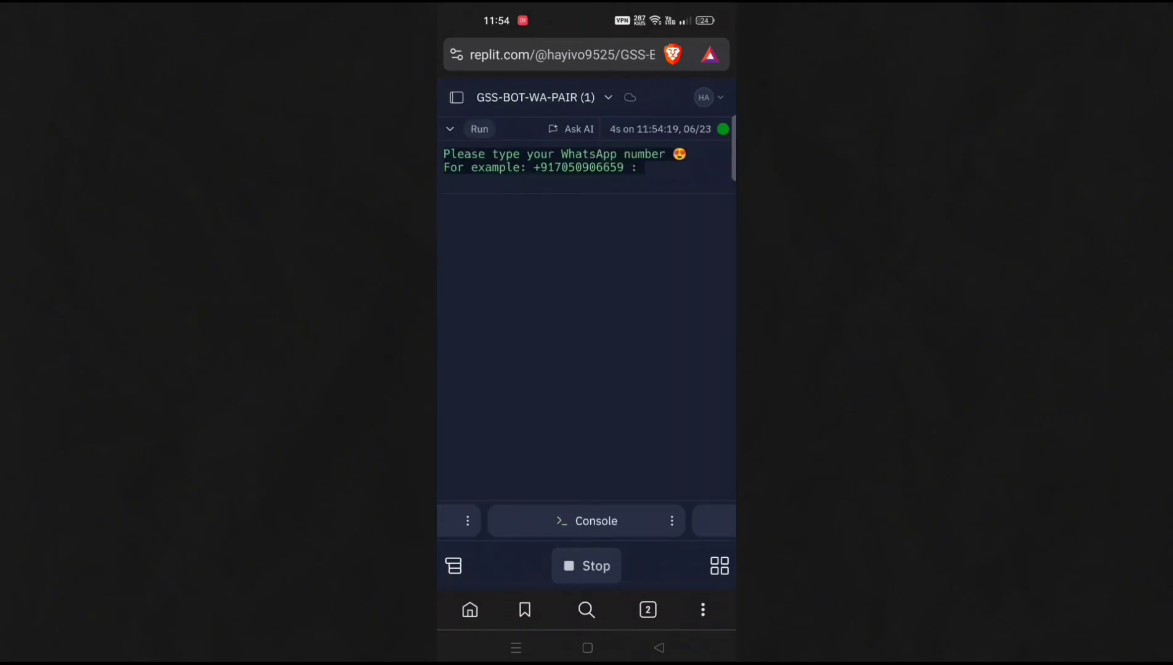
click(647, 167)
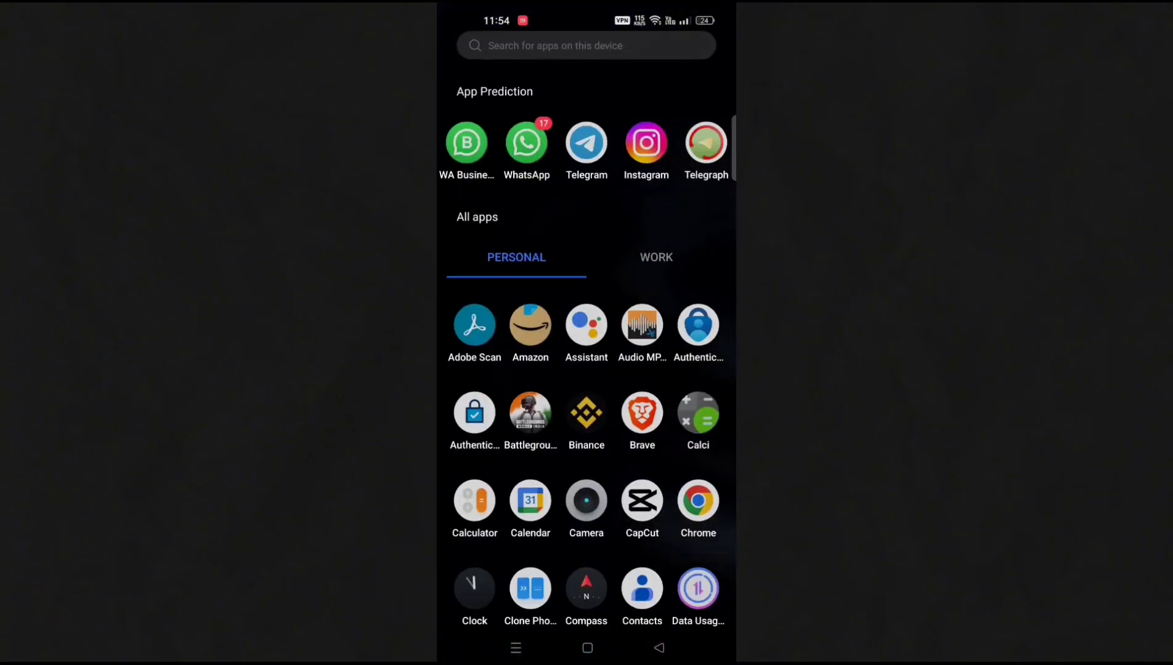
Link a new device in WhatsApp's Linked devices settings using the pairing code
scroll(down, 3)
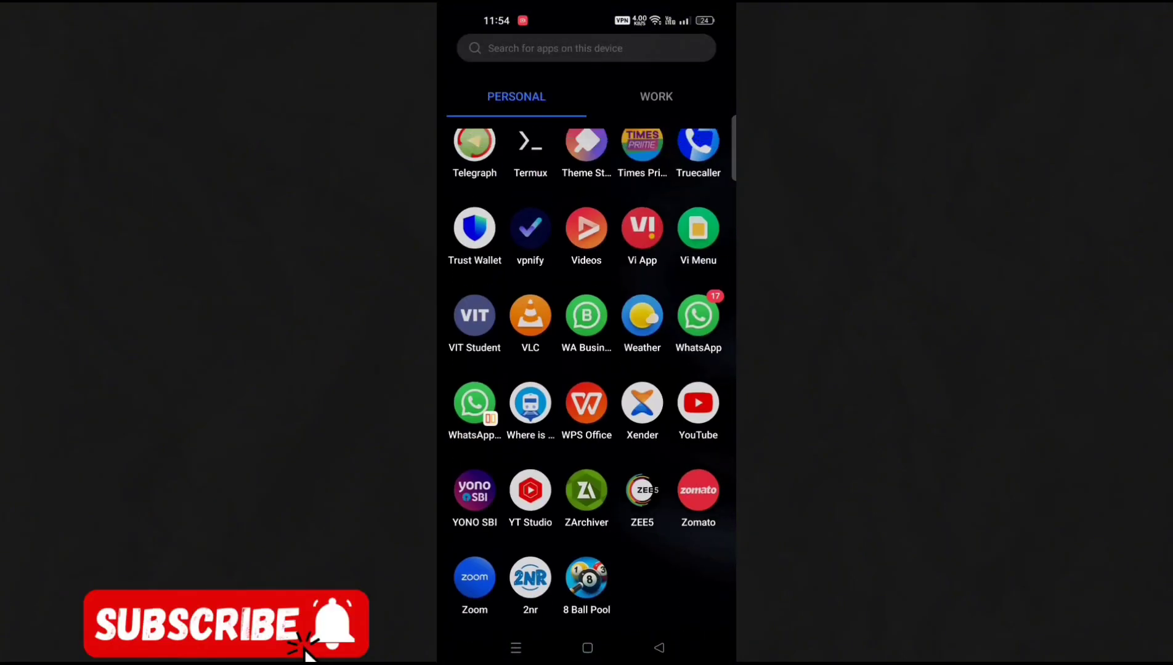
click(697, 315)
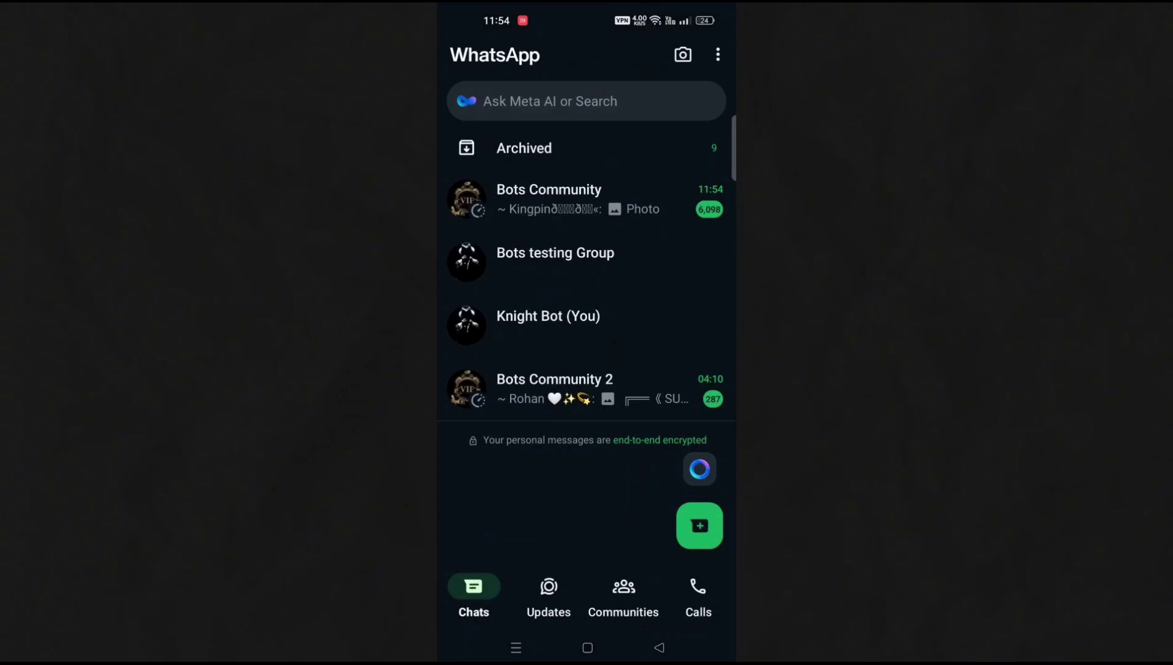
click(548, 316)
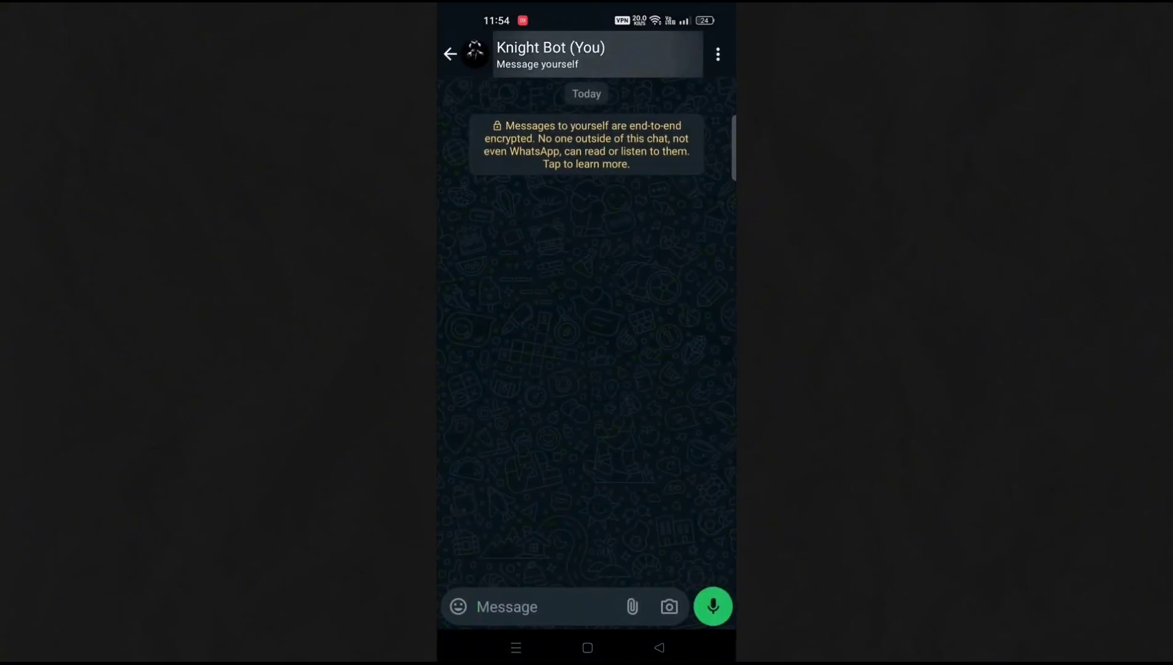
click(547, 48)
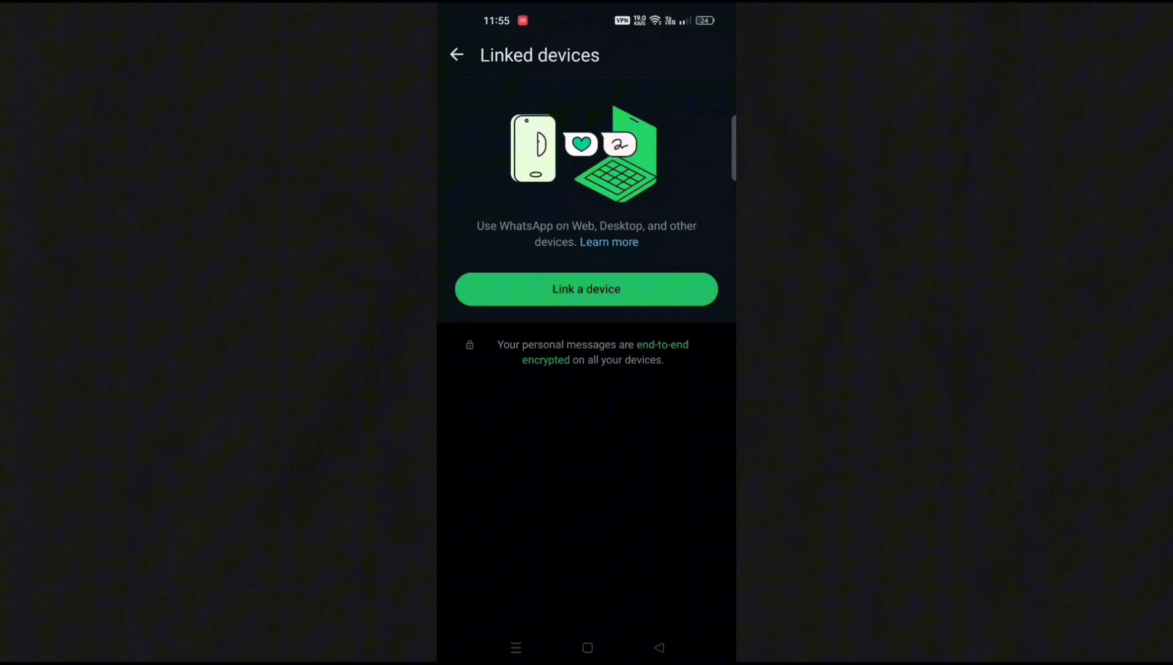
click(586, 289)
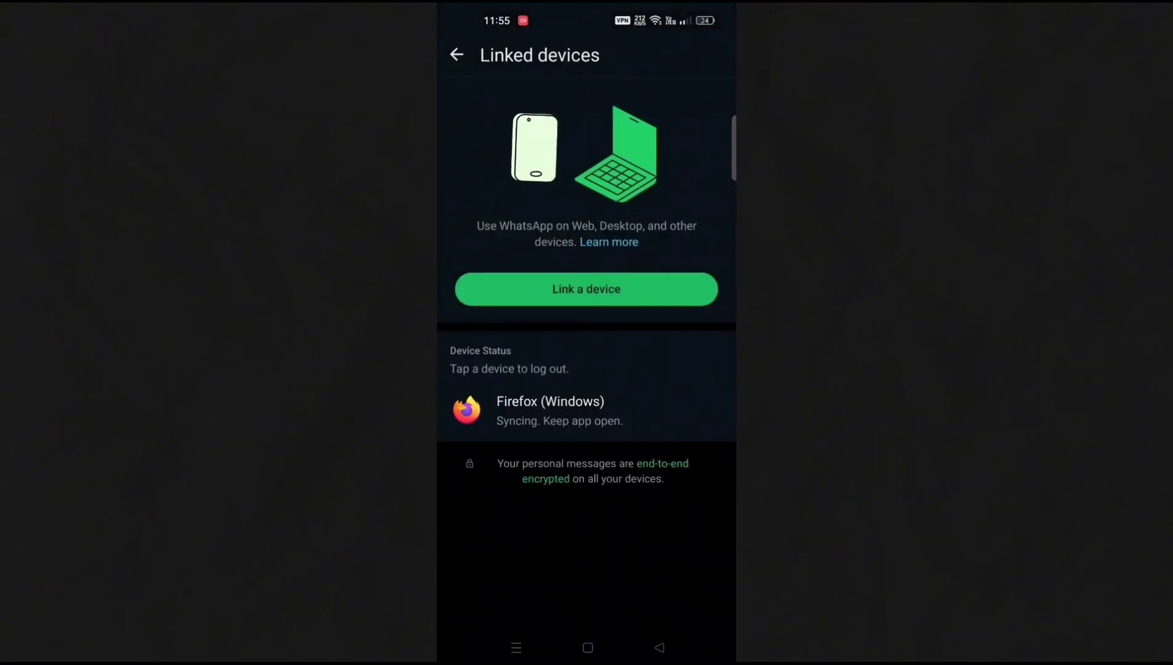
View the bot's welcome message with owner and channel links in the Knight Bot (You) chat
click(458, 56)
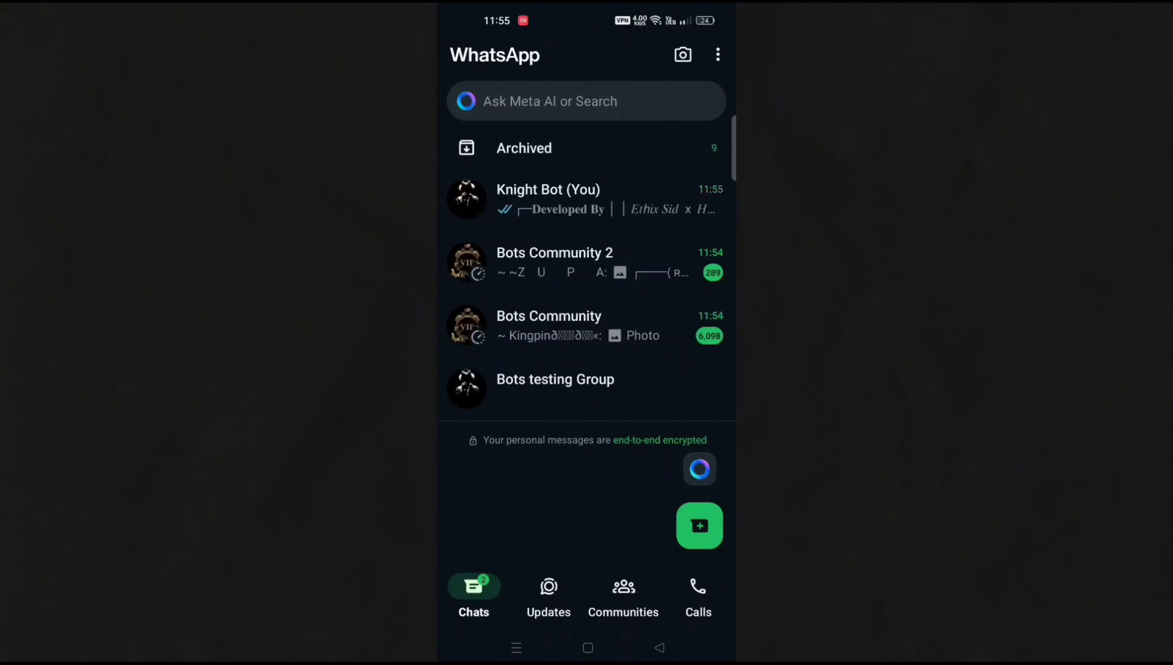
click(572, 200)
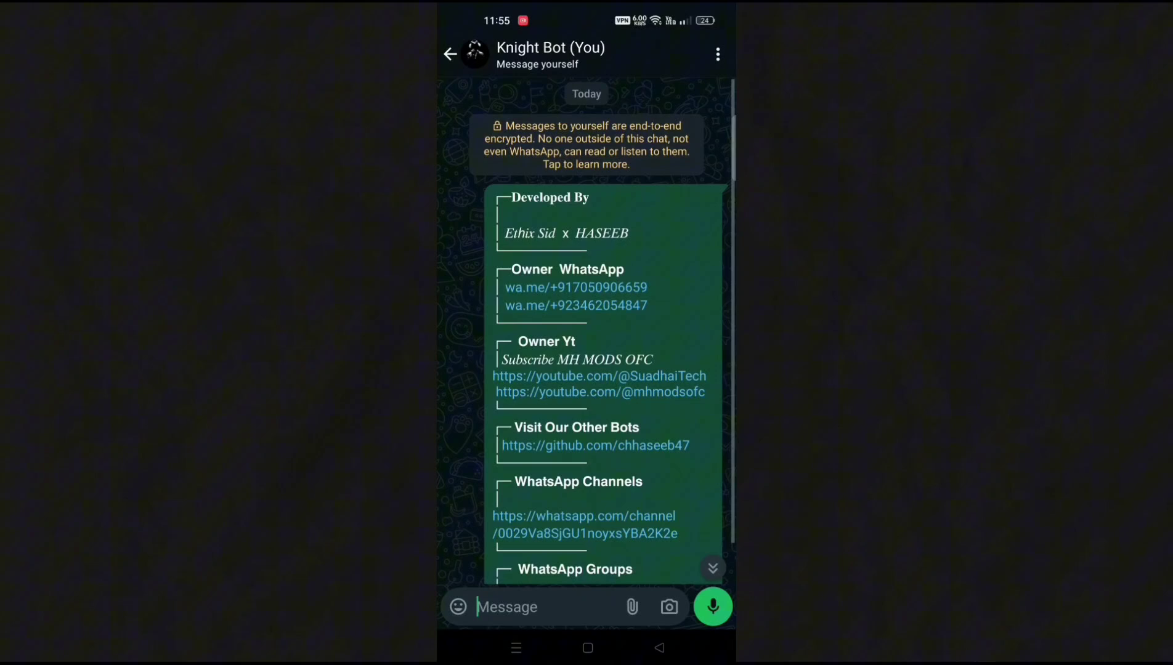
scroll(down, 3)
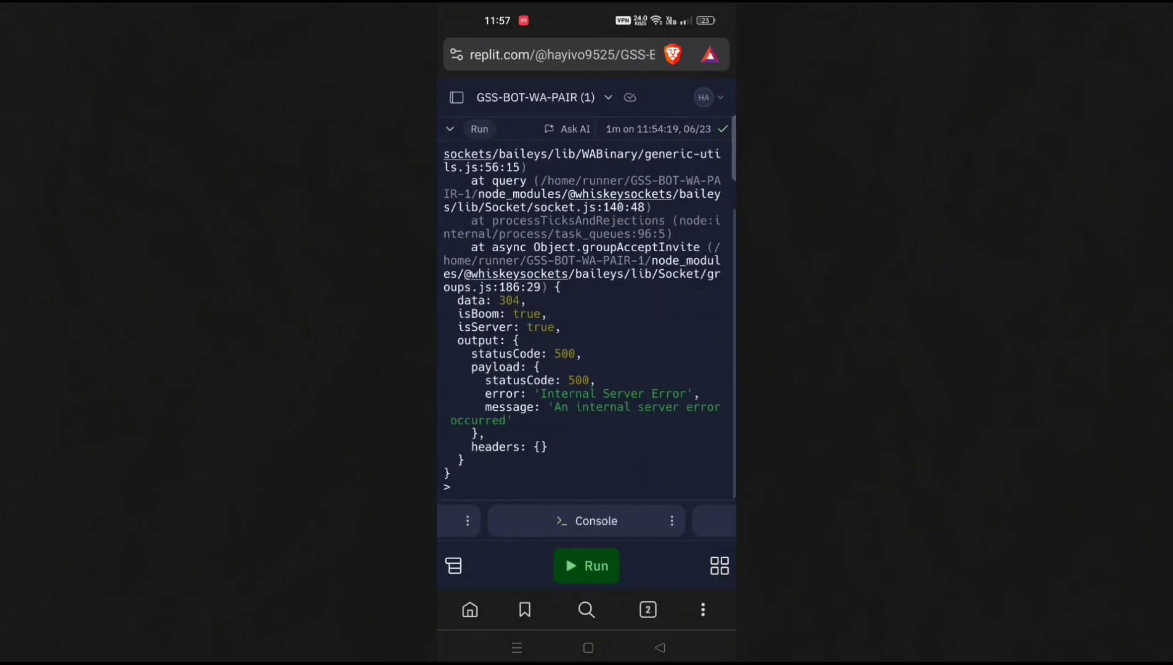
Close the Replit pairing tab and return to the forked Gssbotwa2 repository
click(648, 610)
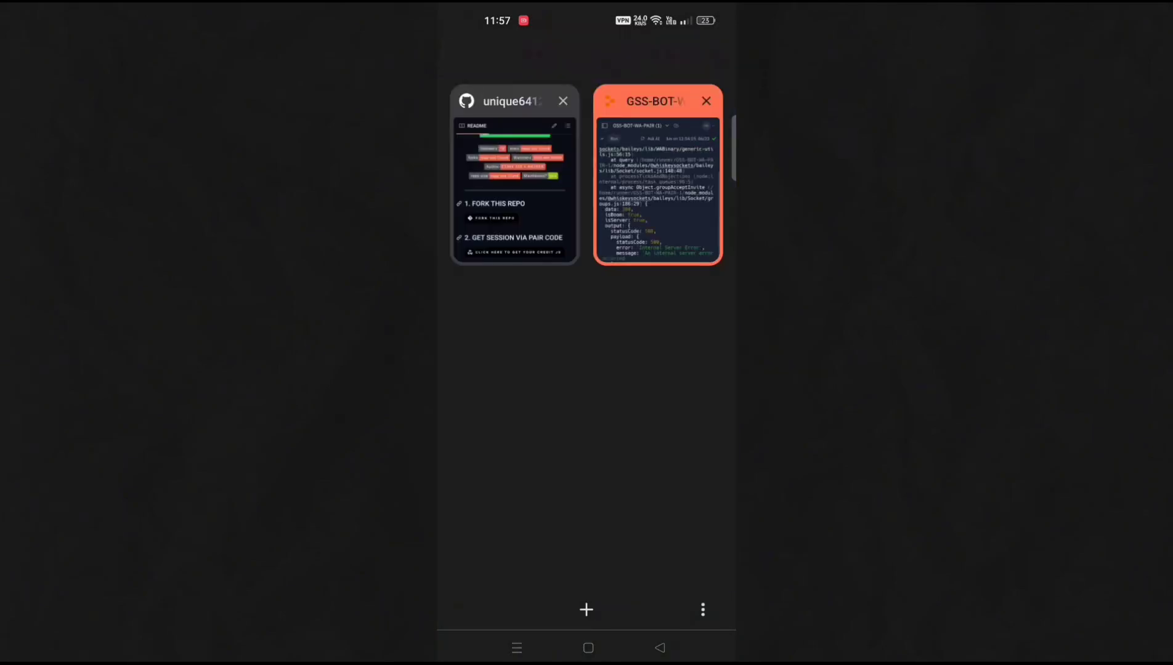
click(707, 101)
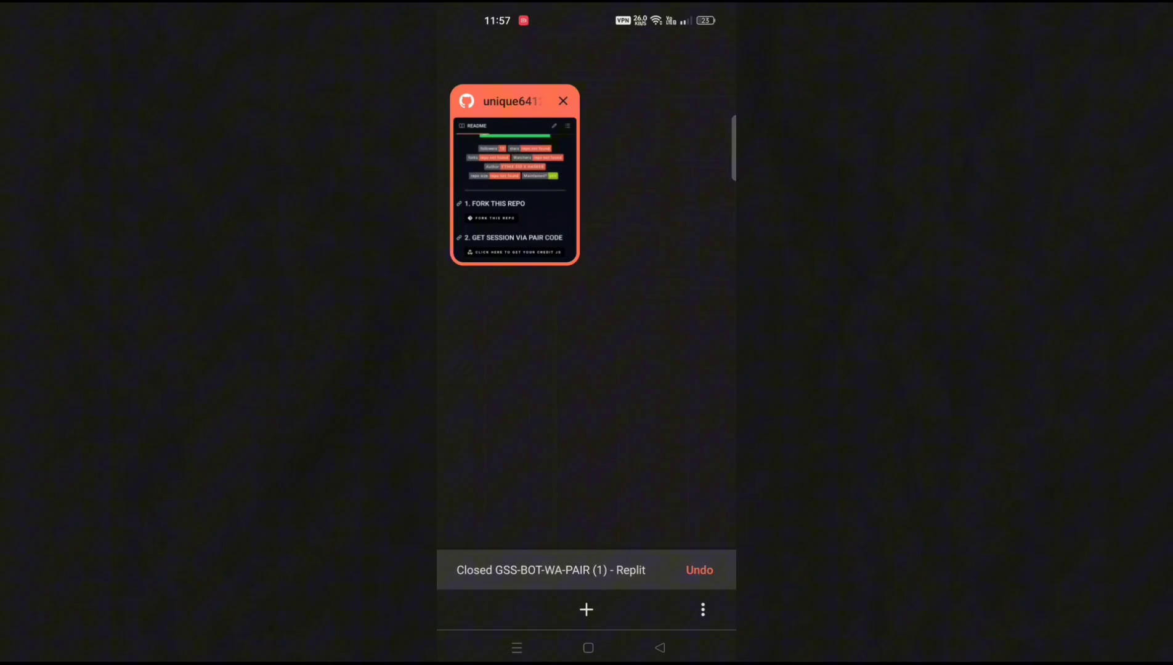
click(515, 178)
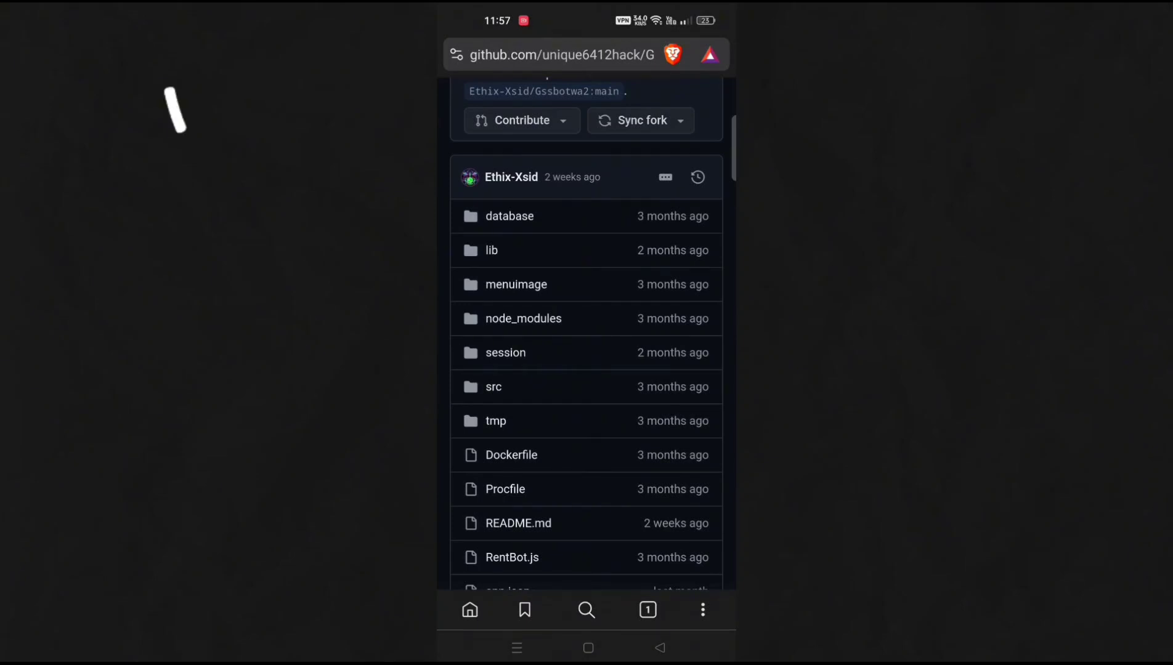
Upload creds.json into the fork's session folder
click(505, 352)
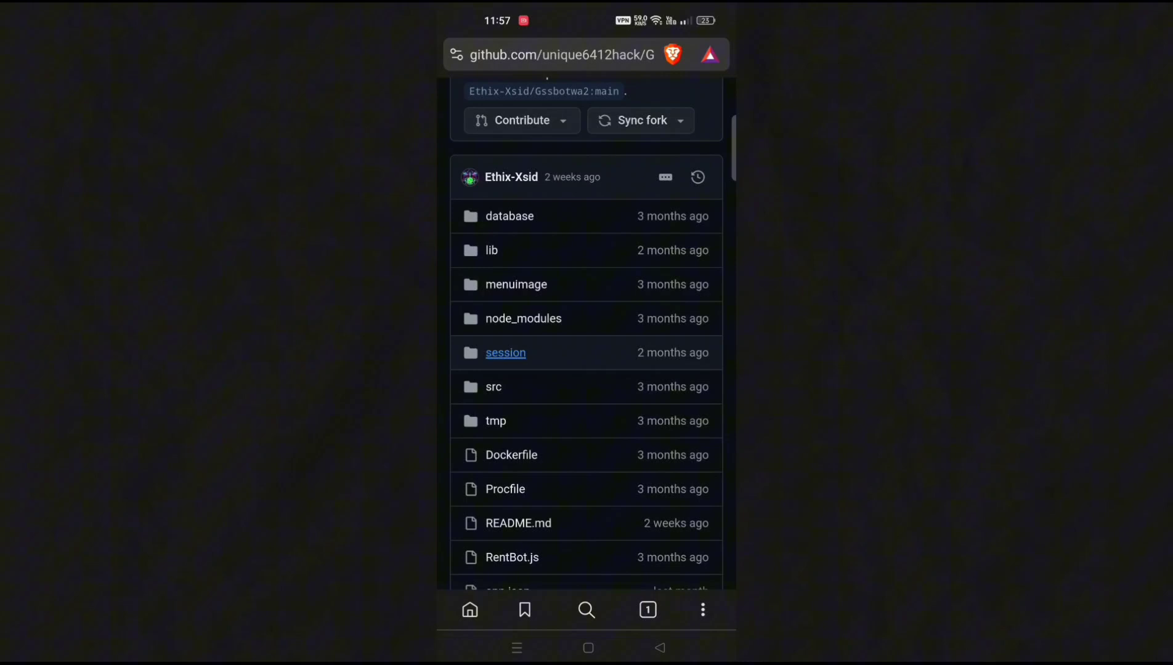
click(504, 352)
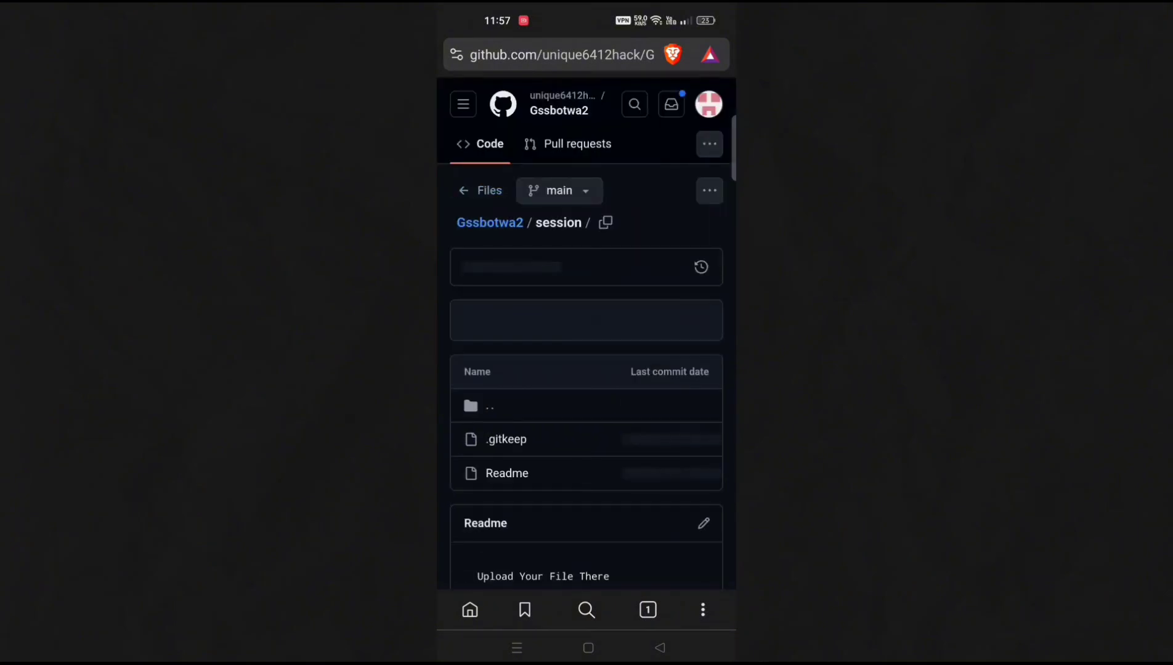
scroll(down, 3)
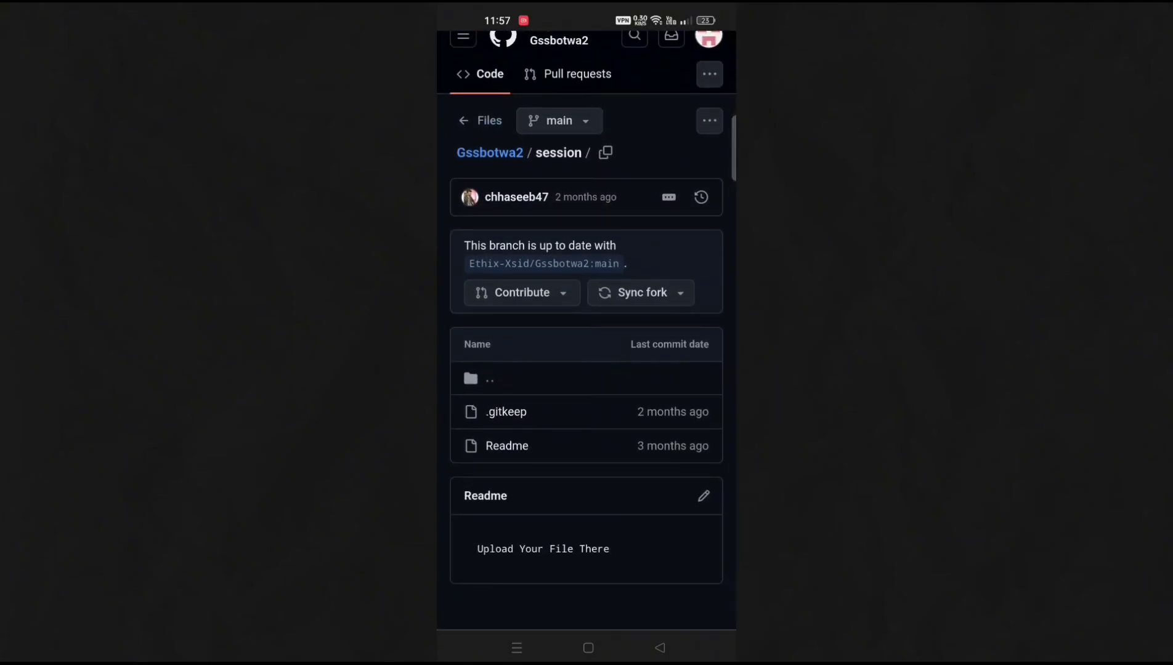
click(709, 121)
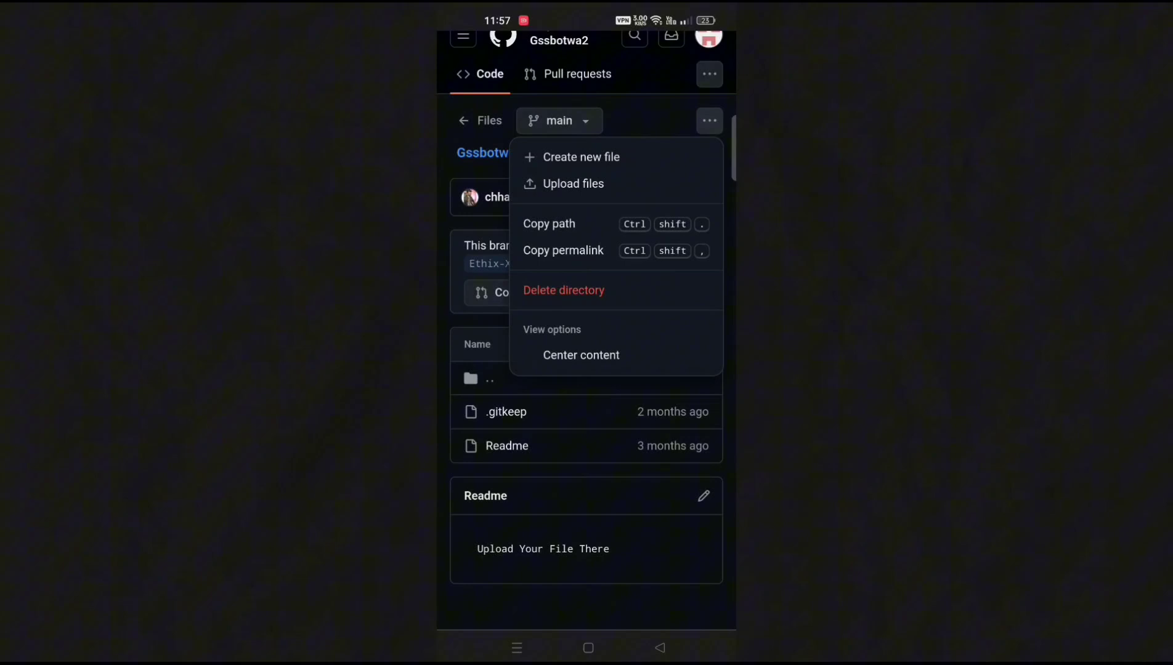
click(573, 184)
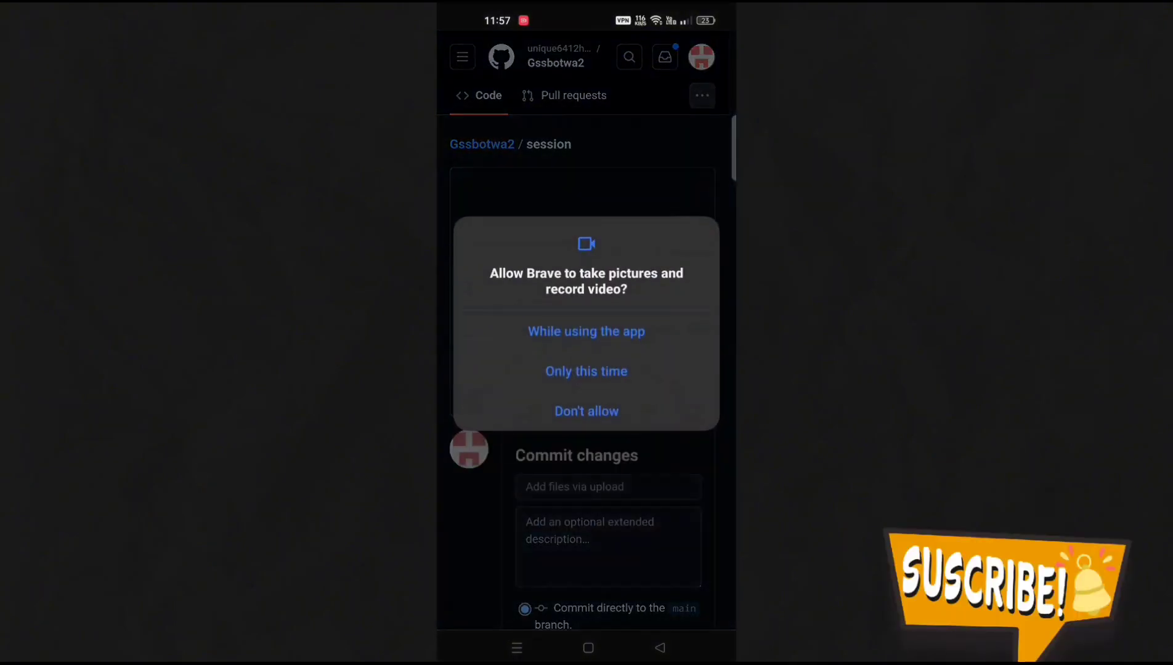
click(586, 331)
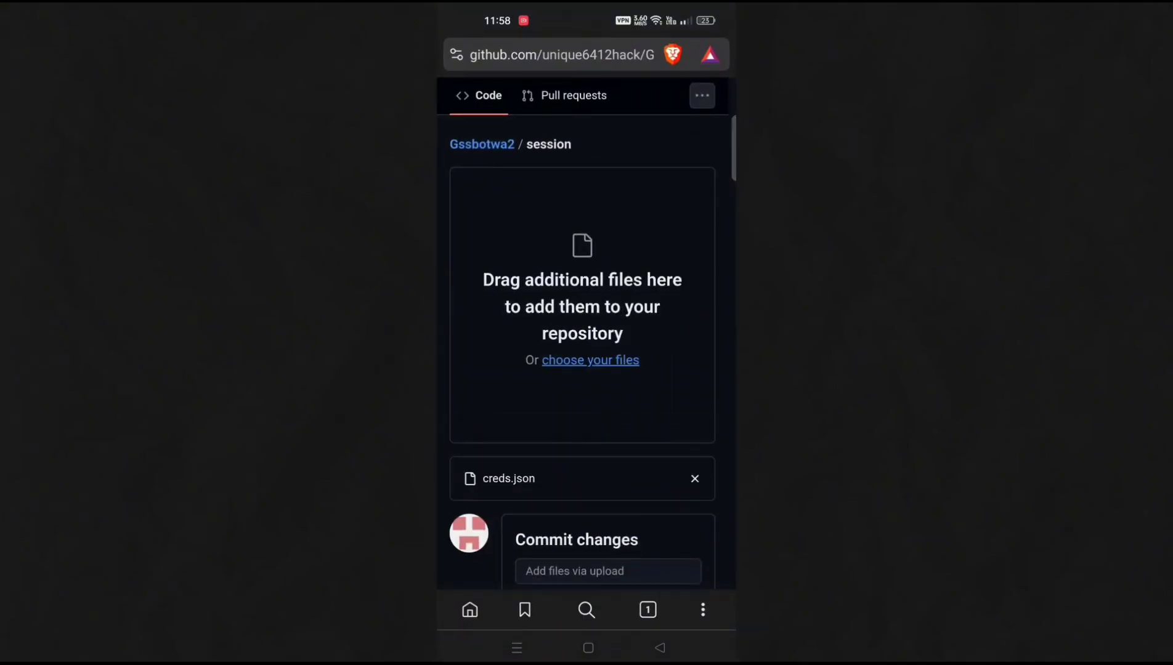
Commit creds.json to the main branch, leaving it one commit ahead
scroll(down, 3)
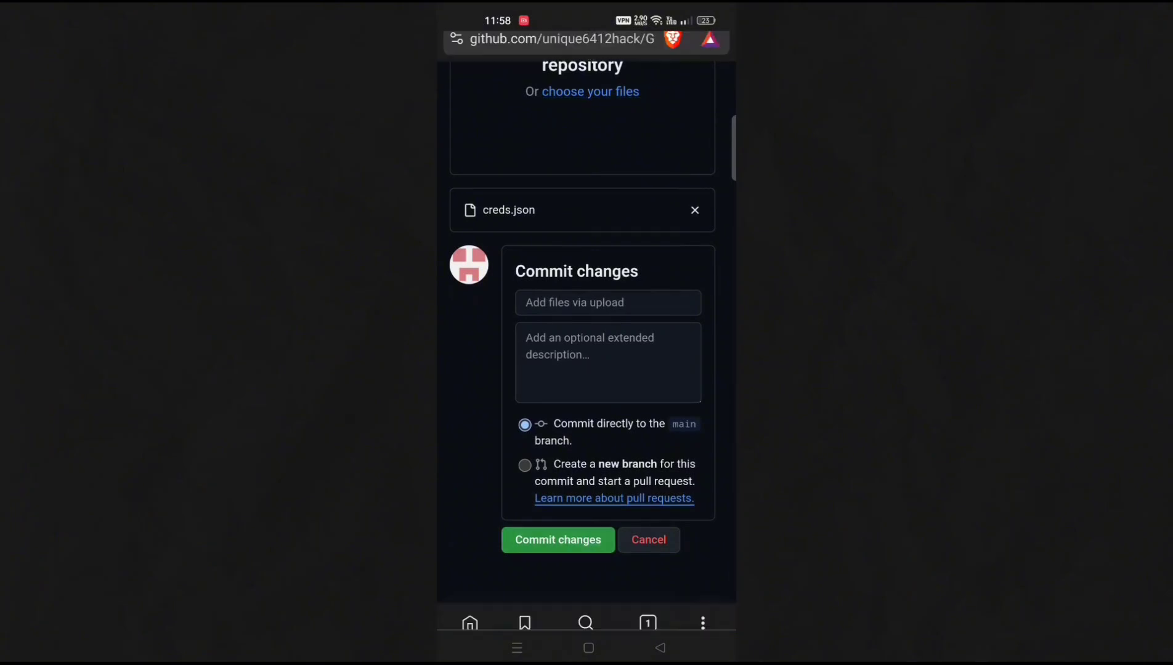
click(558, 540)
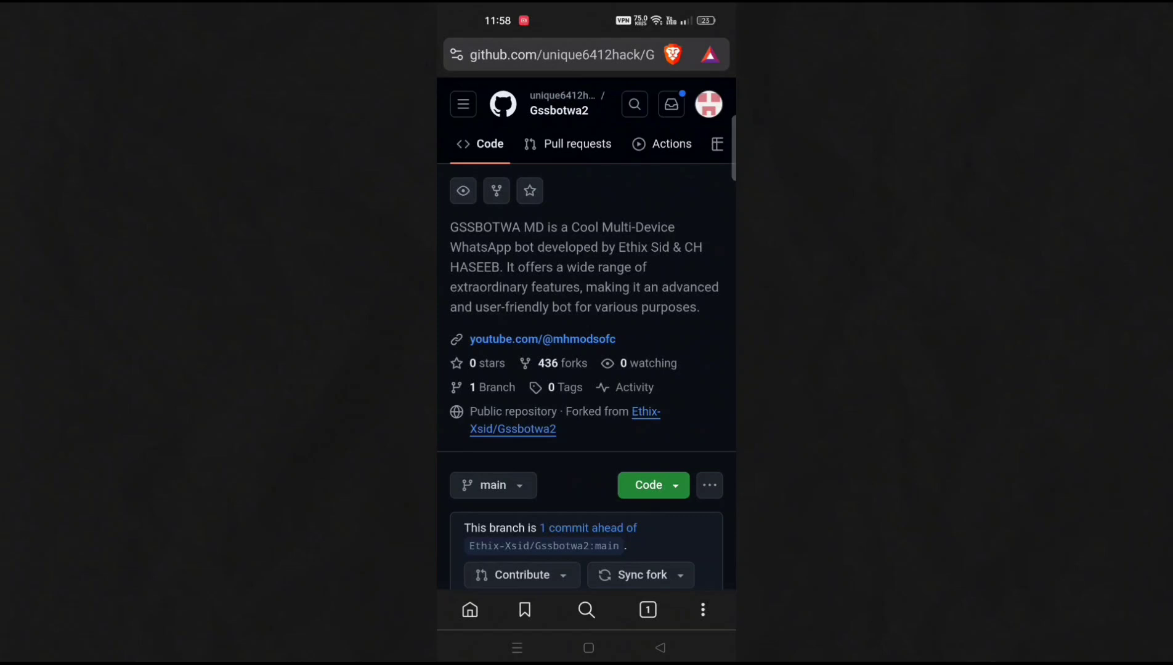
scroll(down, 3)
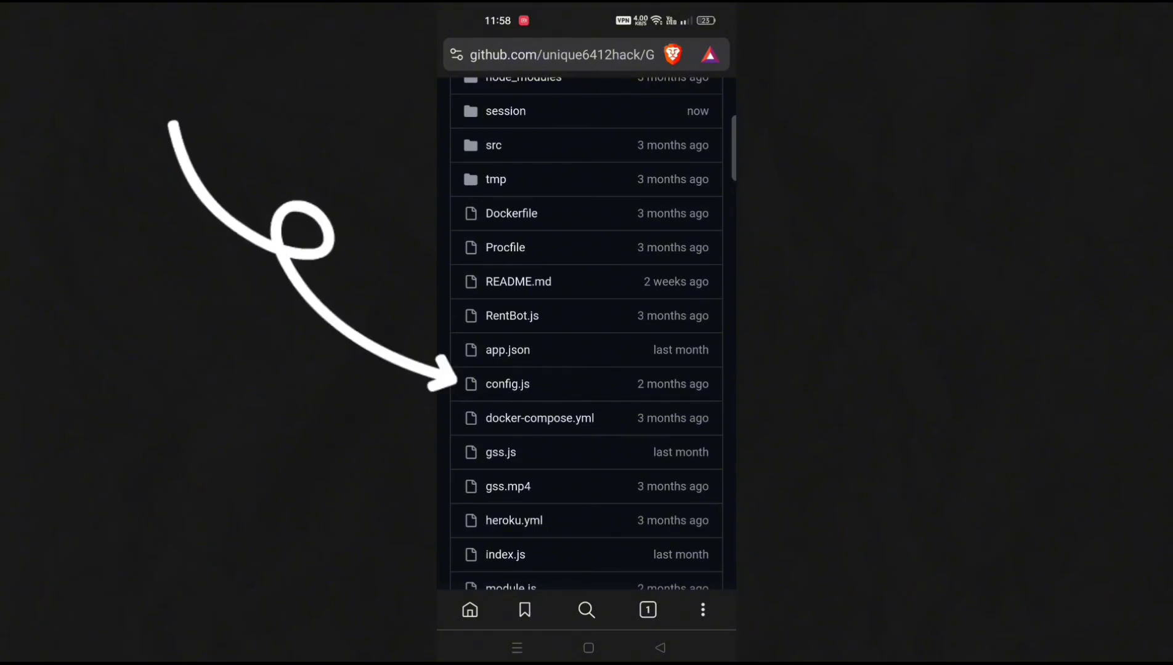
Edit config.js to set ownername to Professor with new owner and premium numbers
click(507, 384)
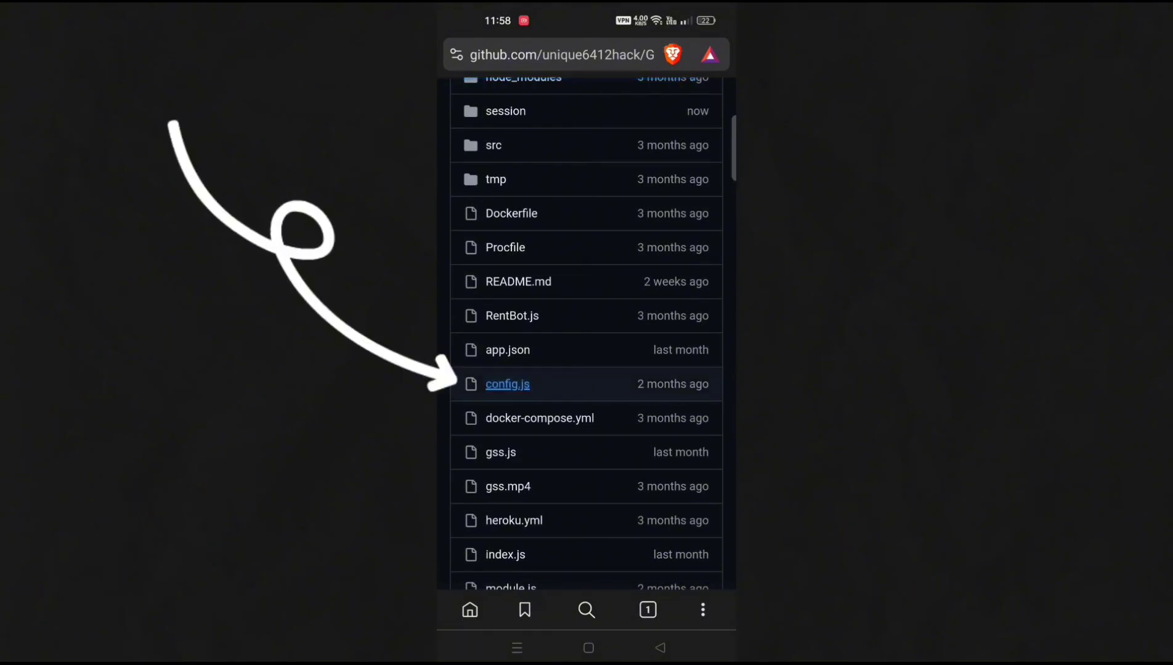
click(507, 385)
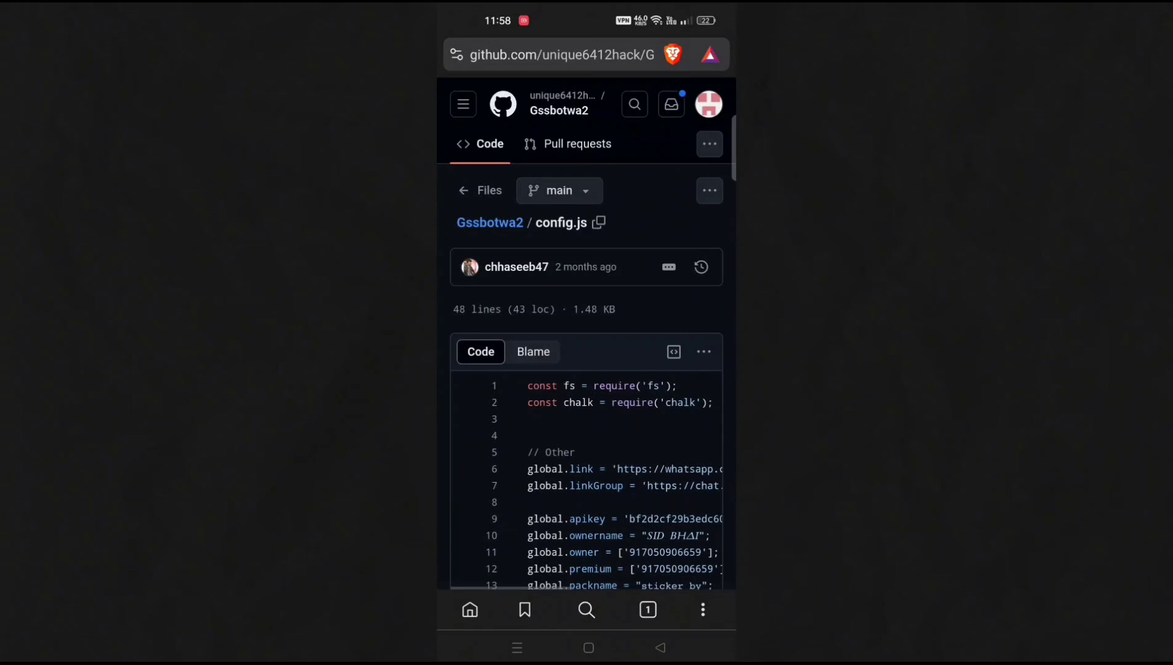
click(703, 352)
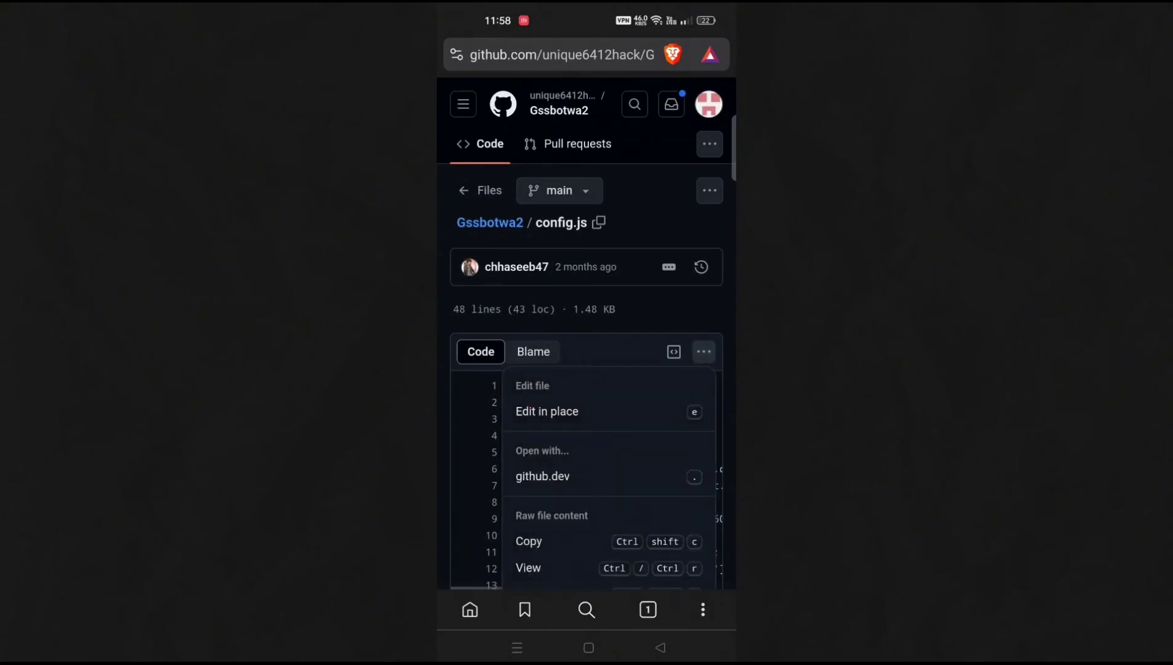
click(547, 412)
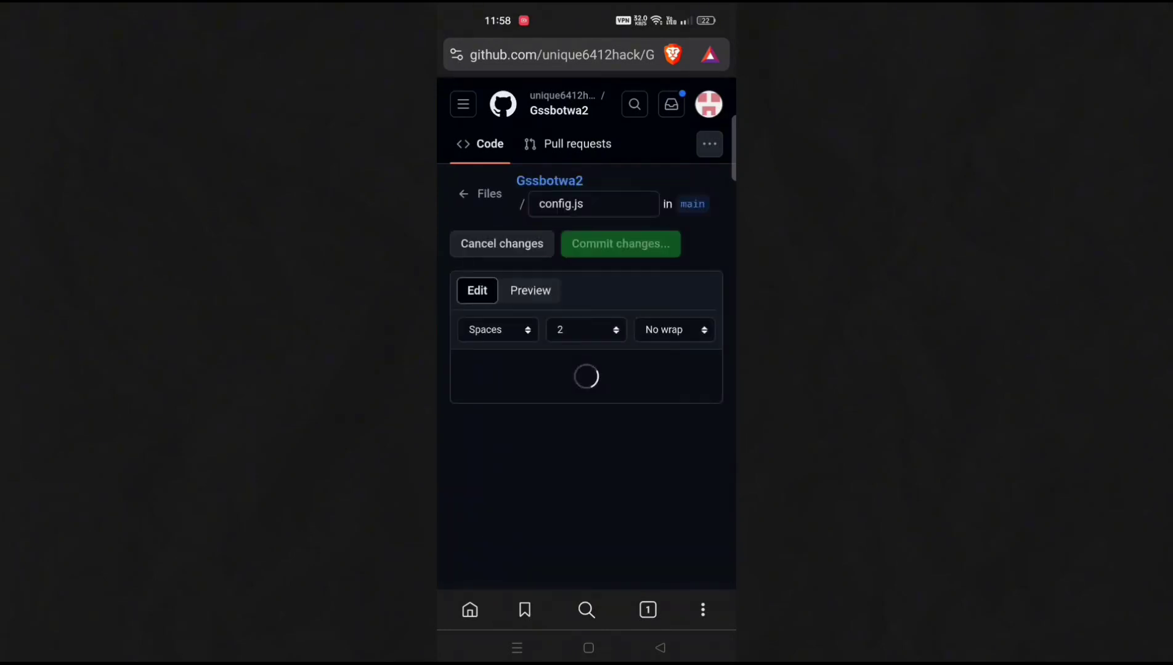
click(585, 377)
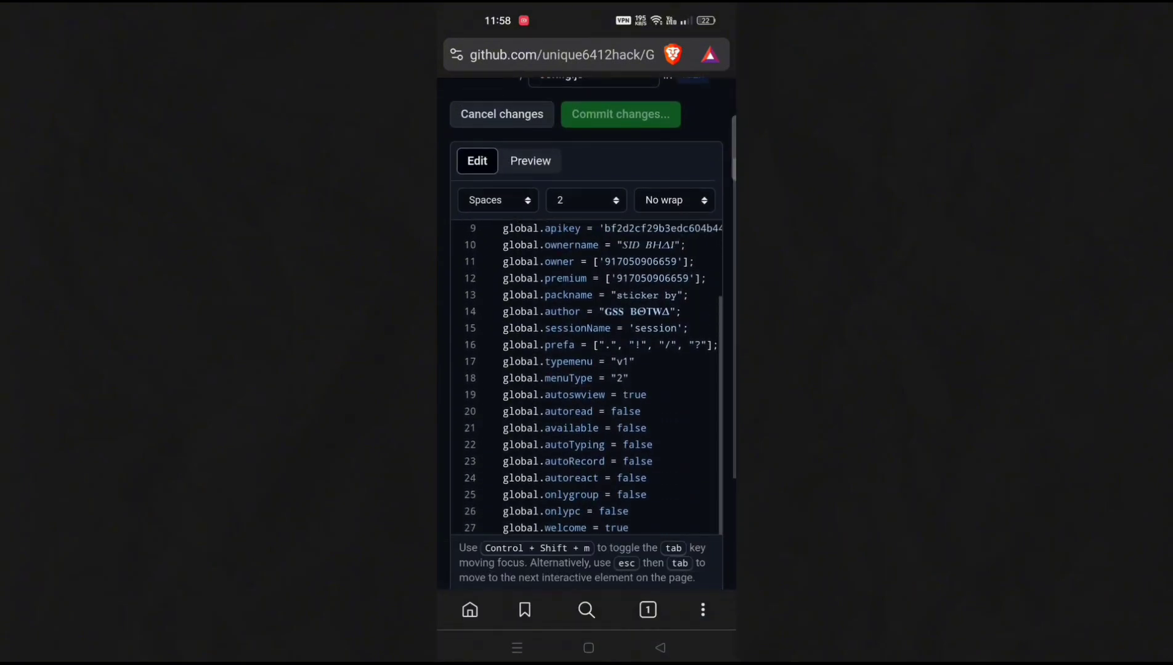
double_click(660, 285)
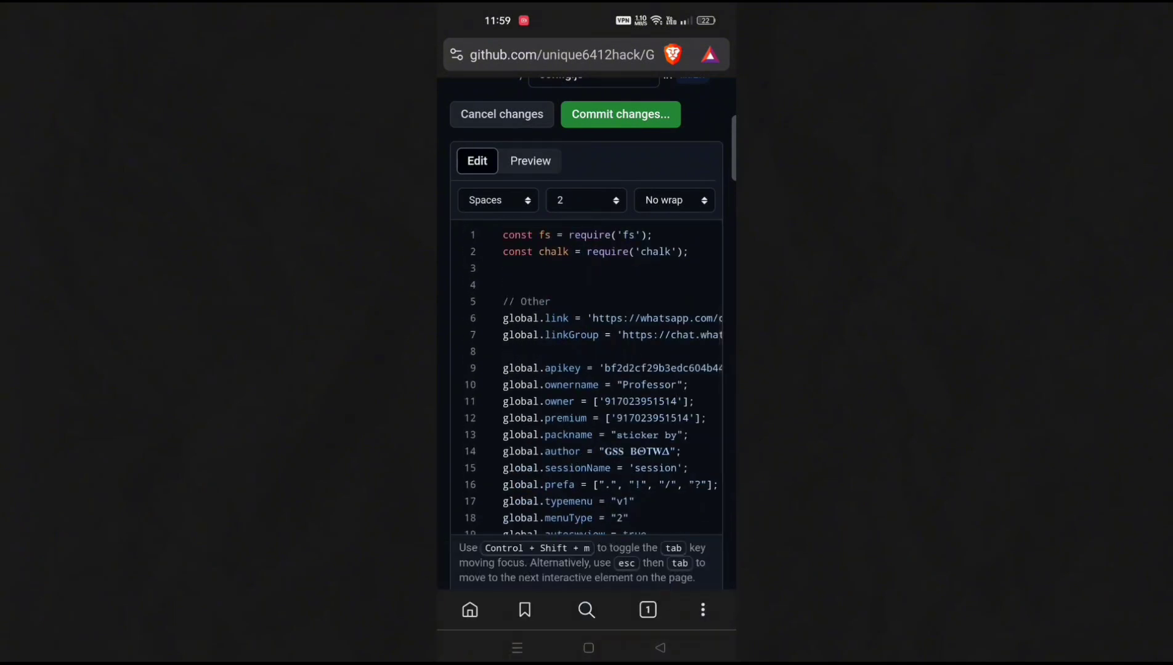
Commit the config.js changes to the main branch
click(621, 114)
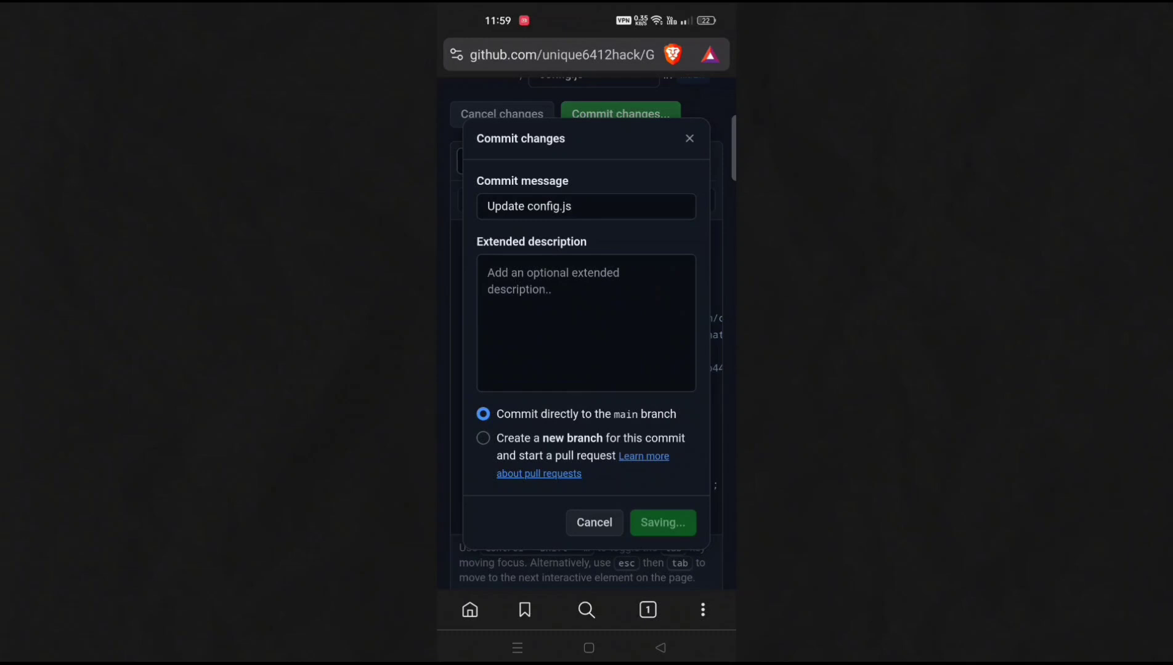
click(662, 522)
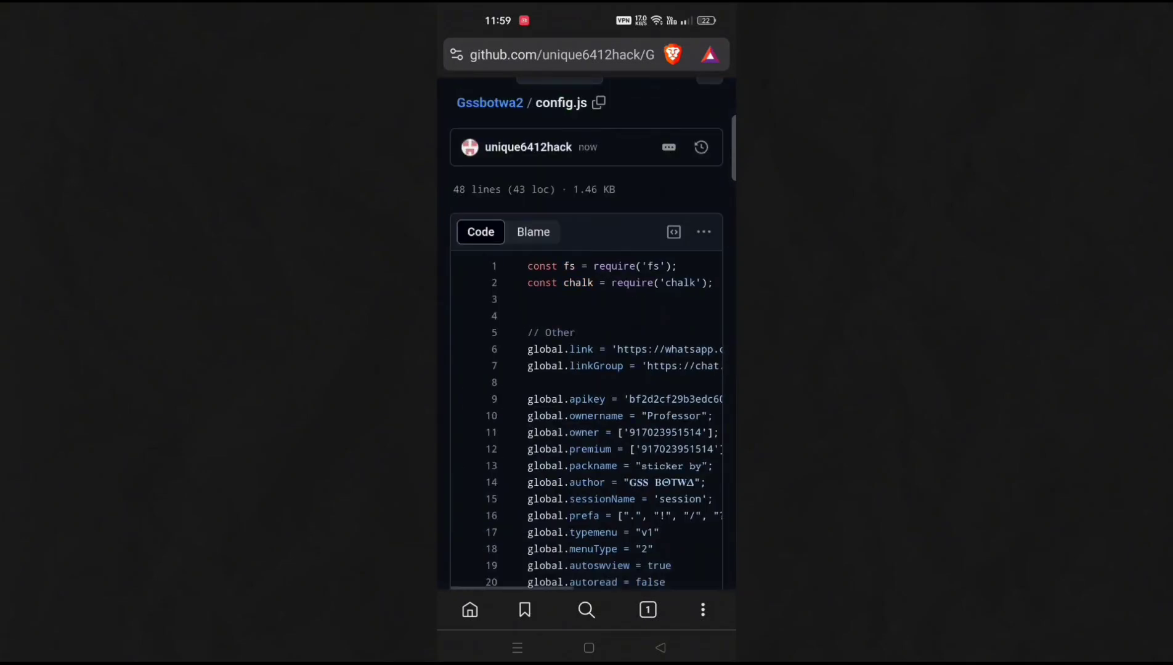
Return to the Gssbotwa2 repository home page and read through the README deployment guide
click(490, 104)
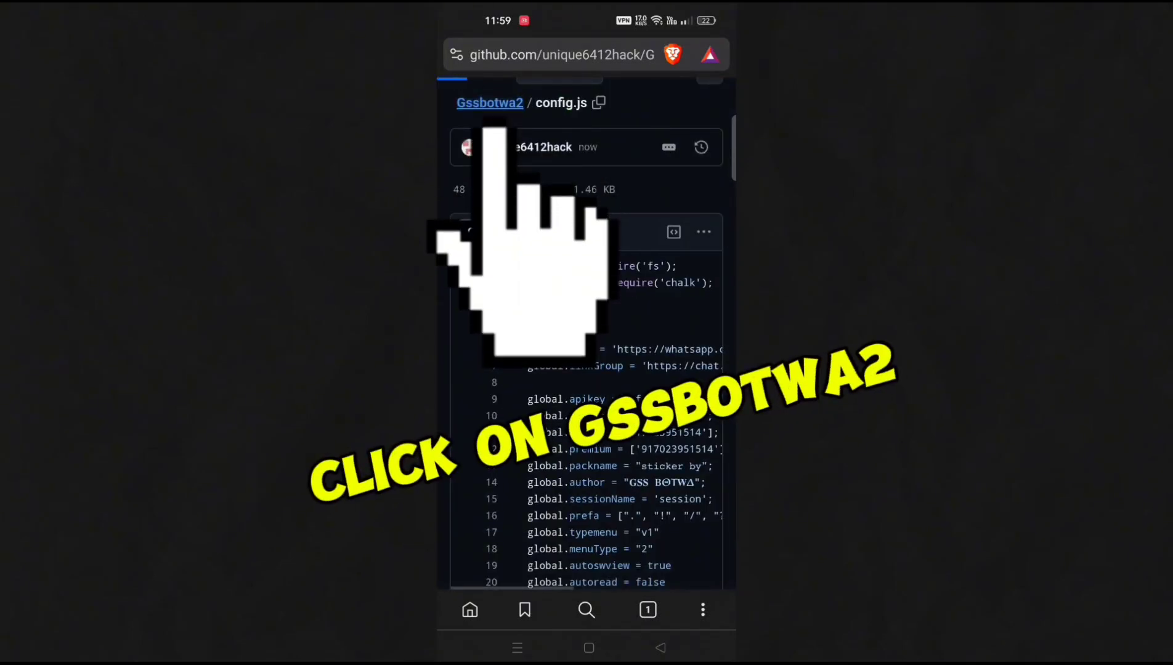
click(489, 103)
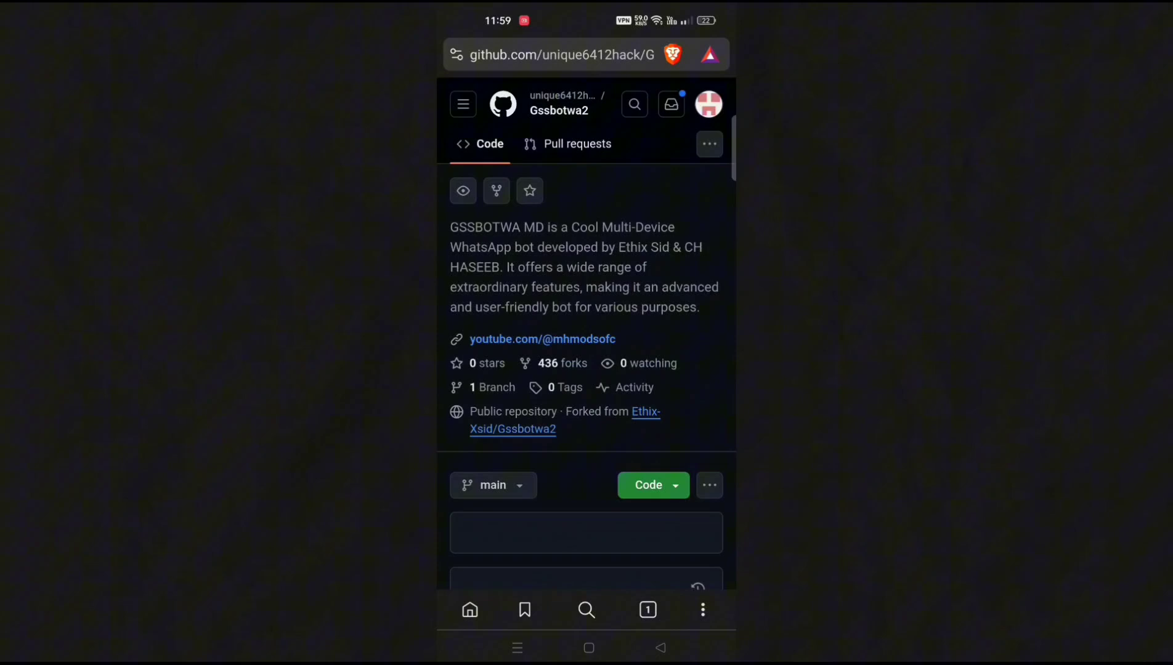
scroll(down, 3)
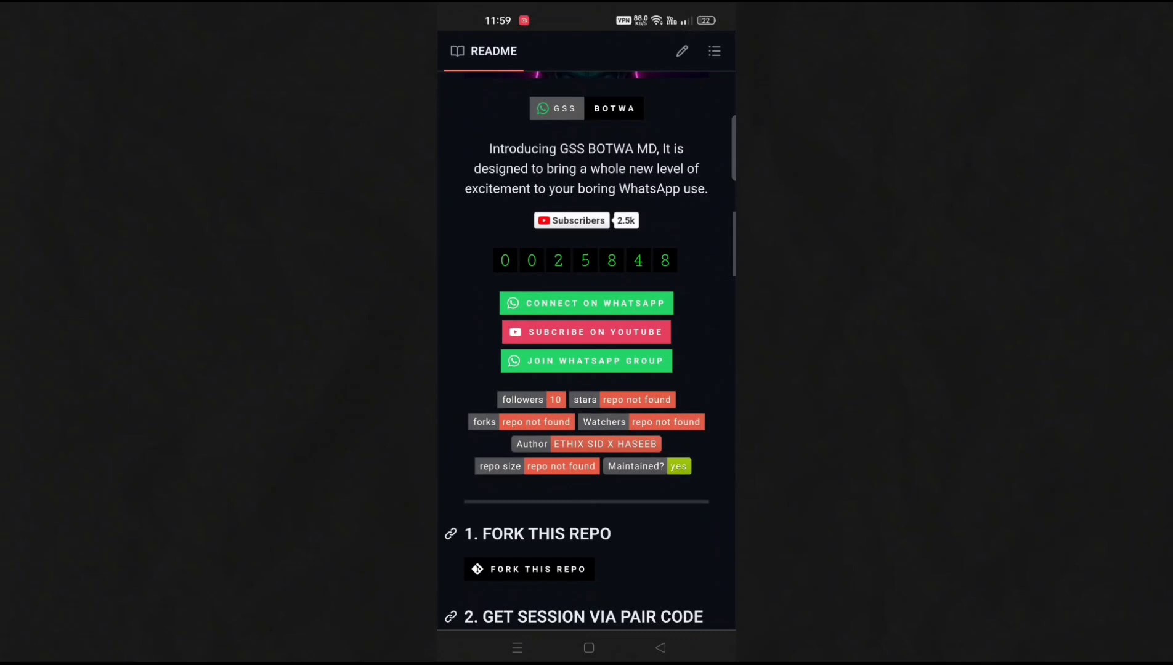
scroll(down, 3)
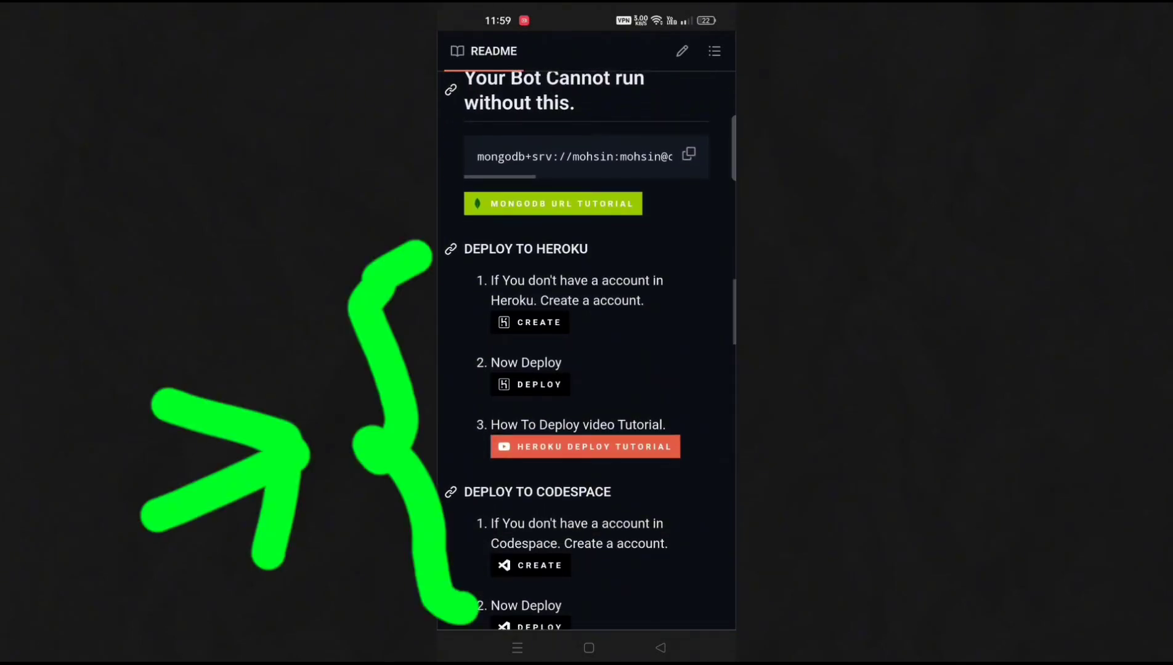
scroll(down, 3)
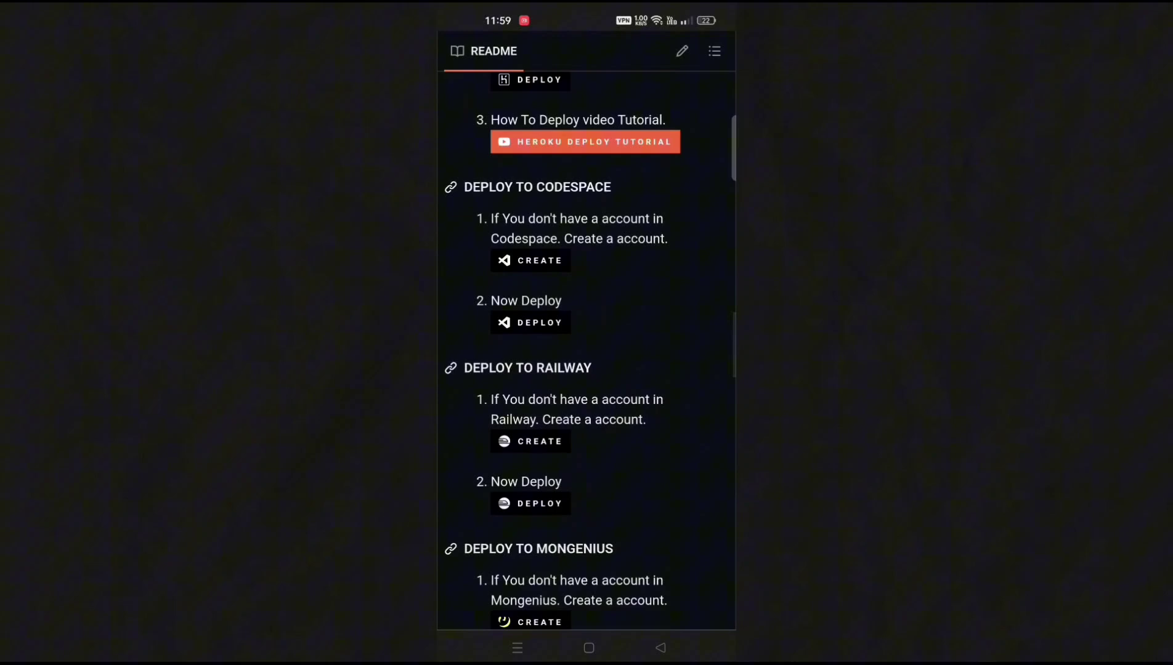
scroll(down, 3)
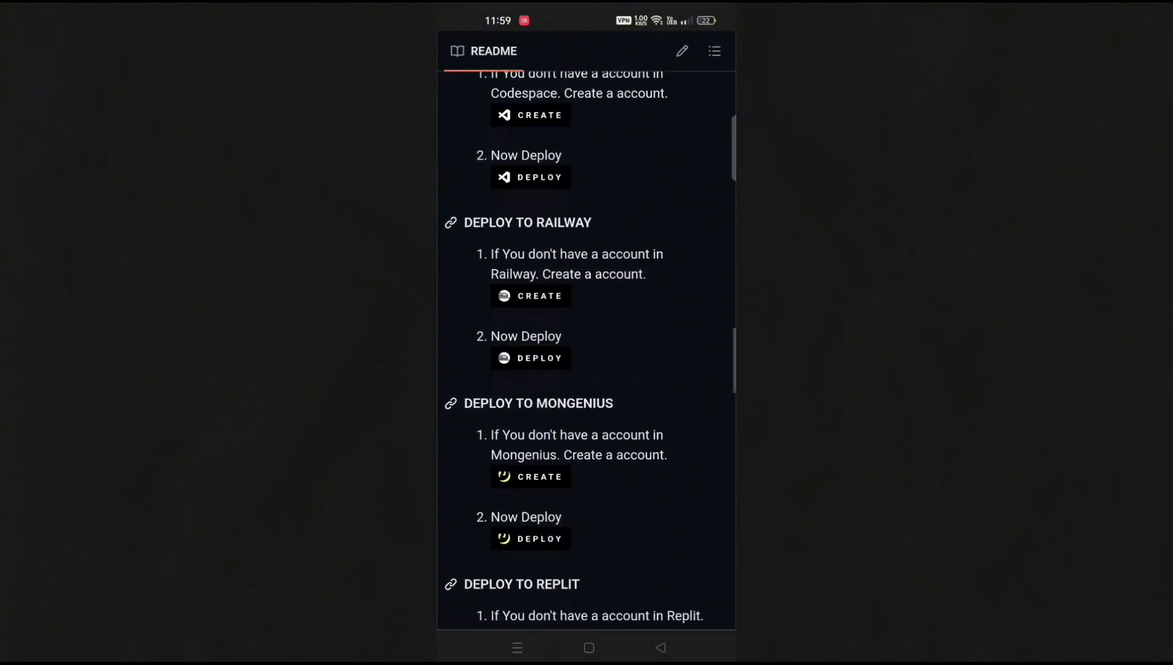
scroll(down, 3)
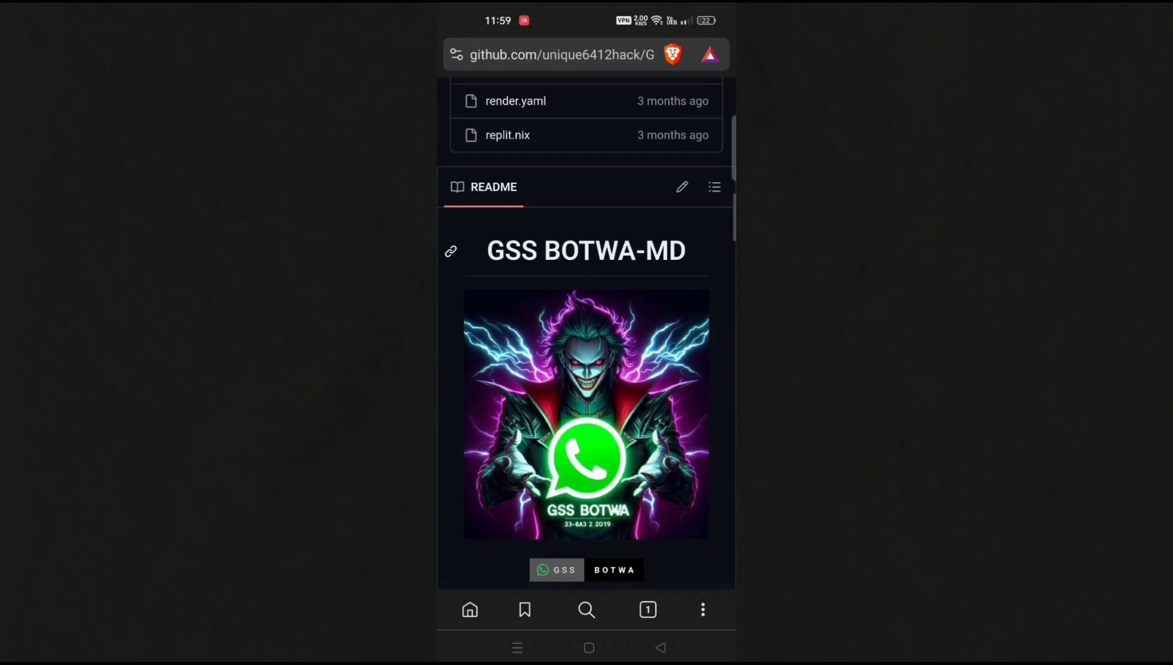
scroll(down, 3)
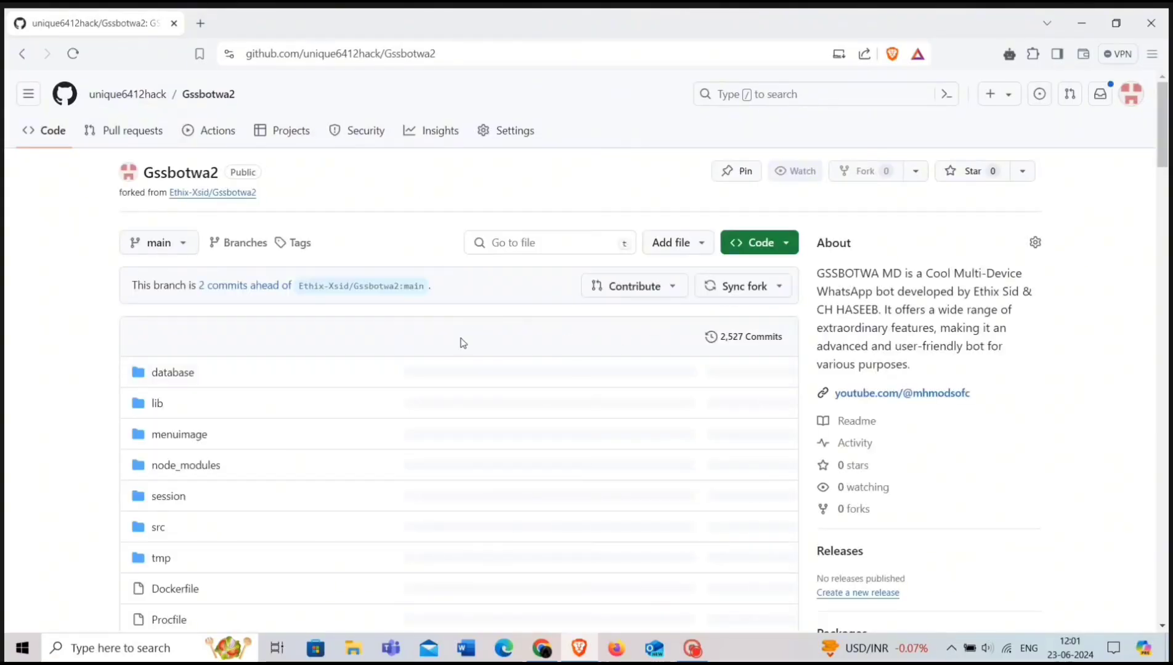
Download the fork as the Gssbotwa2-main ZIP archive to Downloads
scroll(down, 3)
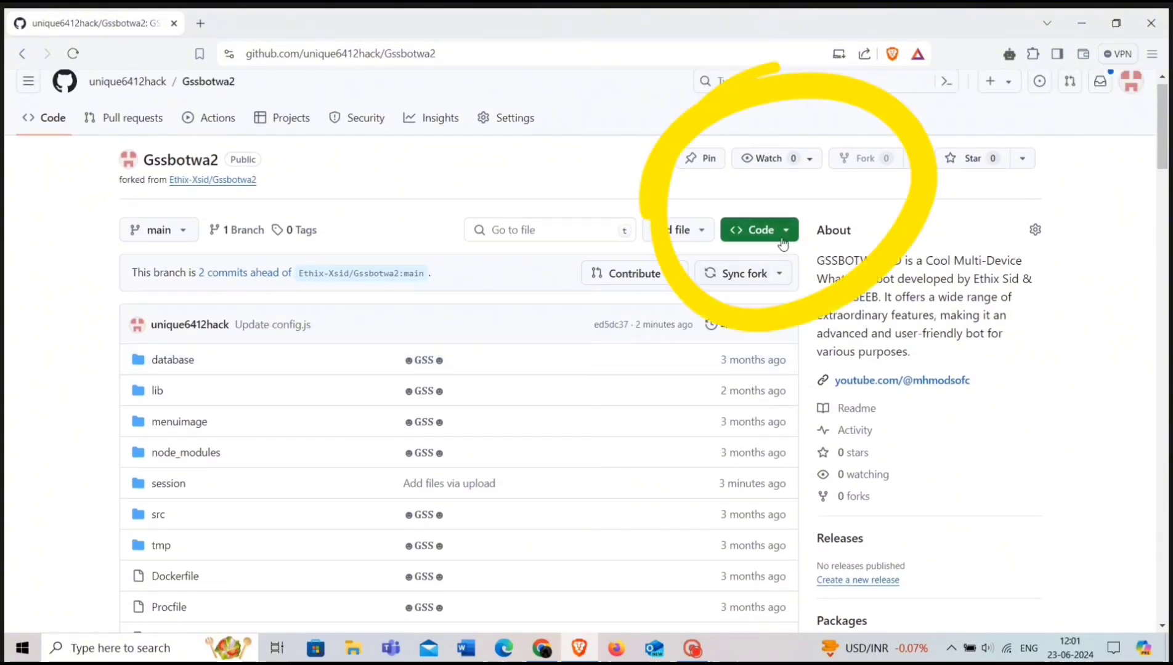
click(759, 230)
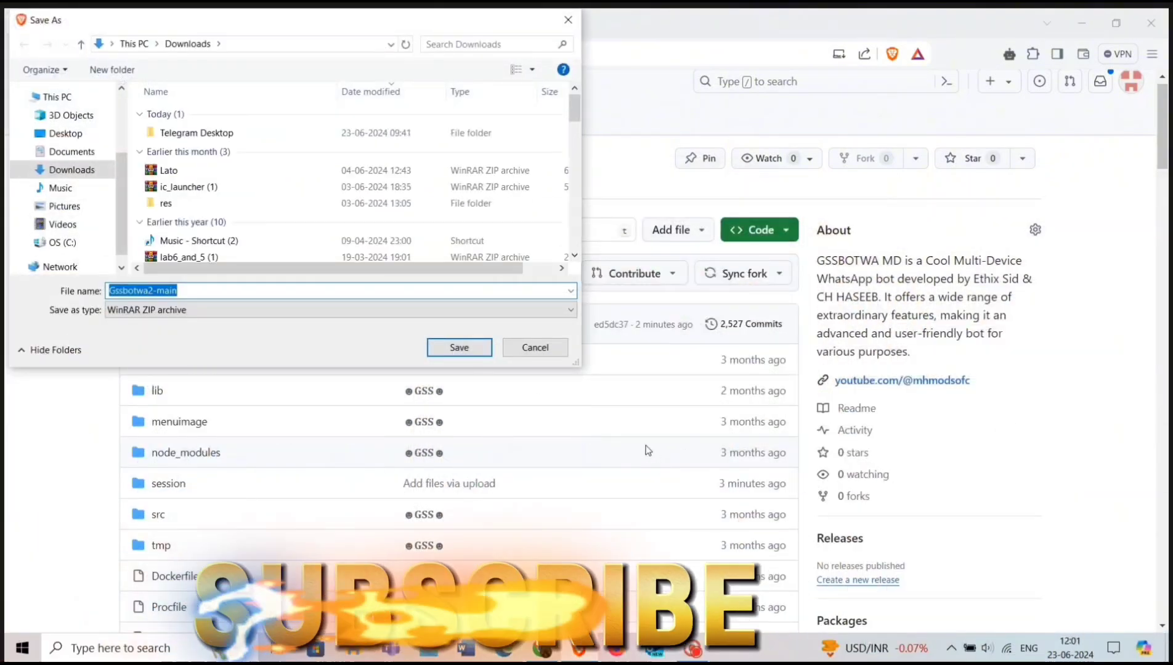
mouse_move(522, 341)
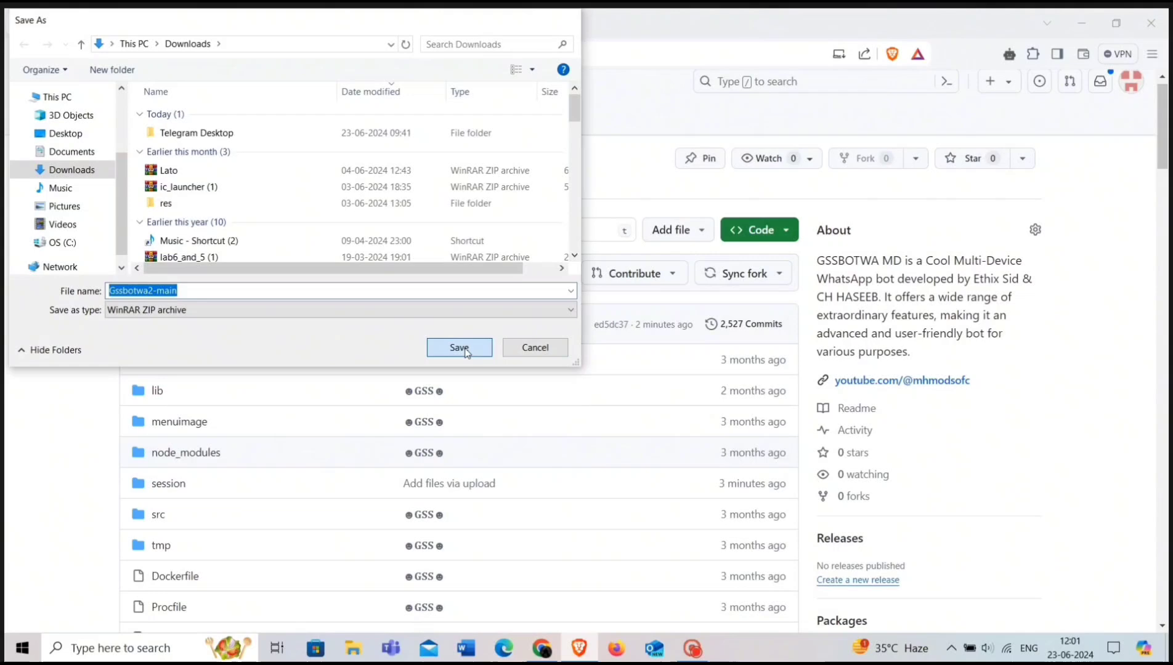
click(459, 347)
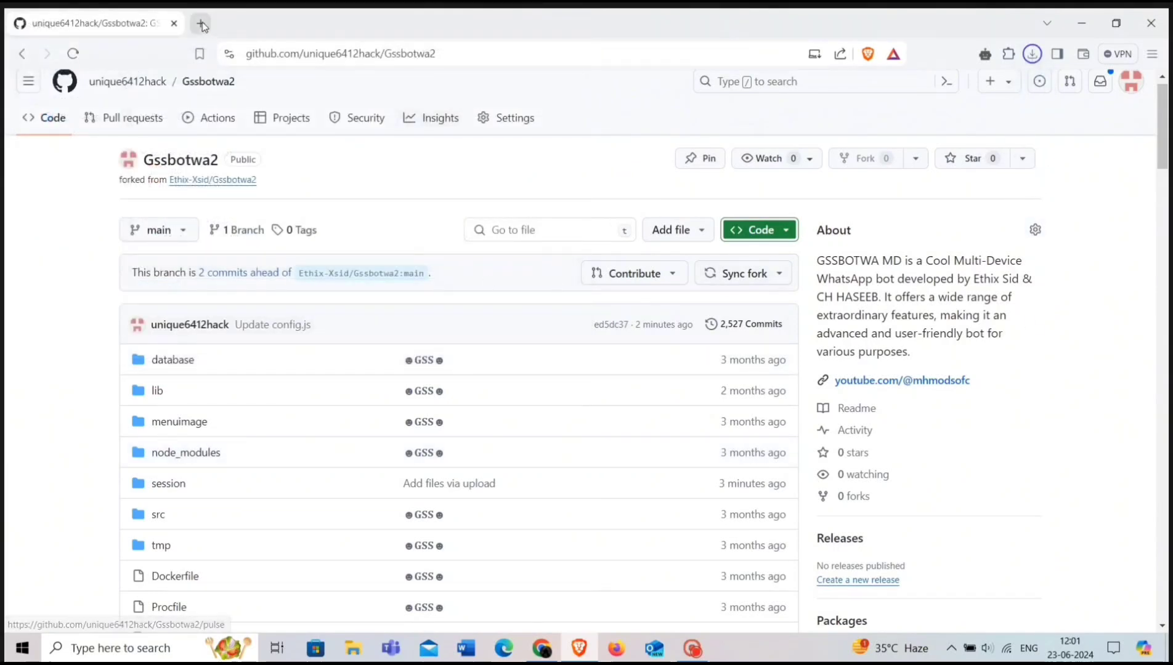
click(201, 23)
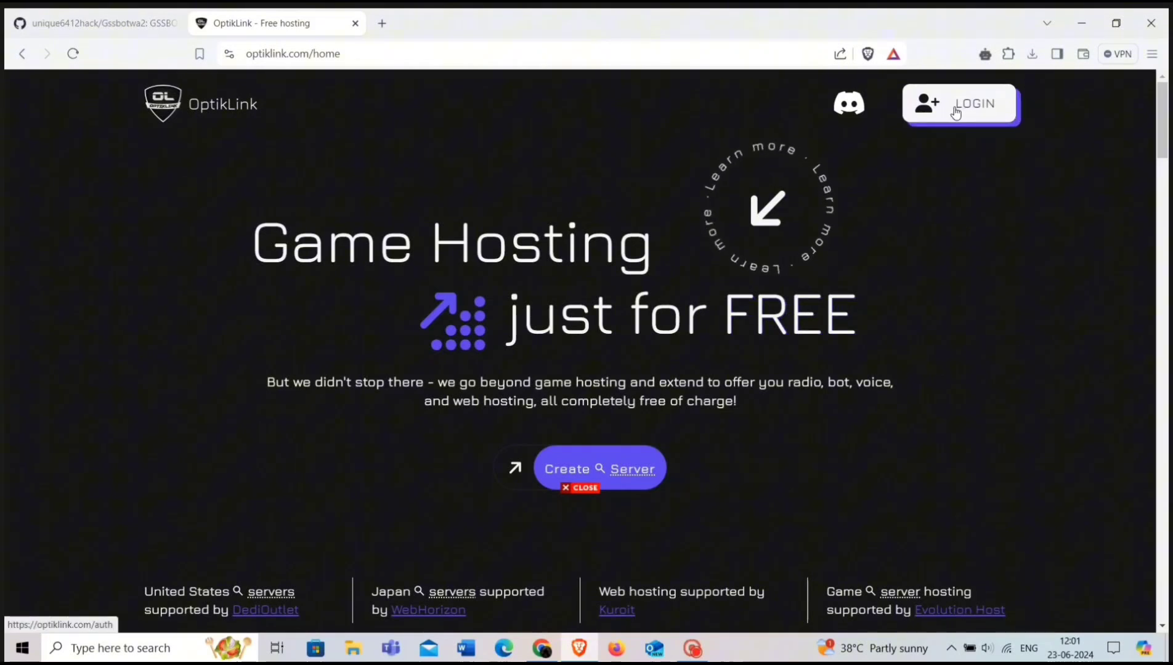
Sign into OptikLink with Discord and authorize it to access the account
click(960, 103)
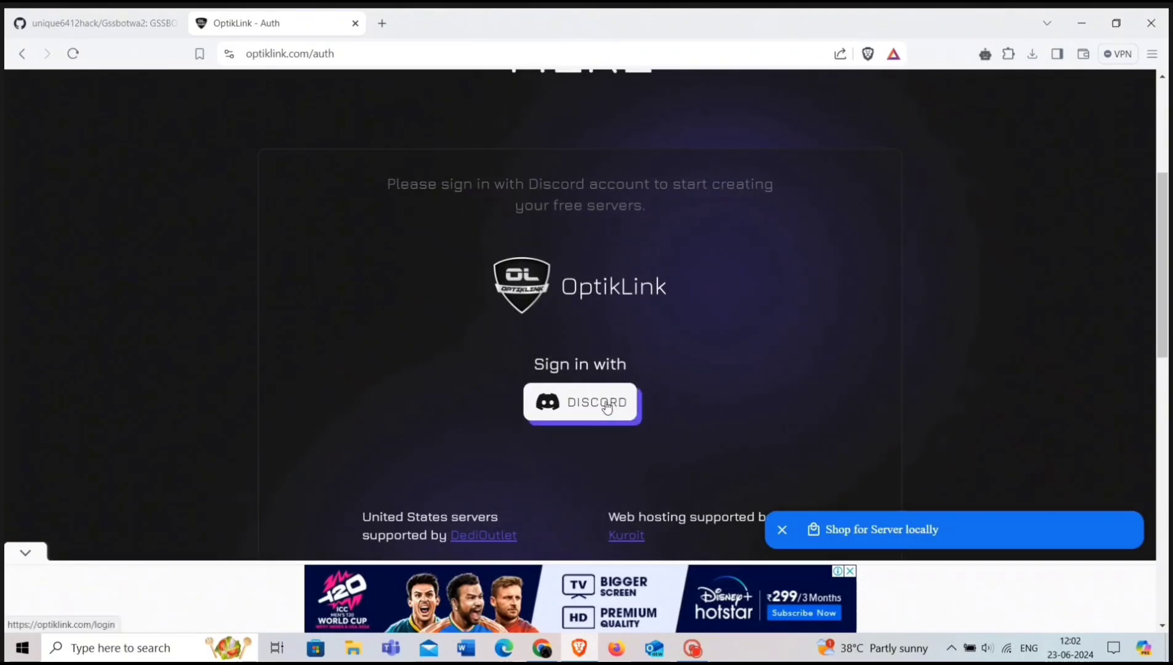
click(579, 403)
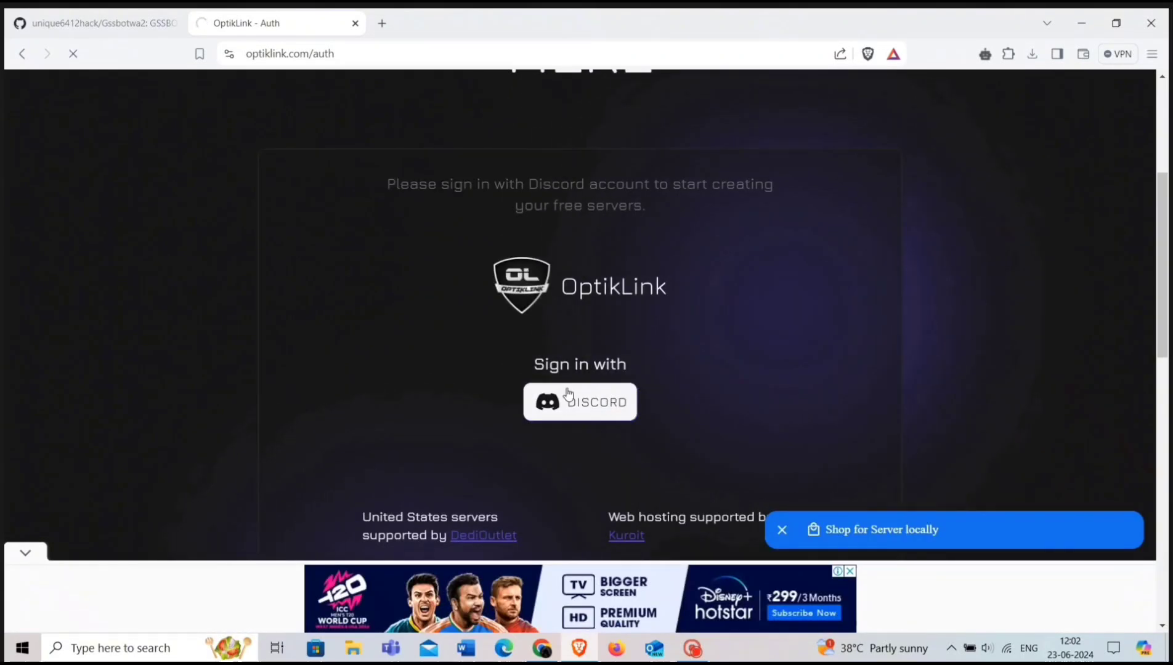
click(579, 402)
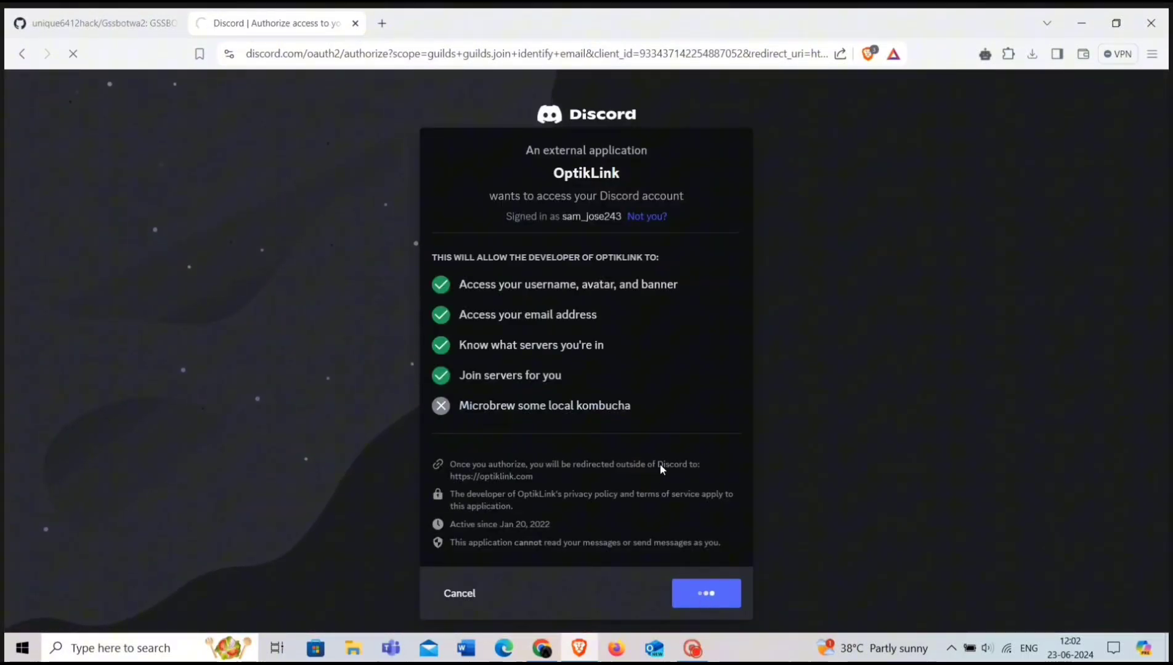
click(705, 593)
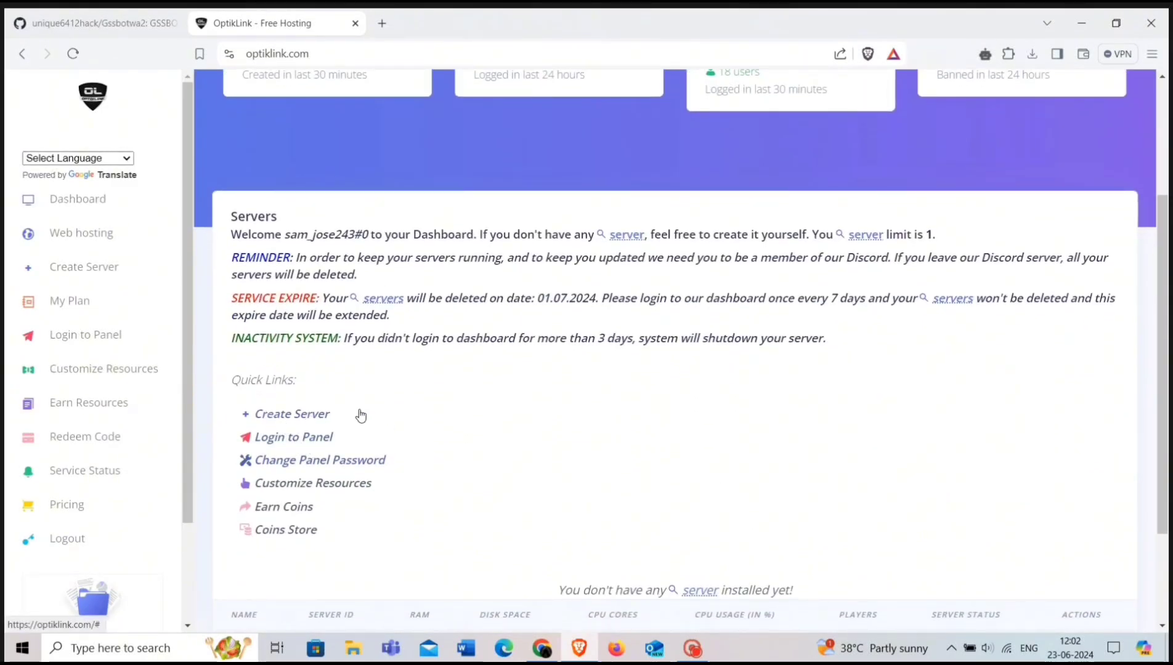
mouse_move(305, 419)
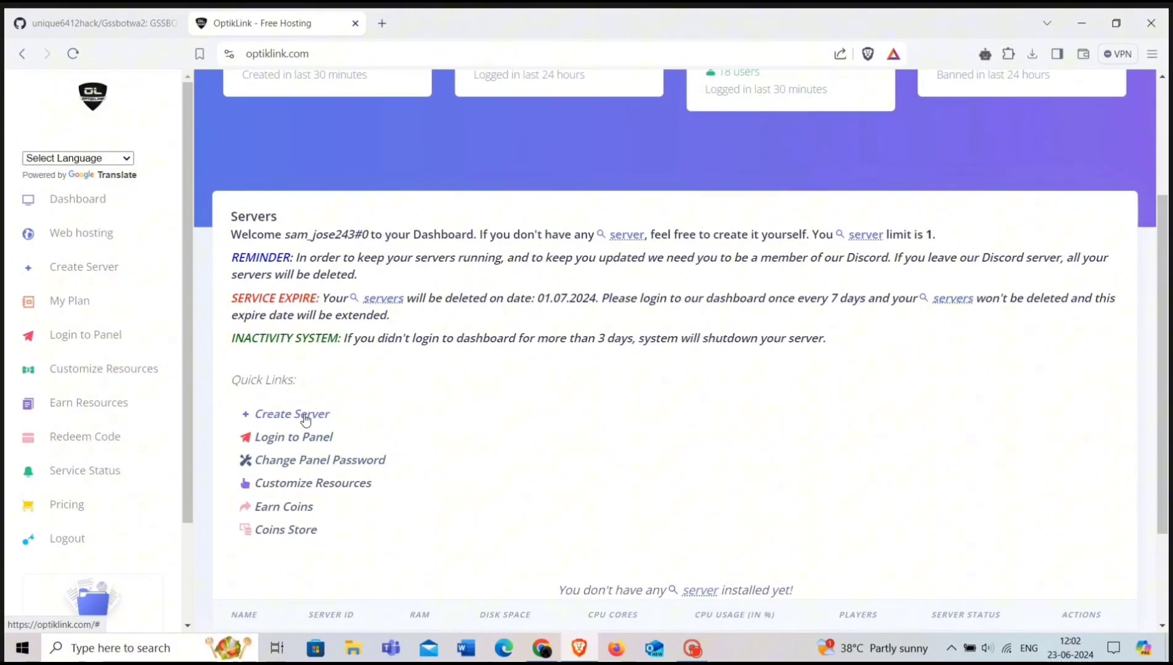
Start a new server named gsswabot in United States with Bot Hosting as the game
click(292, 413)
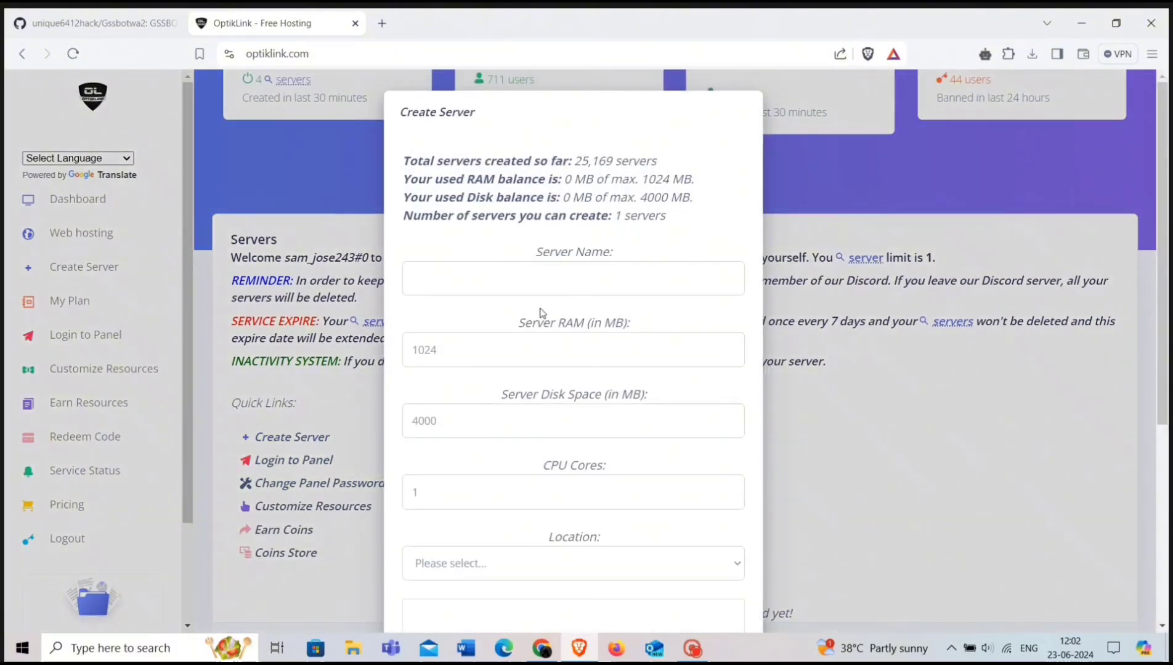
click(573, 278)
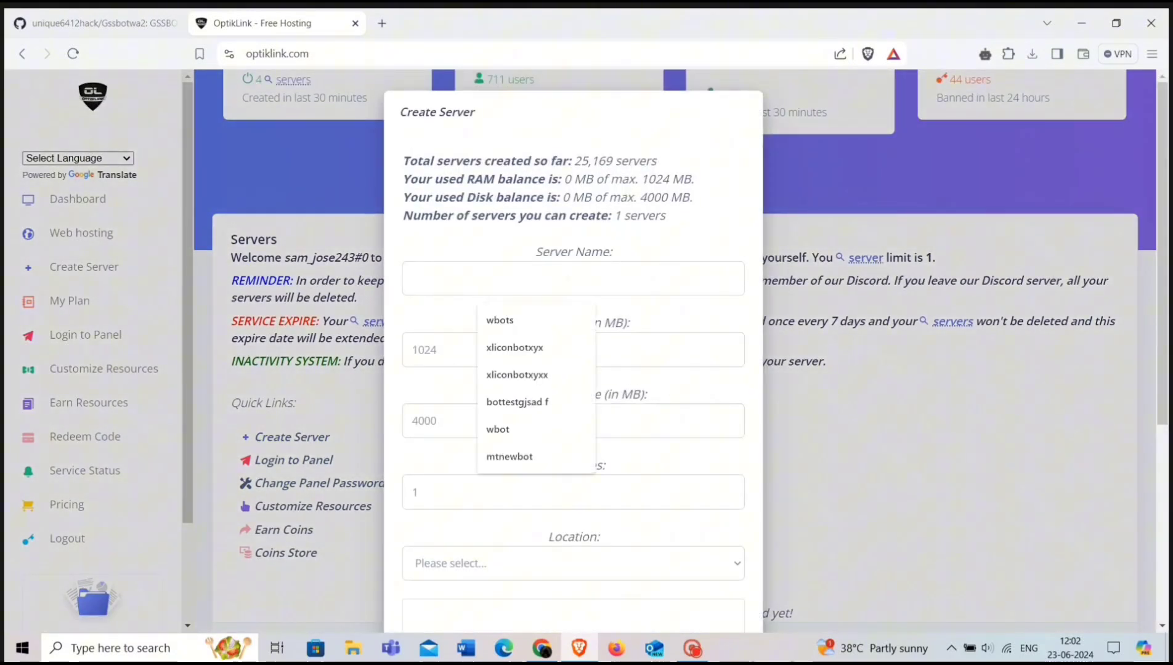
text(gsswabot)
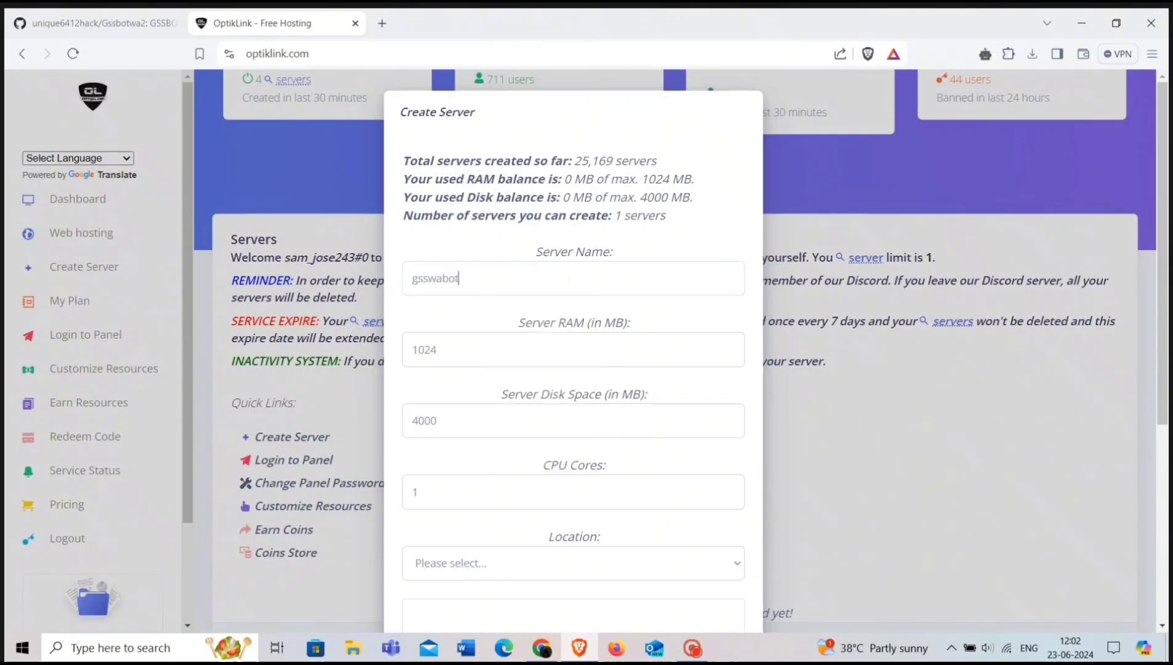
scroll(down, 3)
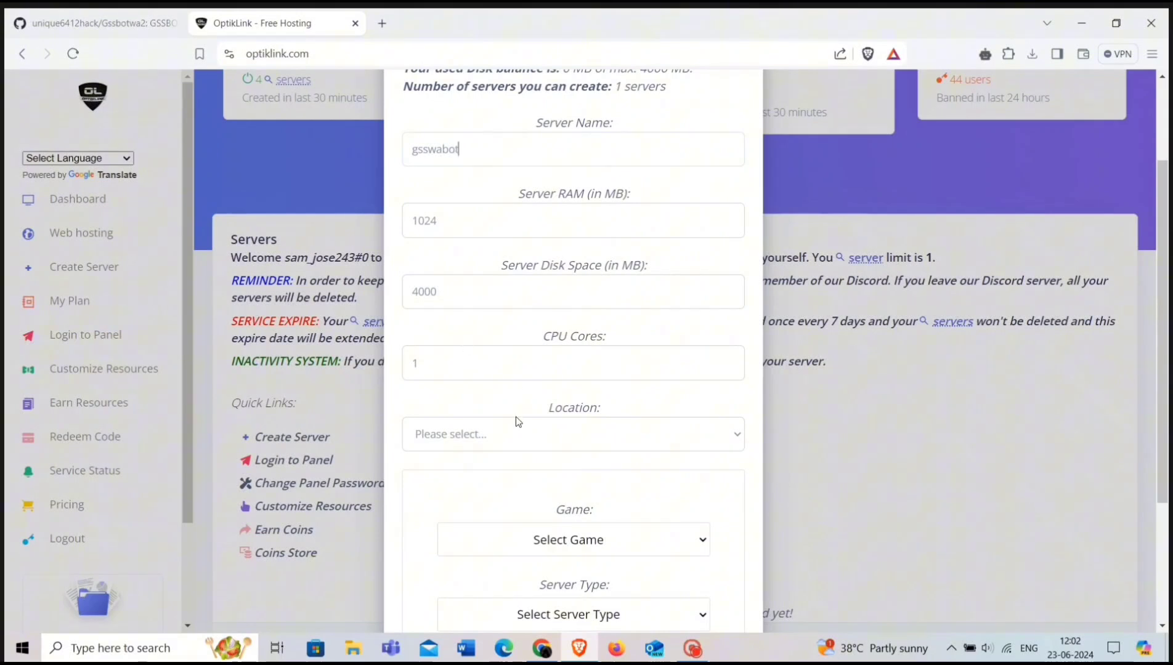
click(573, 435)
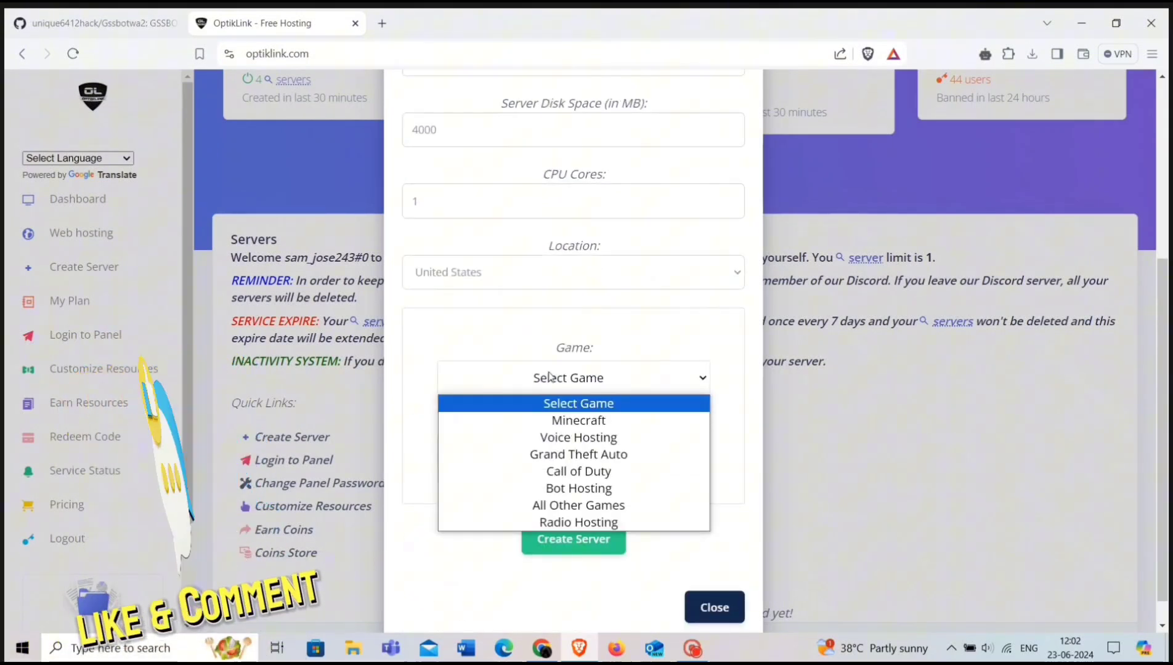
click(579, 489)
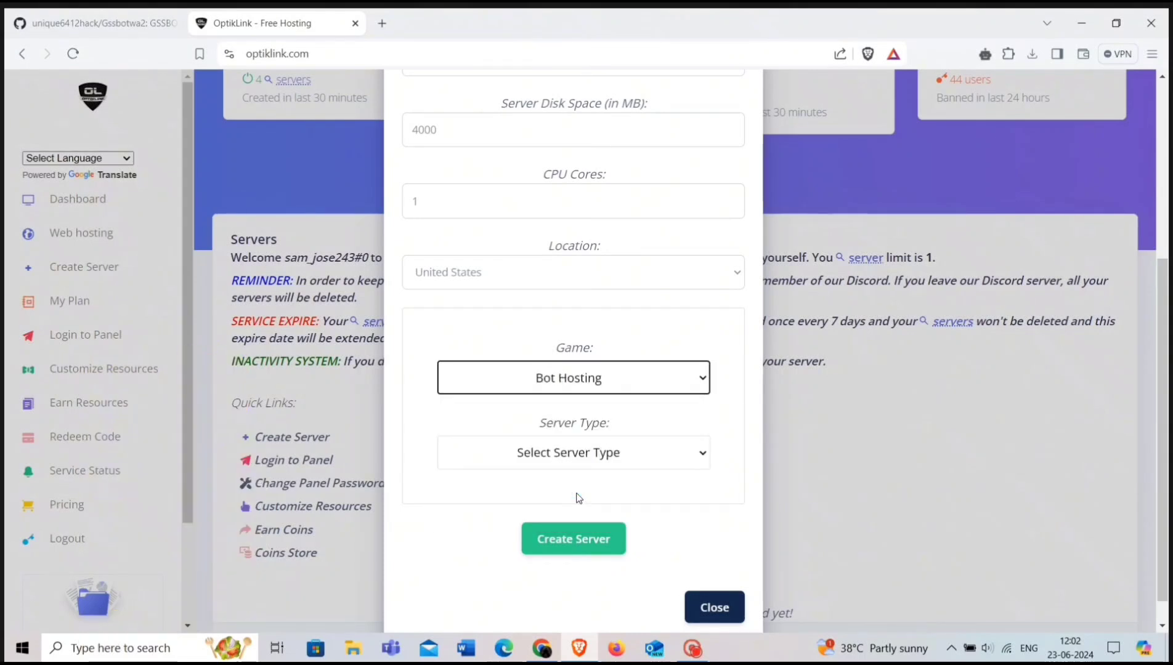
Choose the Discord - JS Bot (Node.JS) type and create the server
click(574, 454)
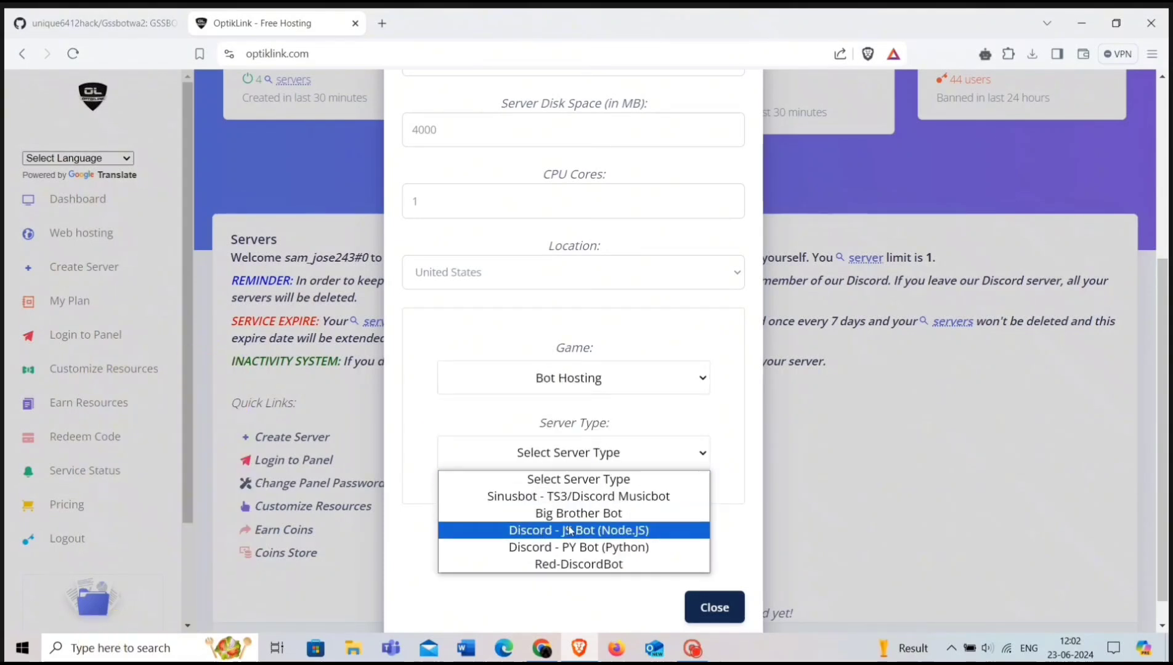
mouse_move(647, 541)
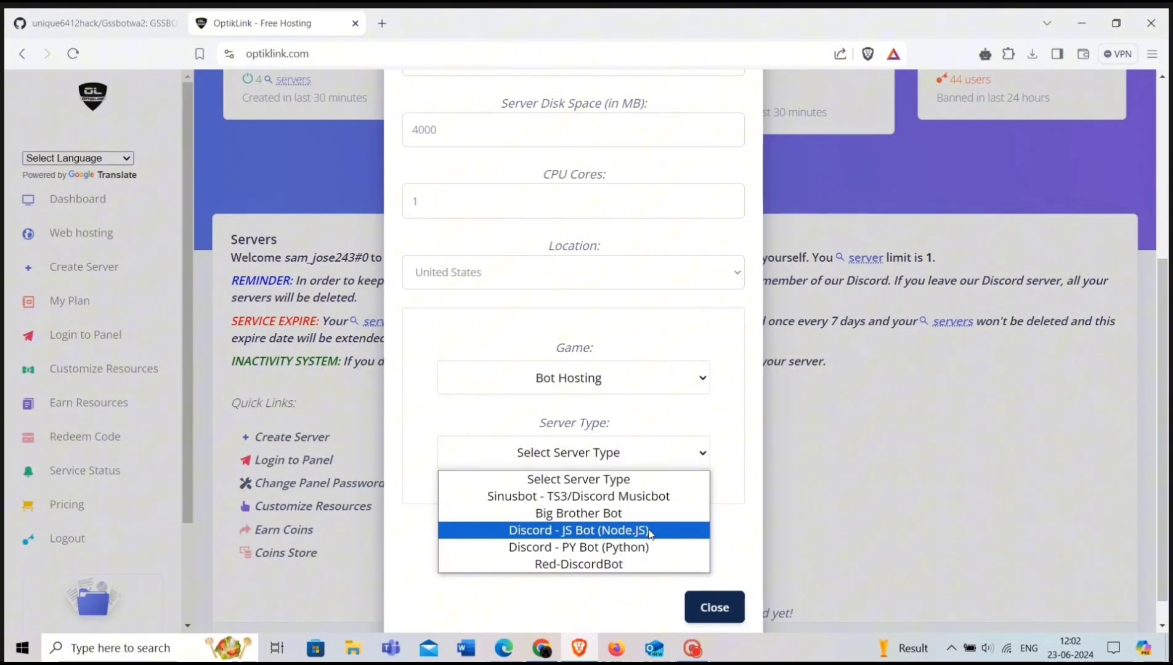
click(579, 530)
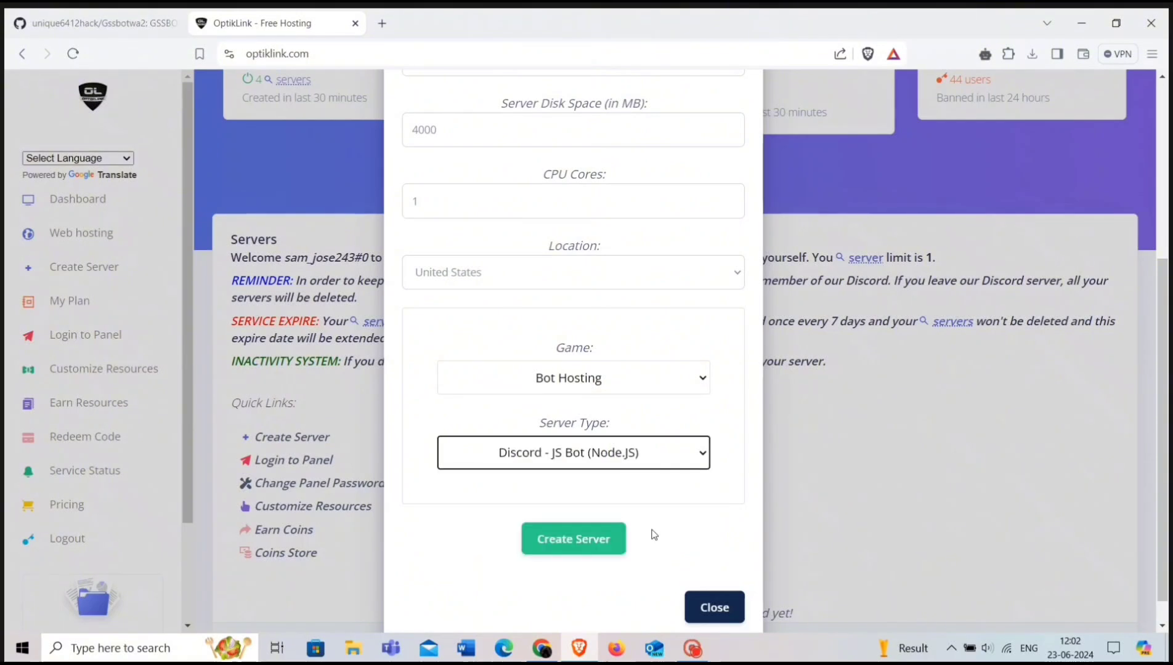
click(574, 539)
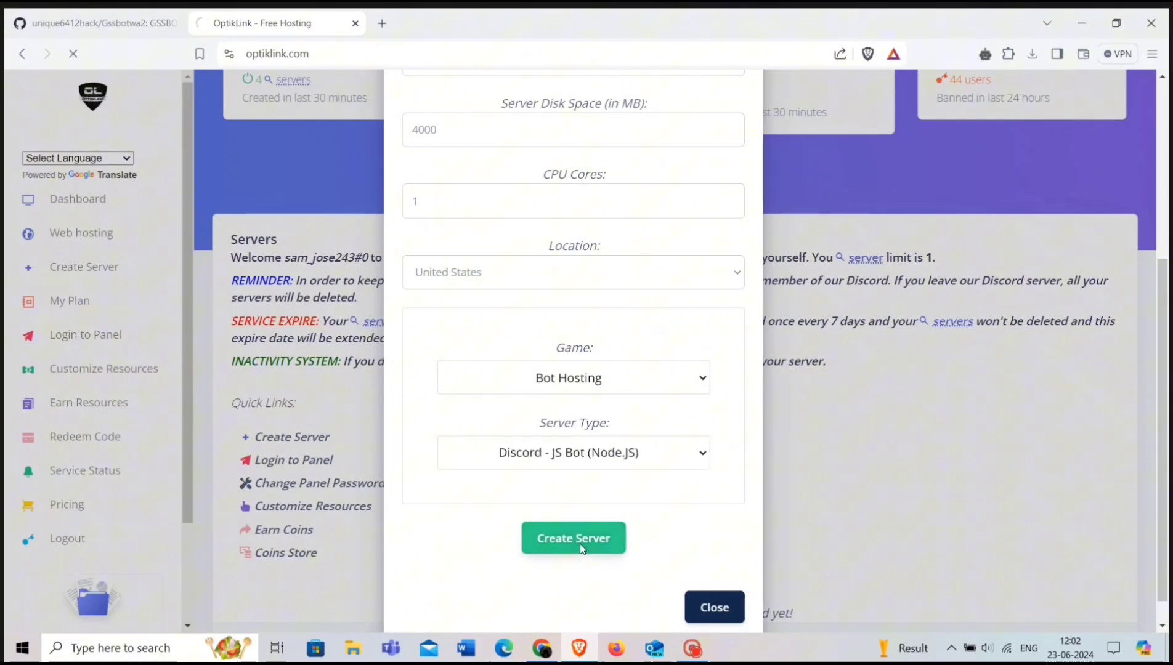
click(574, 538)
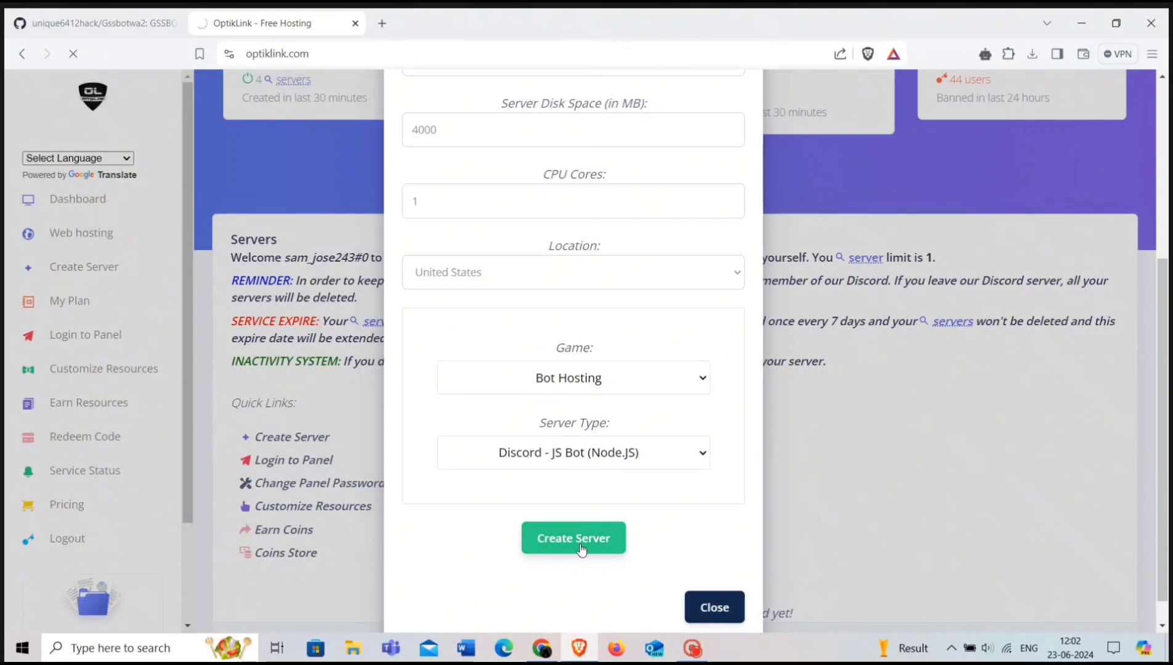
click(574, 538)
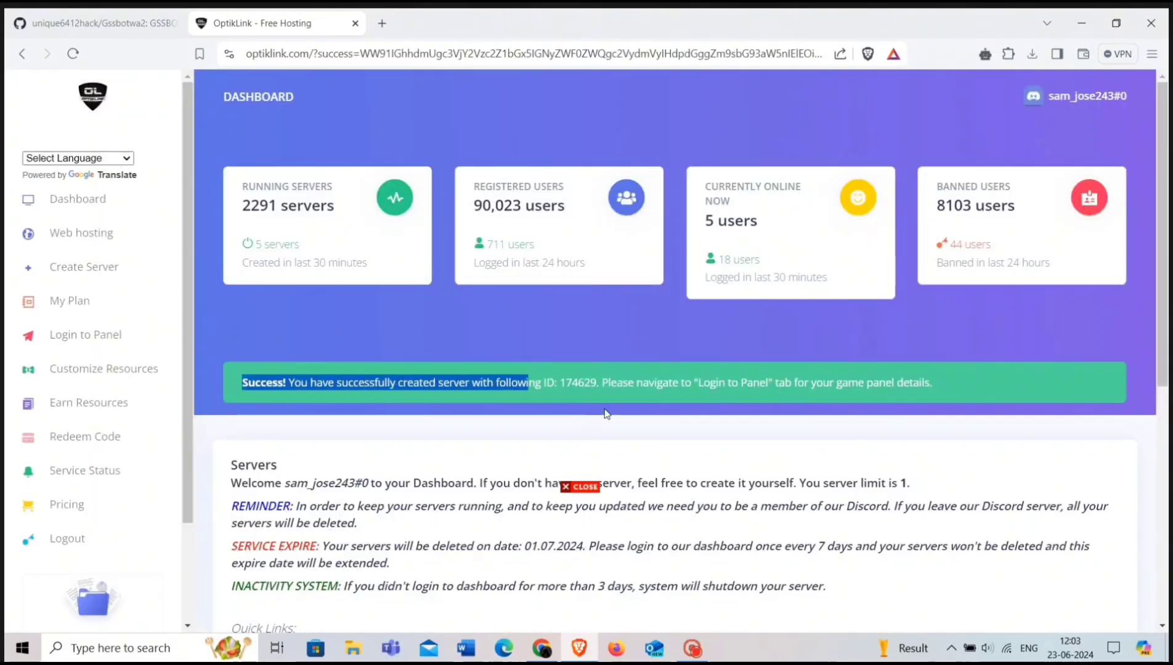
Log into the game panel and reach the gsswabot console, dismissing the free-users notice
drag(527, 382, 927, 382)
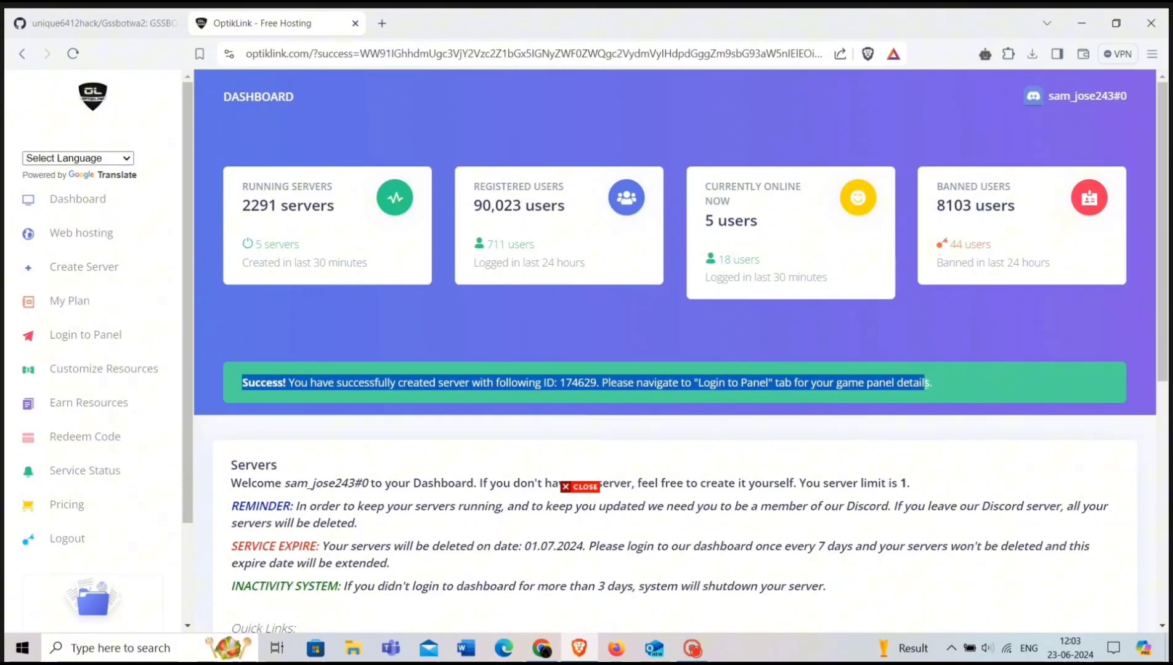
scroll(down, 3)
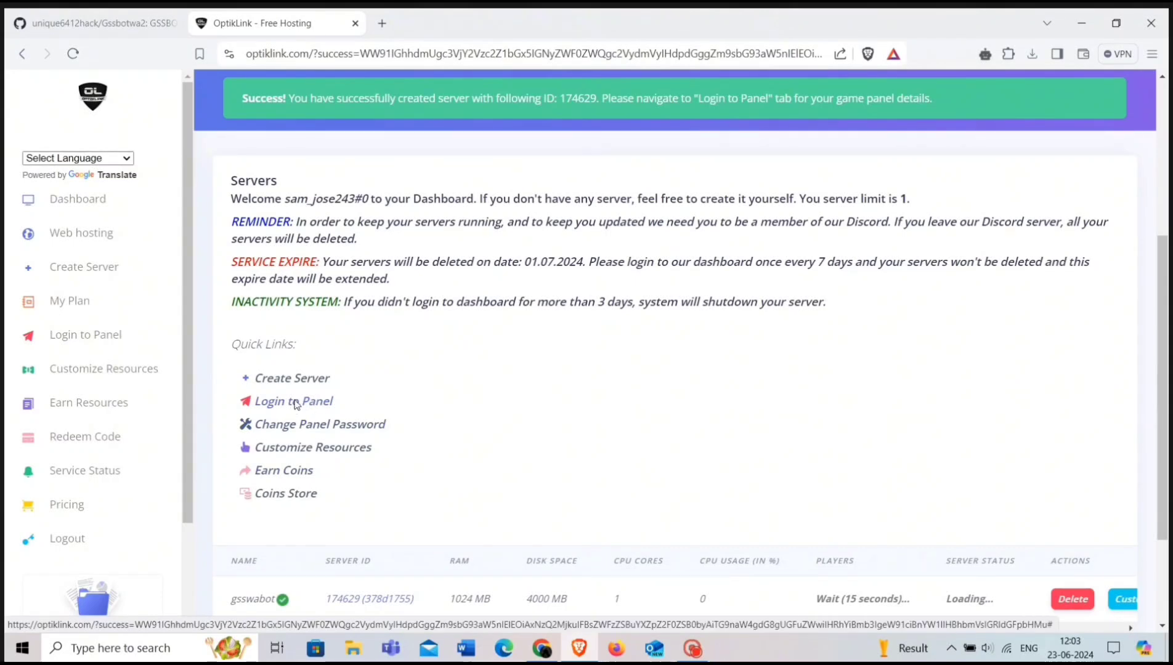
click(293, 402)
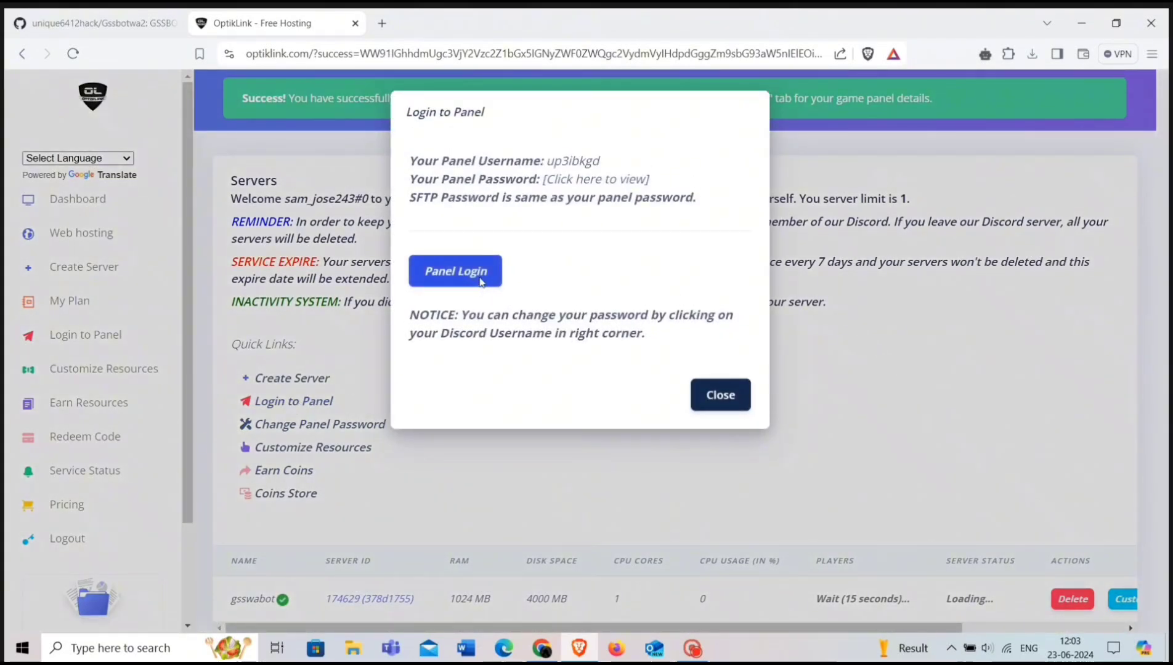
click(456, 271)
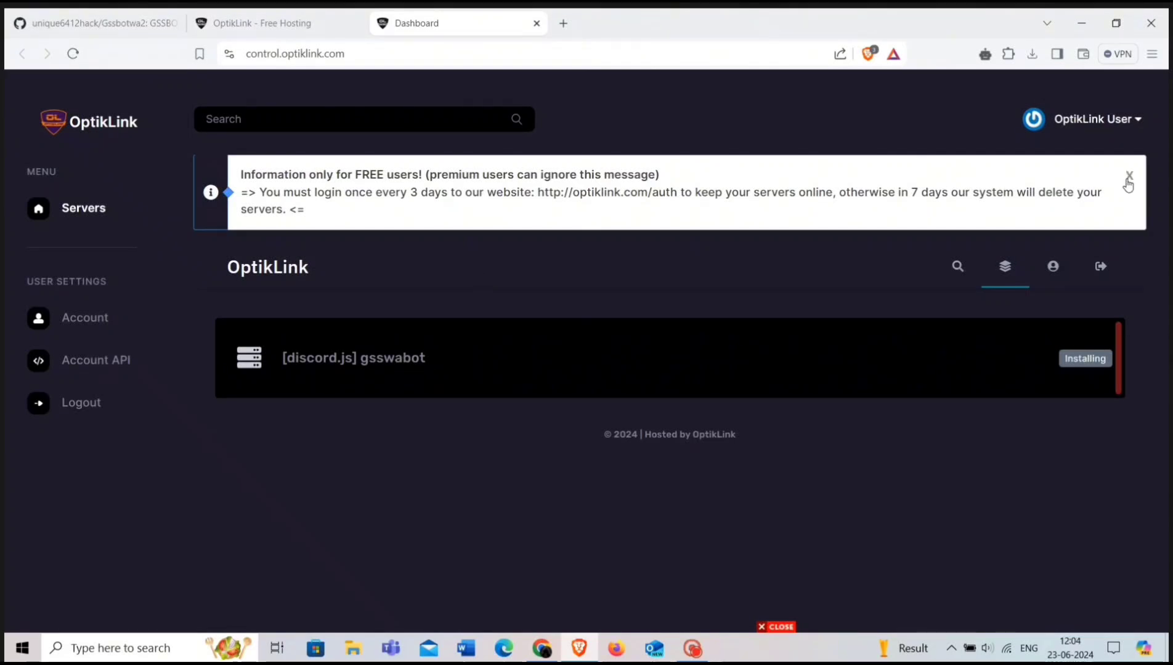
click(1128, 178)
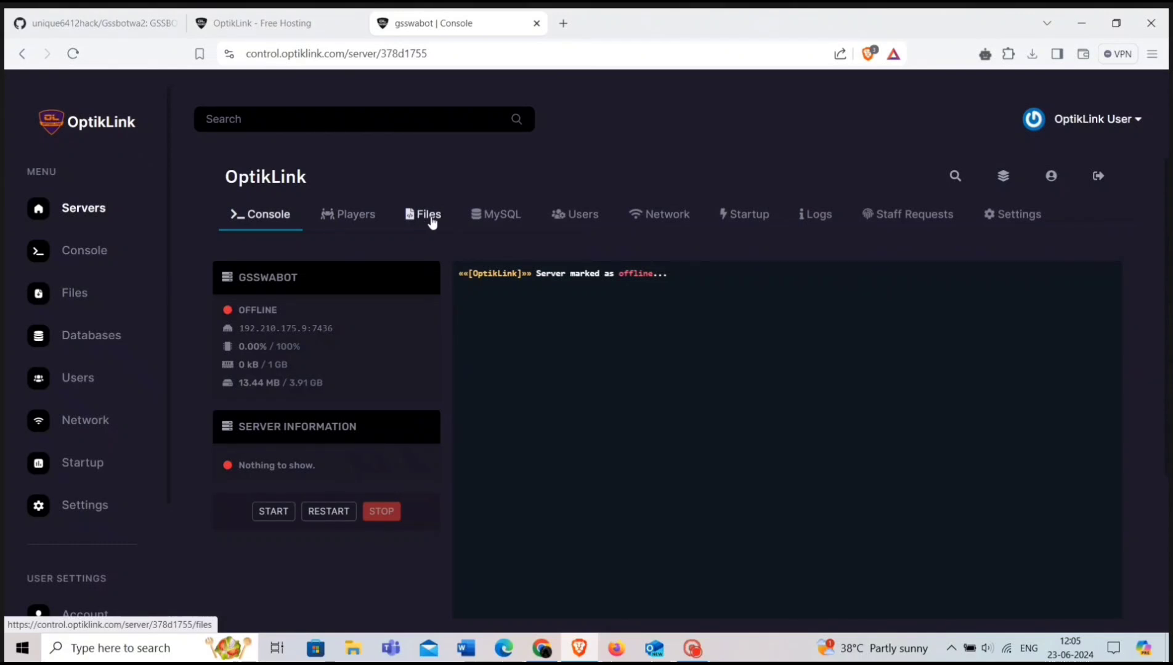
Upload Gssbotwa2-main.zip from Downloads into the server's /home/container files
click(430, 214)
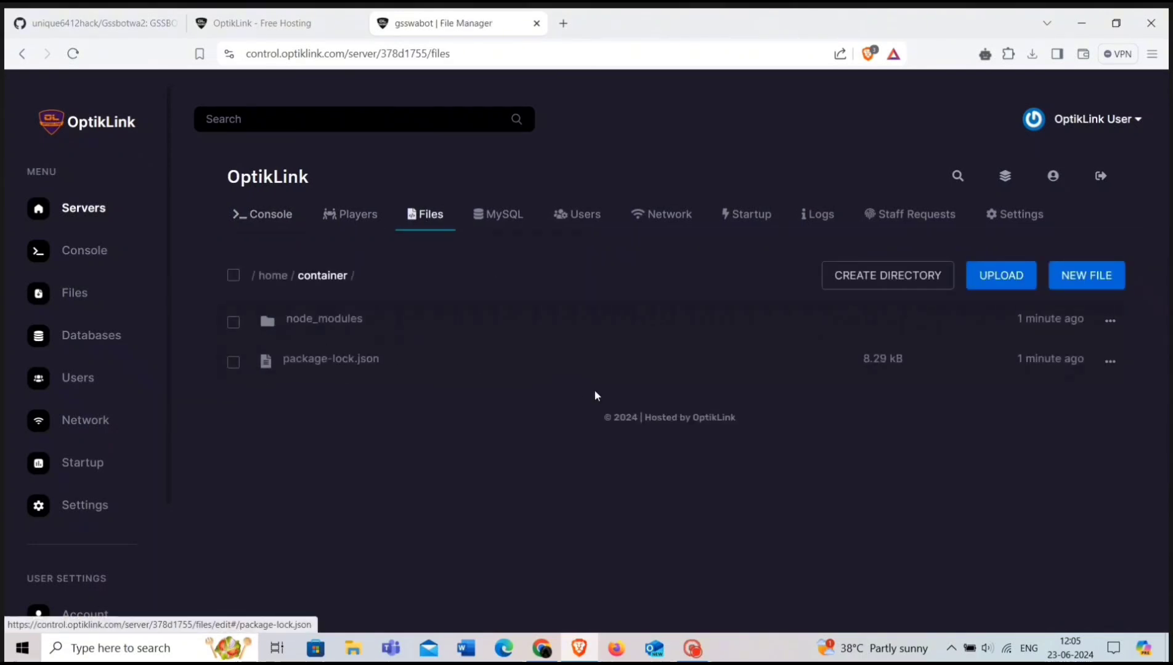
mouse_move(983, 283)
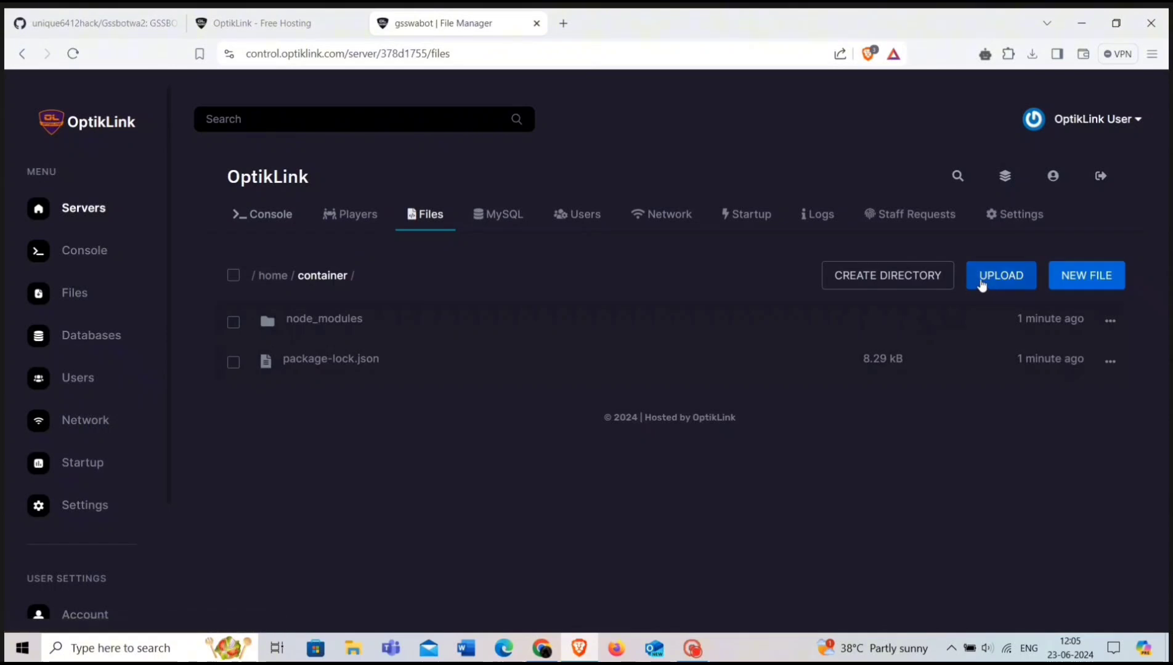
click(1000, 276)
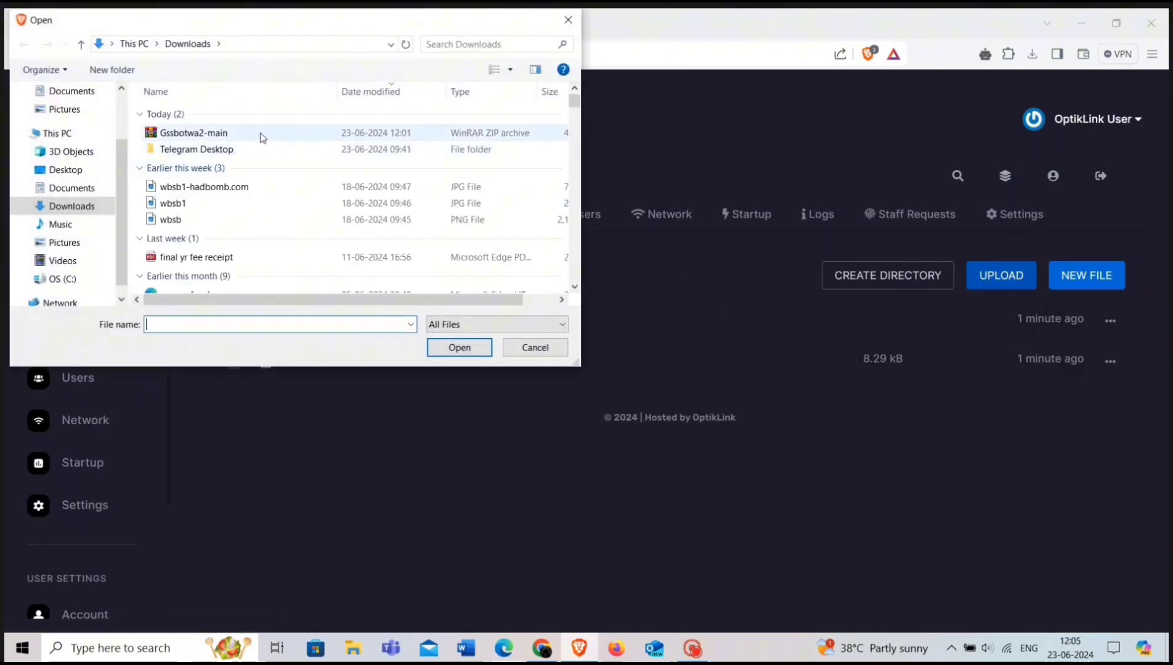
click(193, 133)
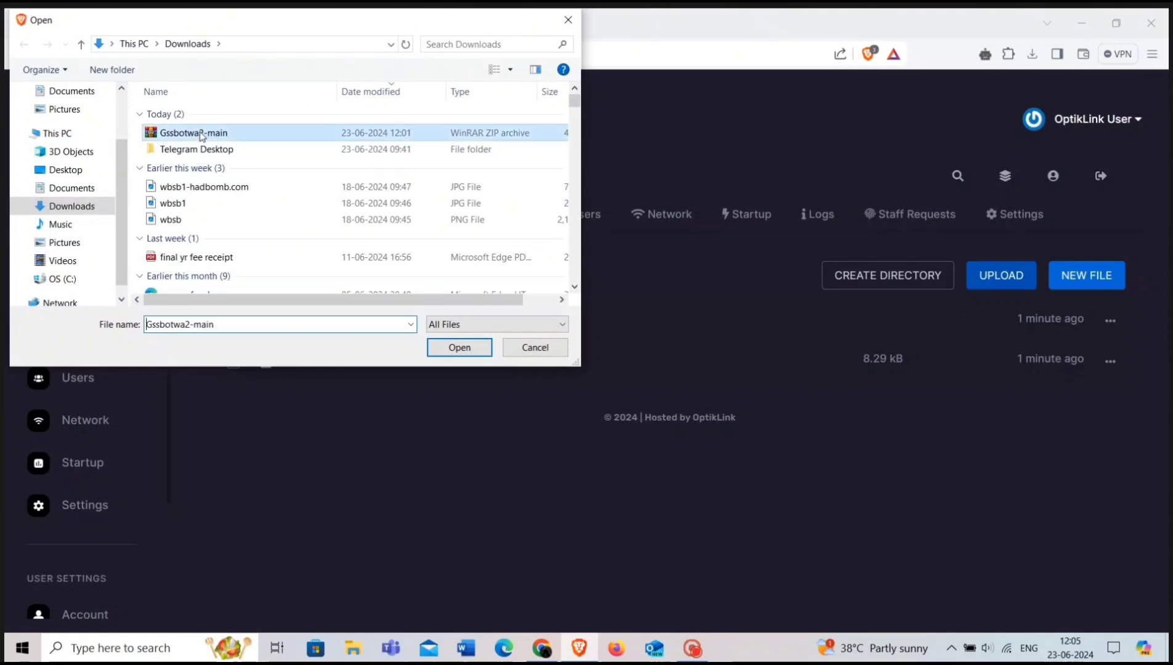
click(460, 347)
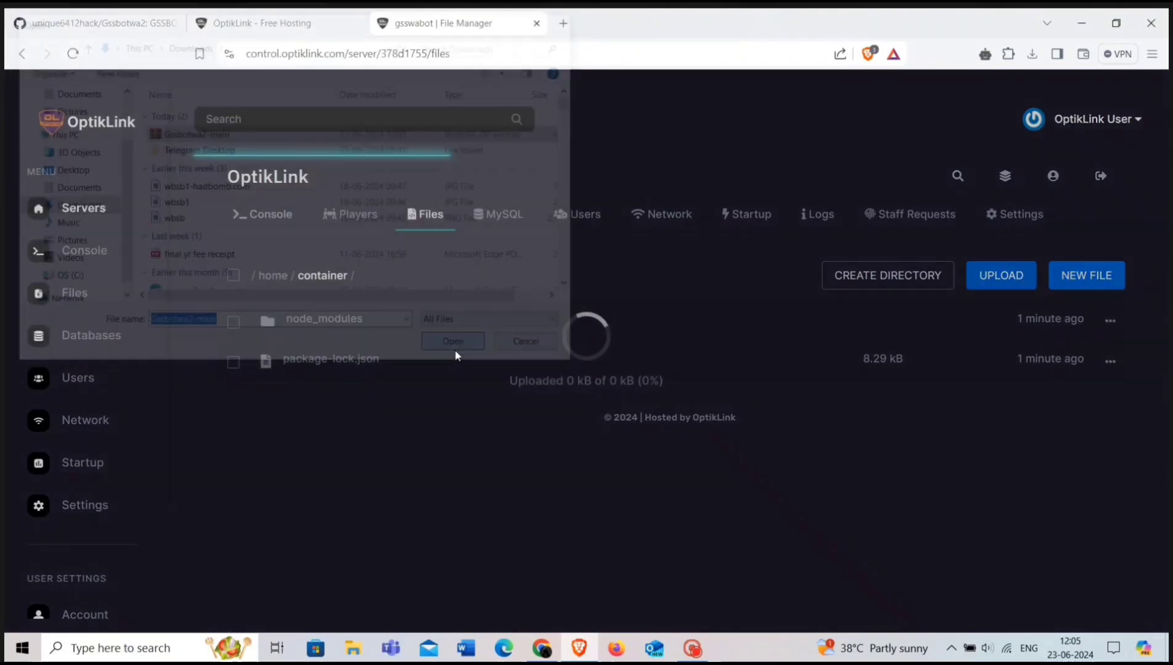
click(453, 341)
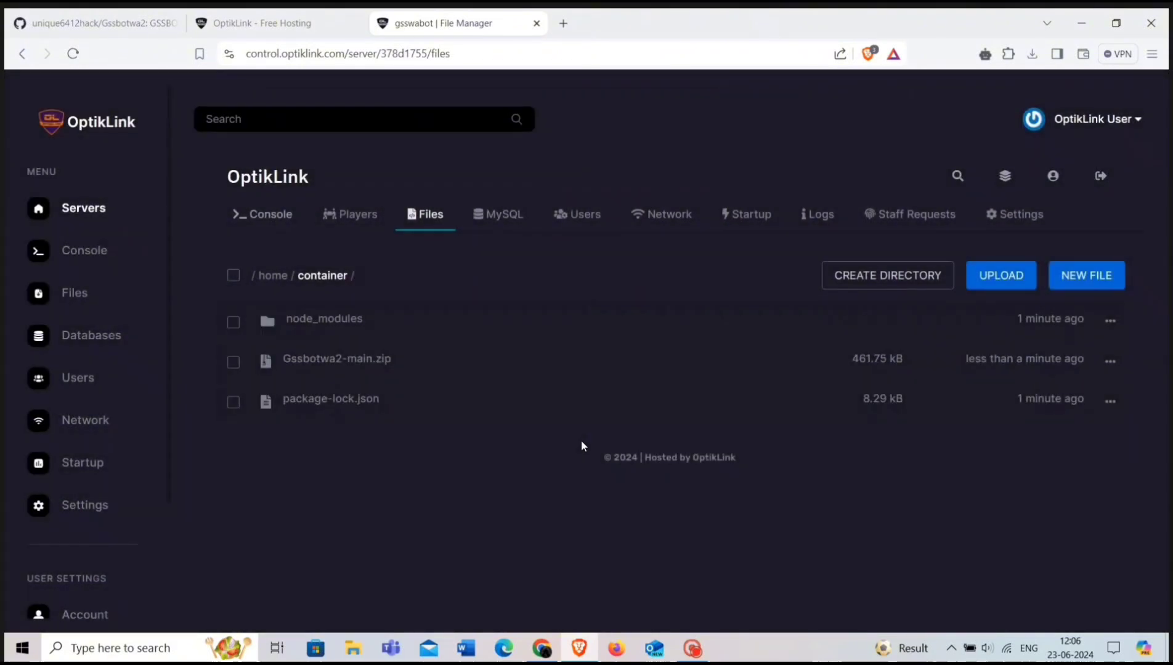
mouse_move(1110, 375)
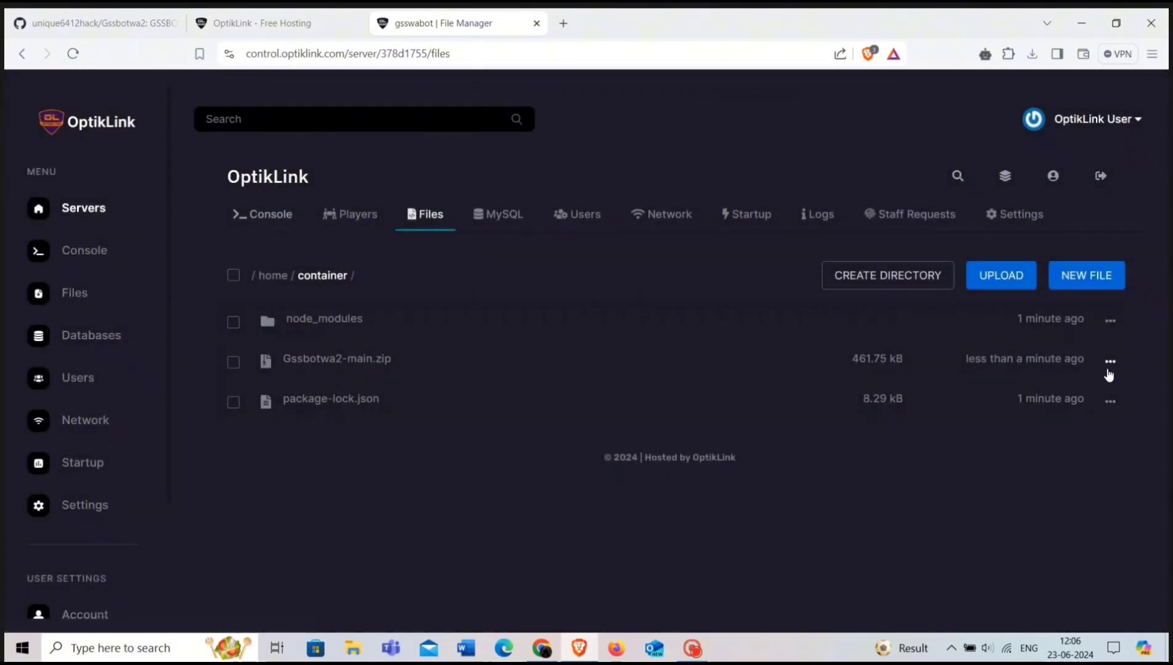
Unarchive Gssbotwa2-main.zip so a Gssbotwa2-main folder appears in /home/container
click(1110, 361)
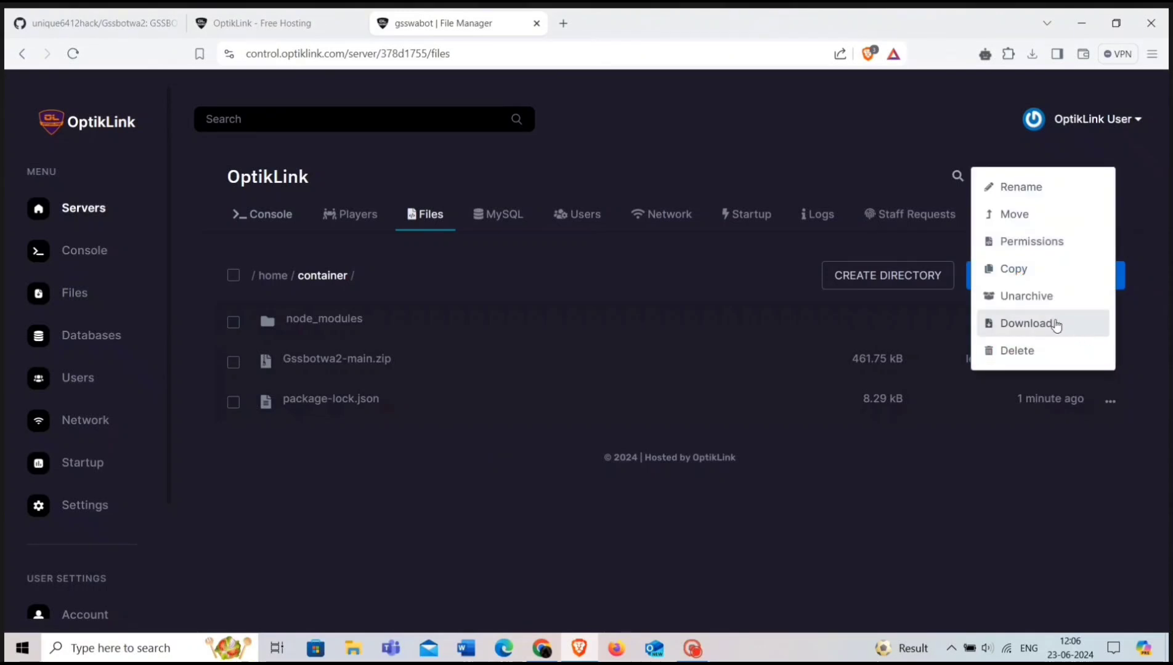
click(1025, 324)
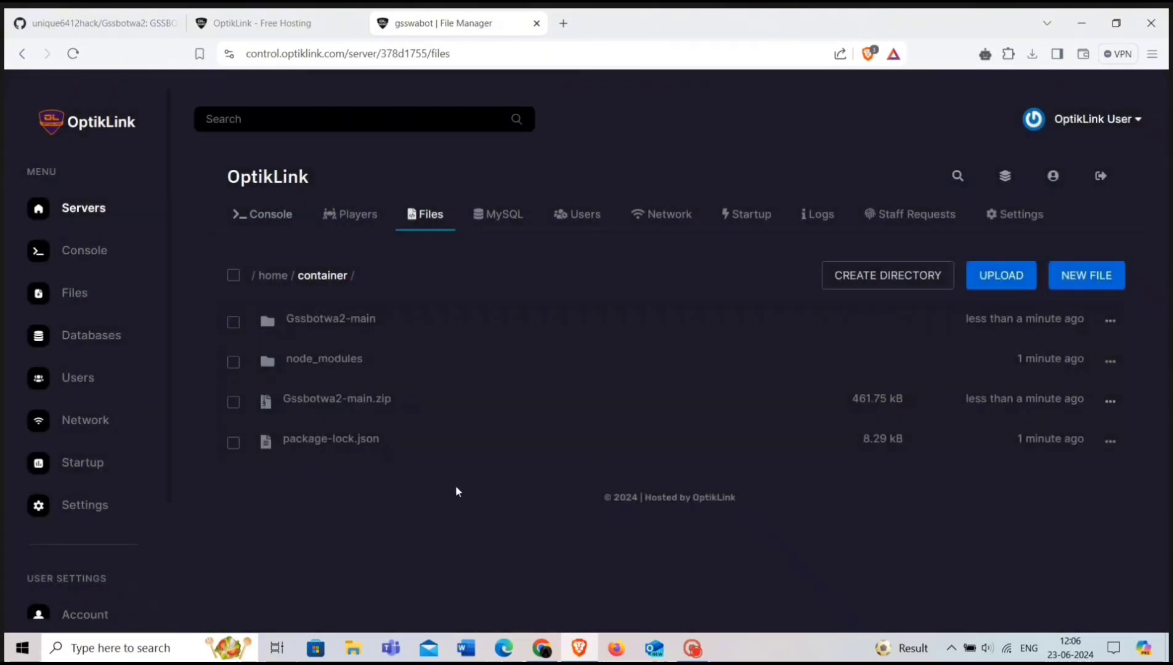
mouse_move(348, 327)
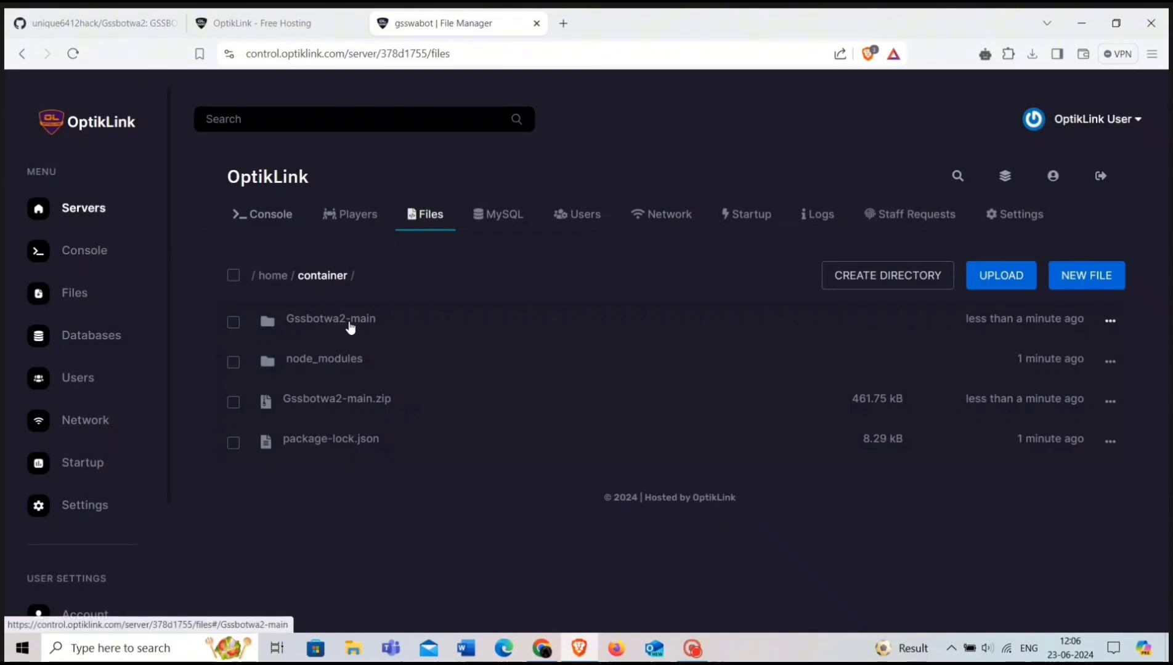
Move every file in Gssbotwa2-main up to the parent folder ../
click(330, 319)
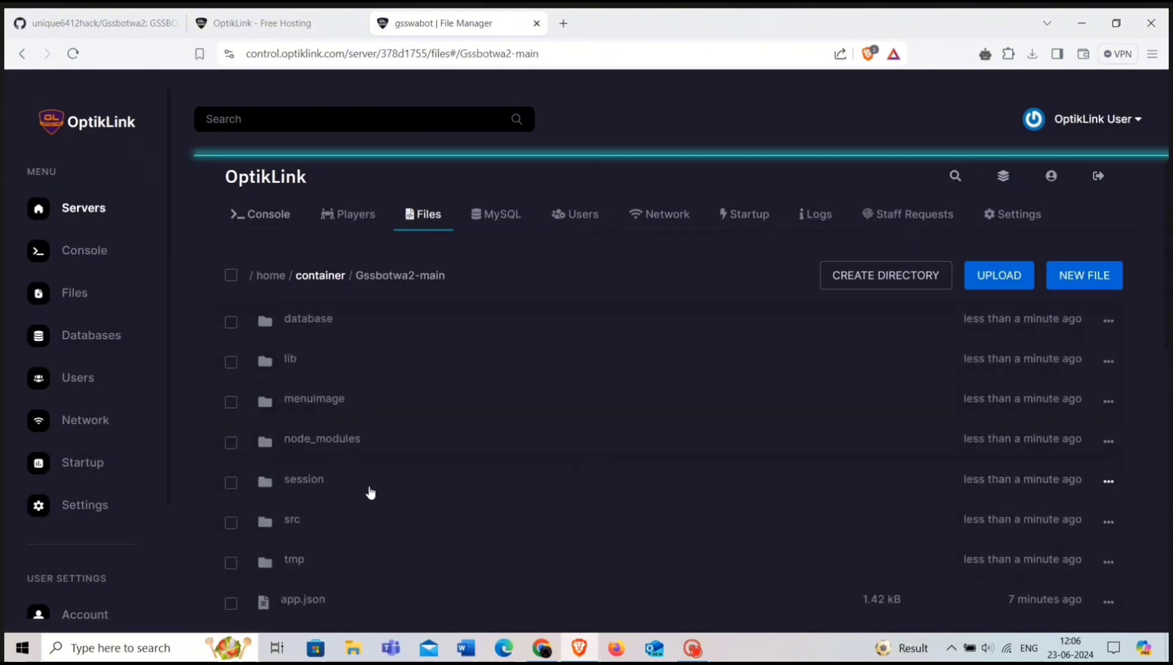
click(230, 276)
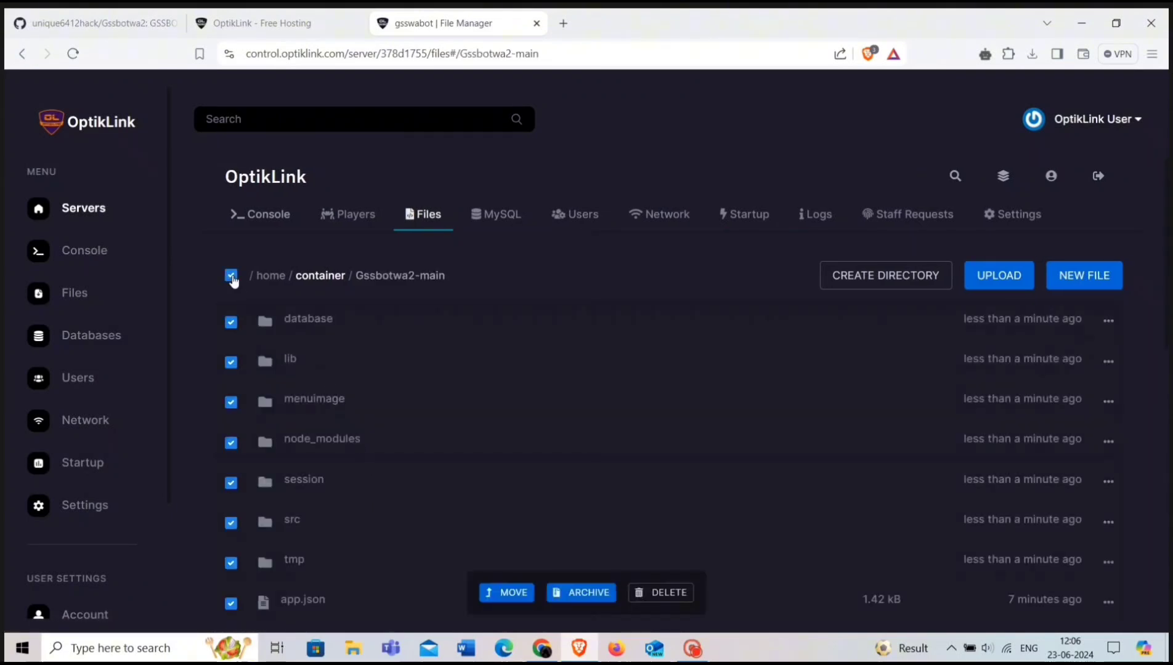
scroll(down, 3)
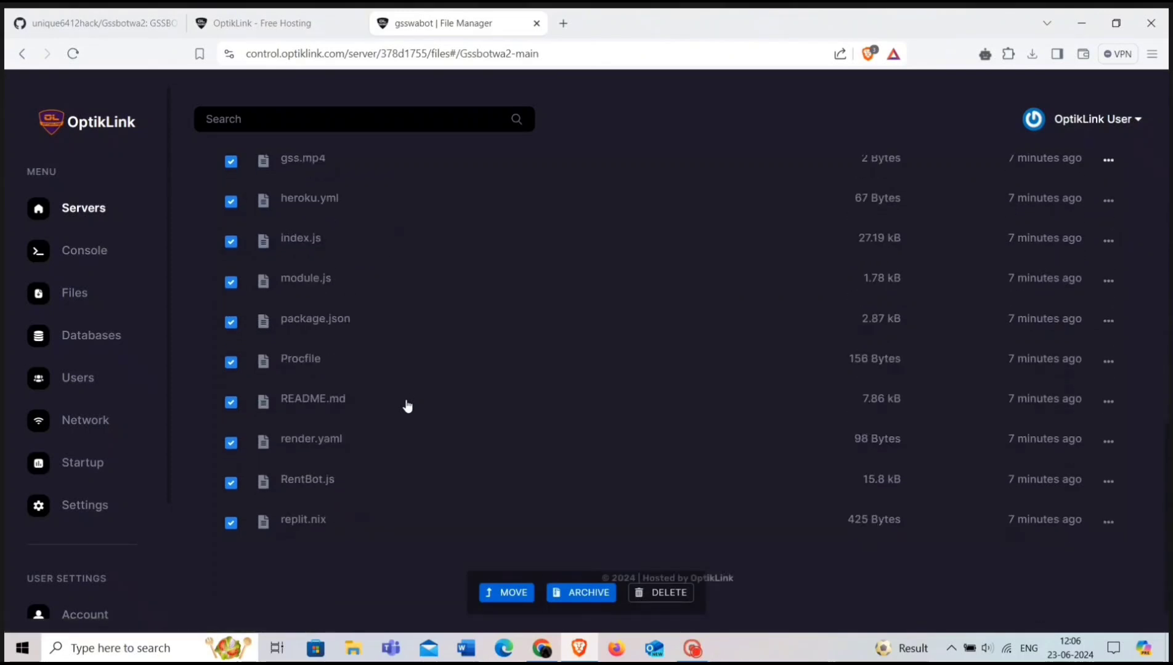
click(506, 592)
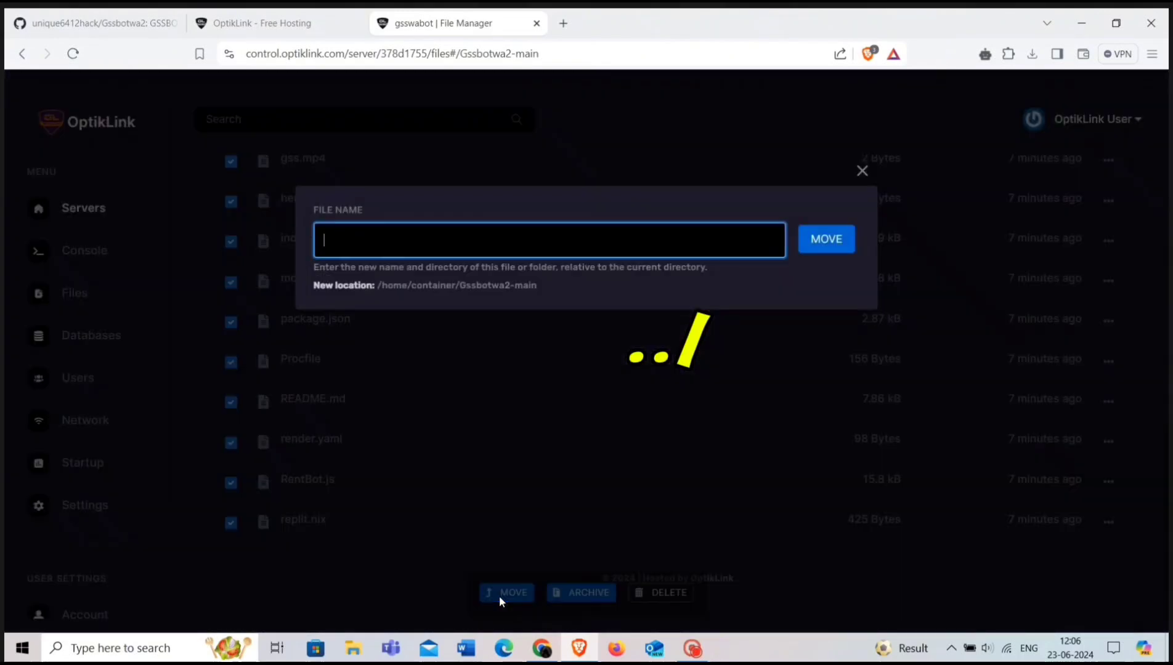
text(../)
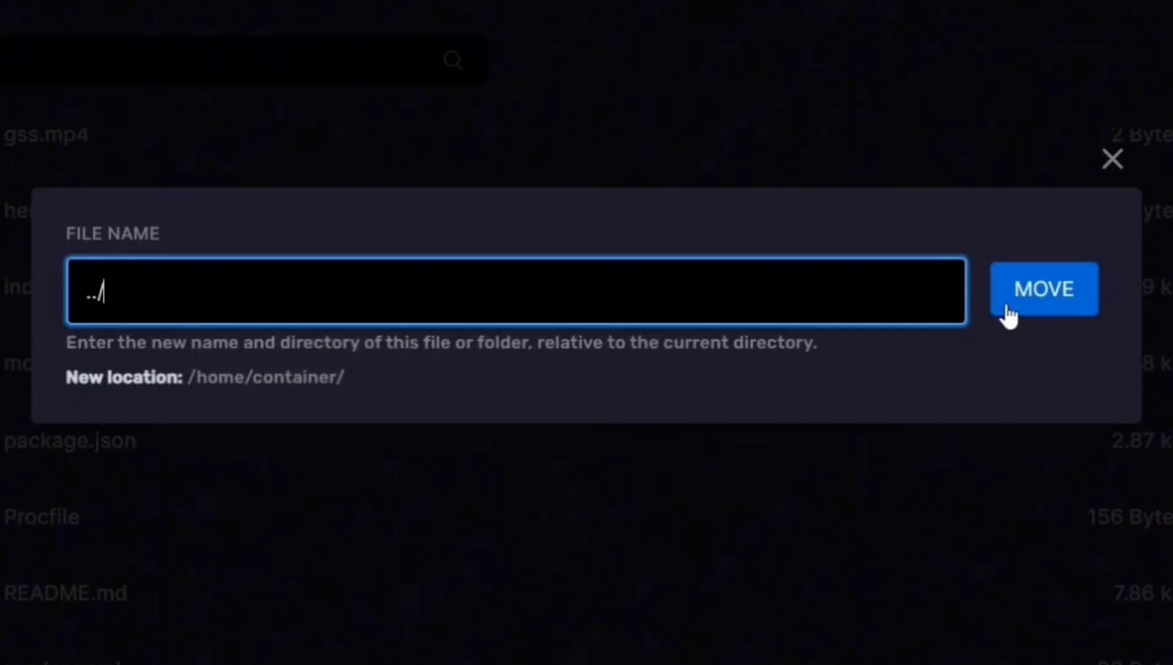
click(826, 239)
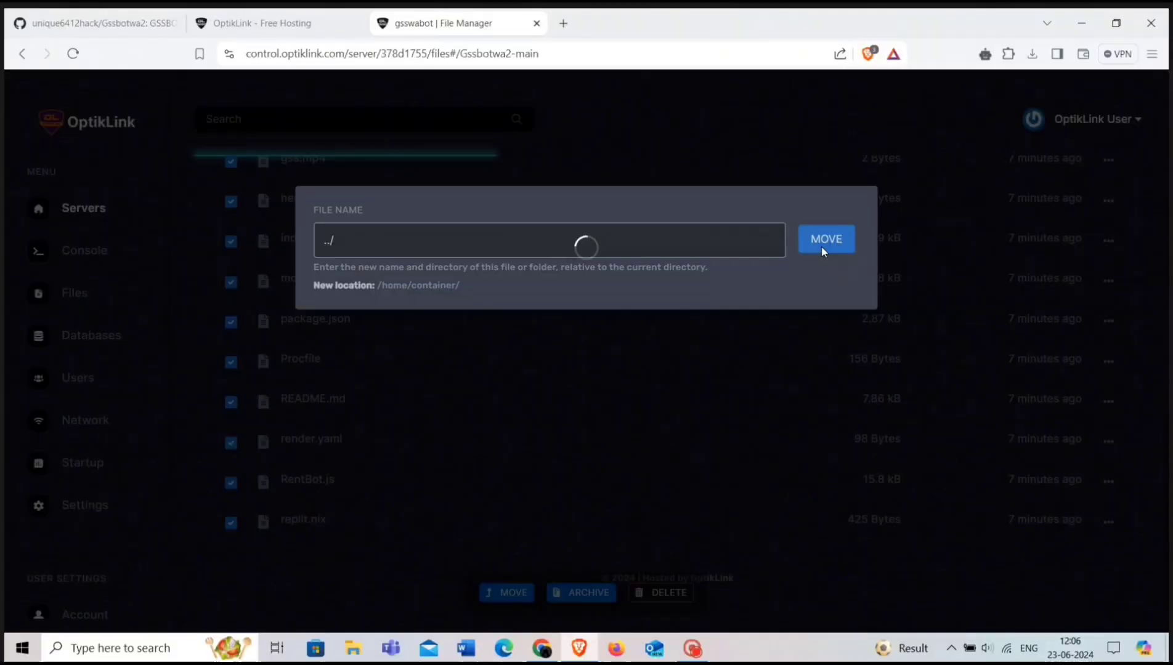
click(826, 239)
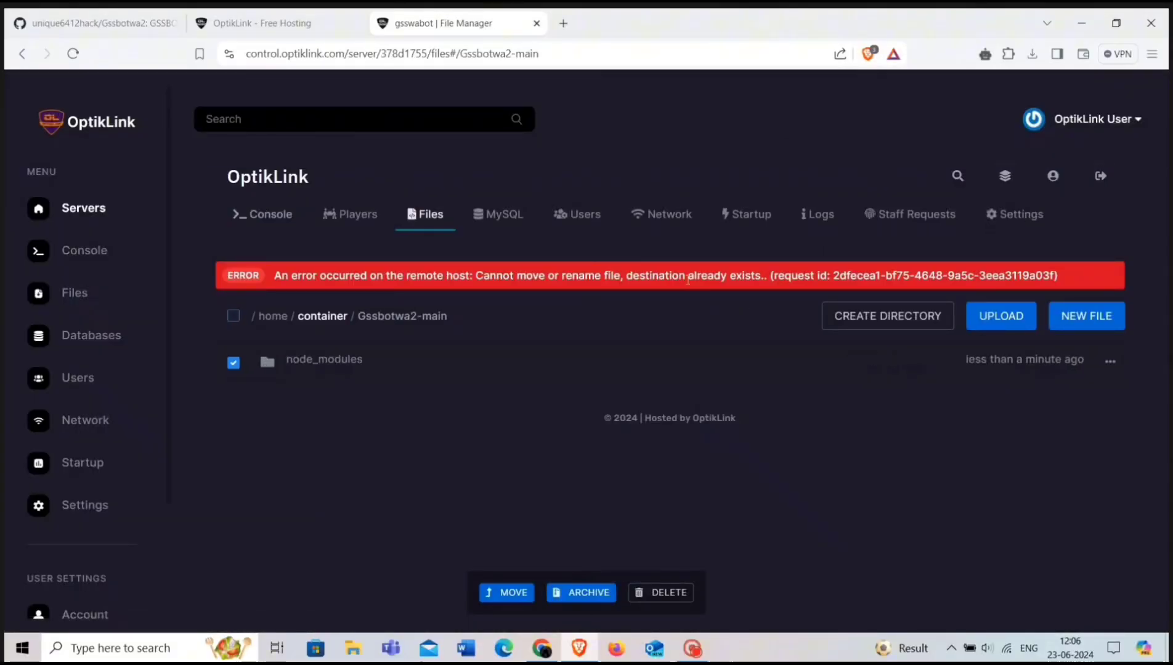
mouse_move(941, 347)
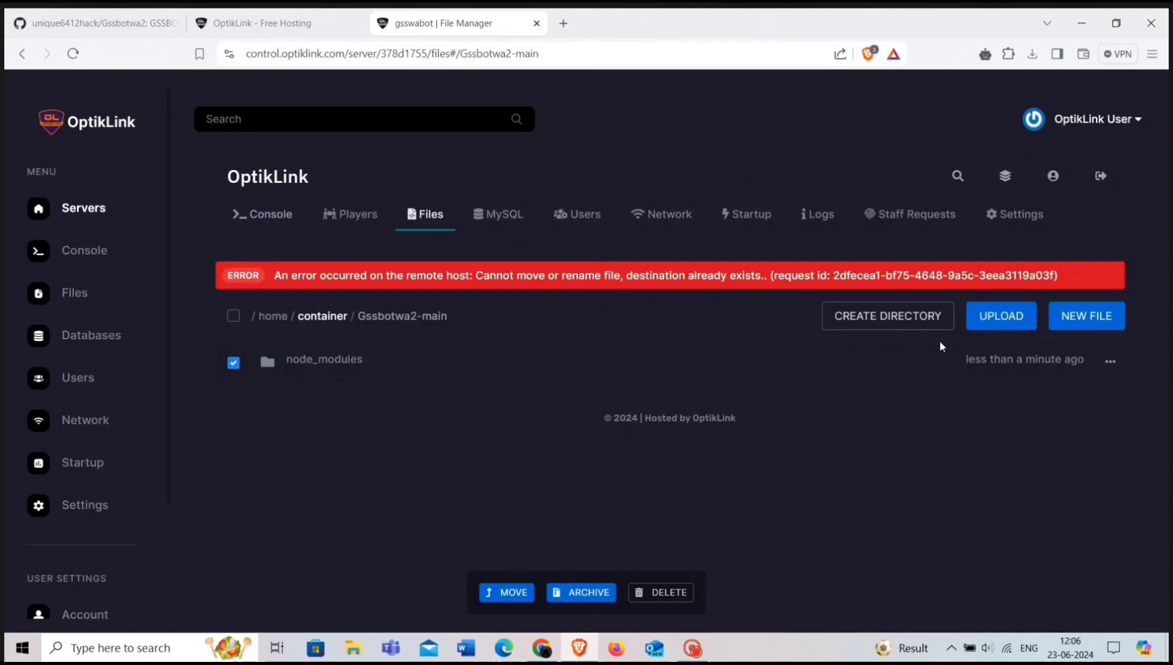
Return to the container folder and review the bot files now sitting there
click(429, 215)
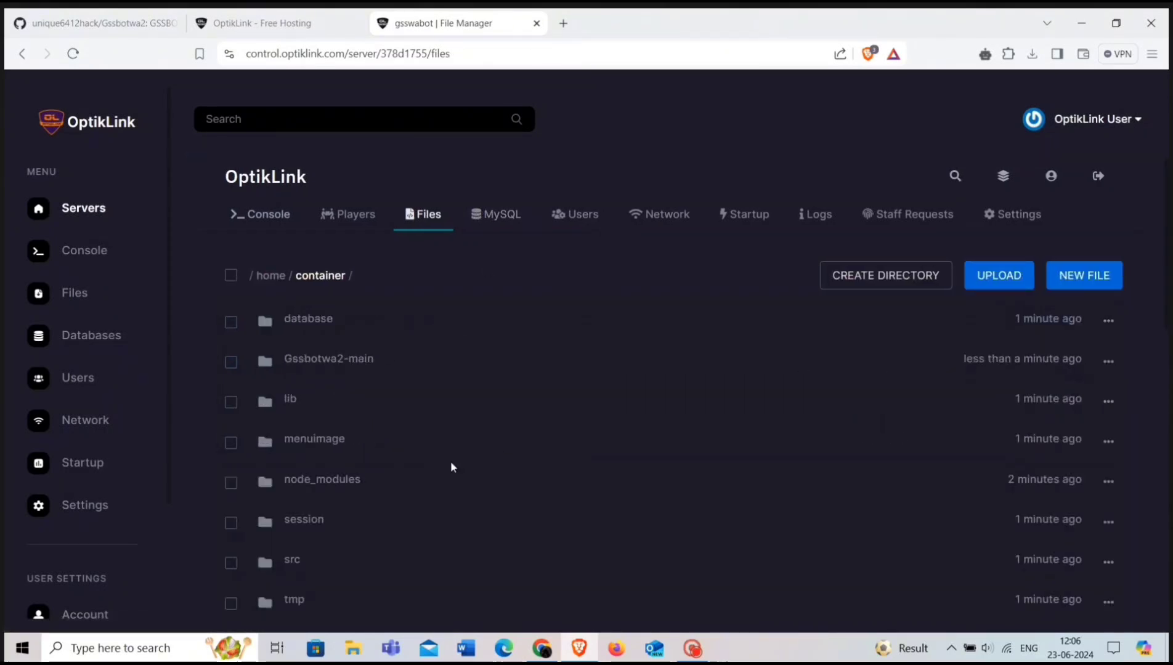
mouse_move(334, 516)
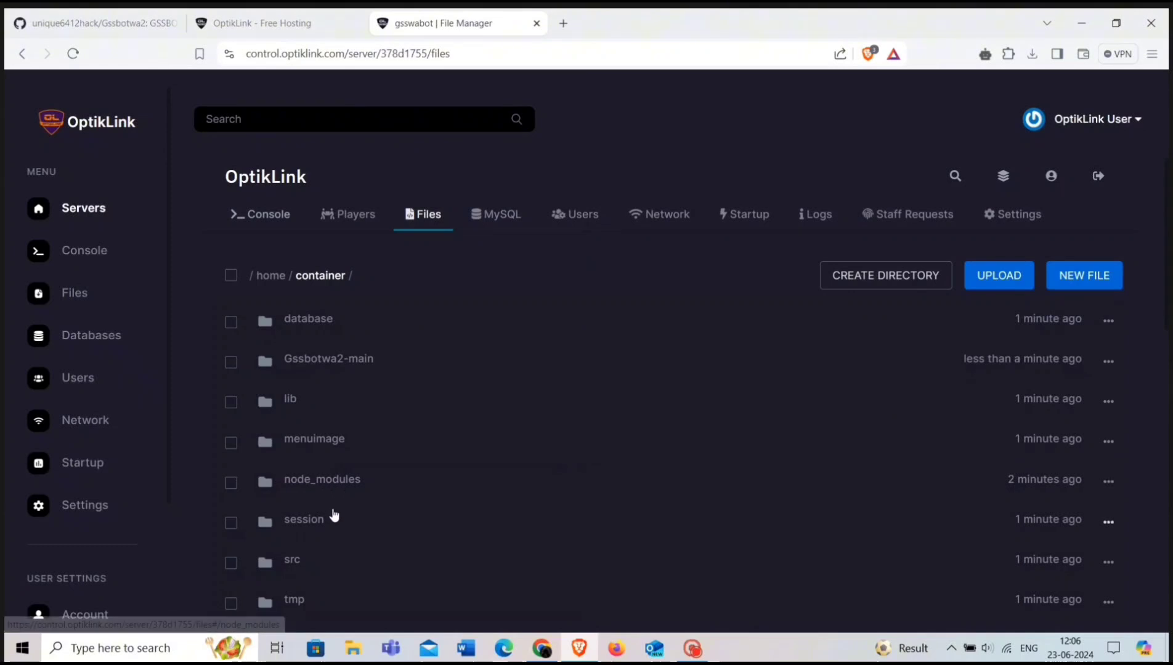
scroll(down, 3)
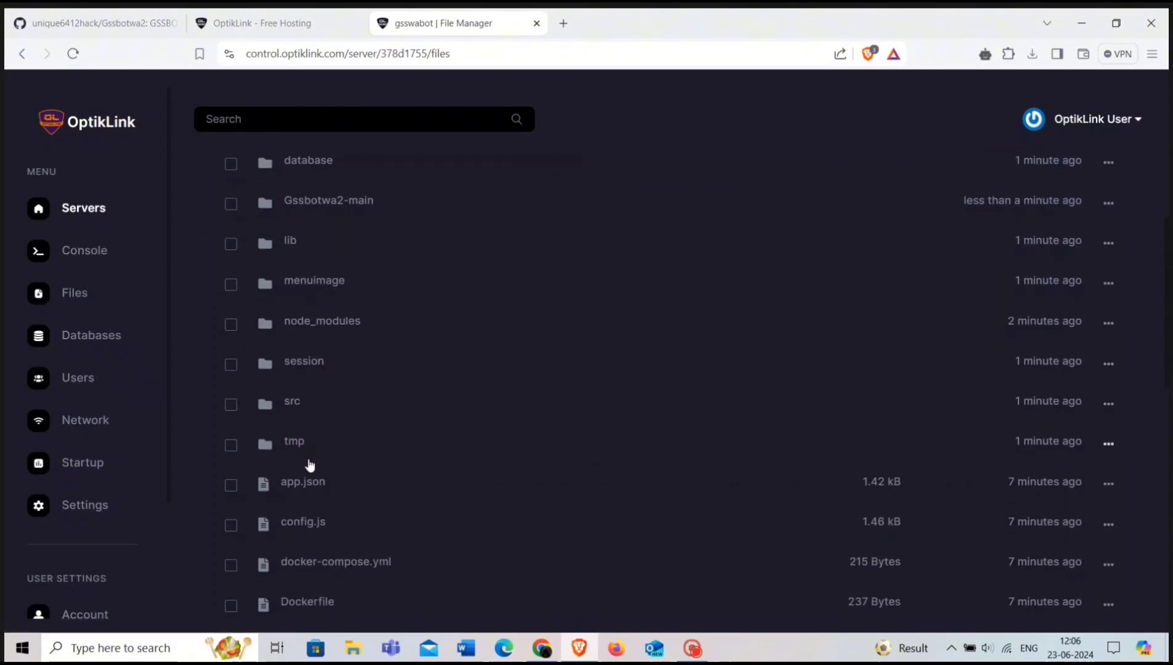
scroll(down, 3)
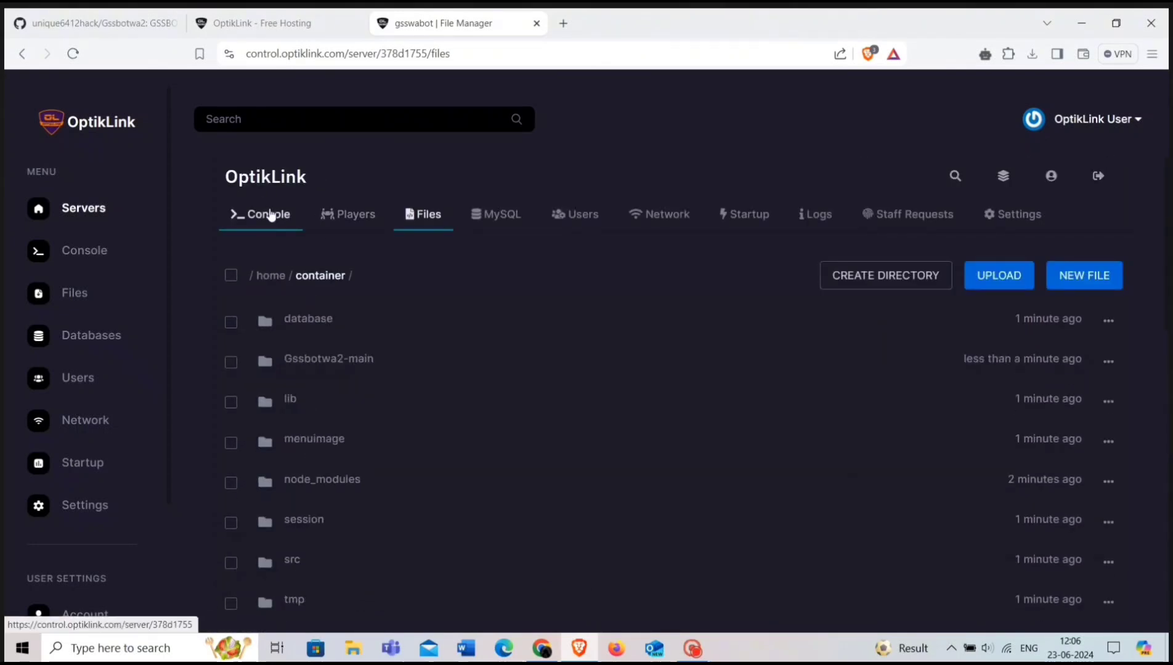
Start the gsswabot server from its console and let the npm packages install
click(267, 215)
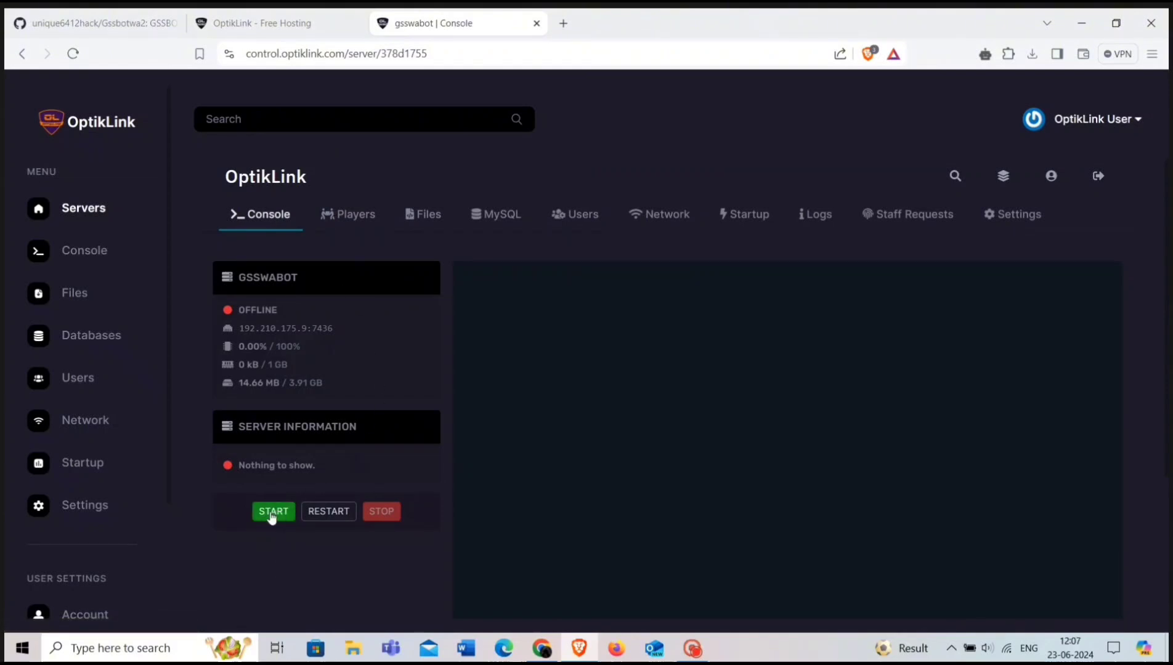
click(274, 511)
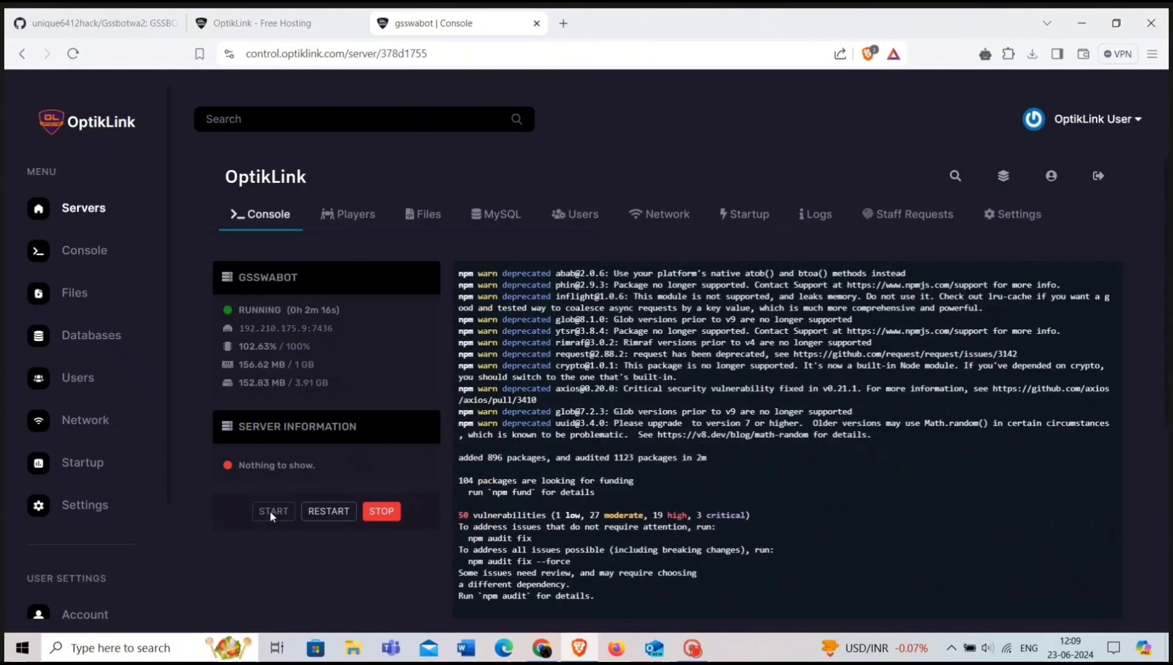
scroll(down, 3)
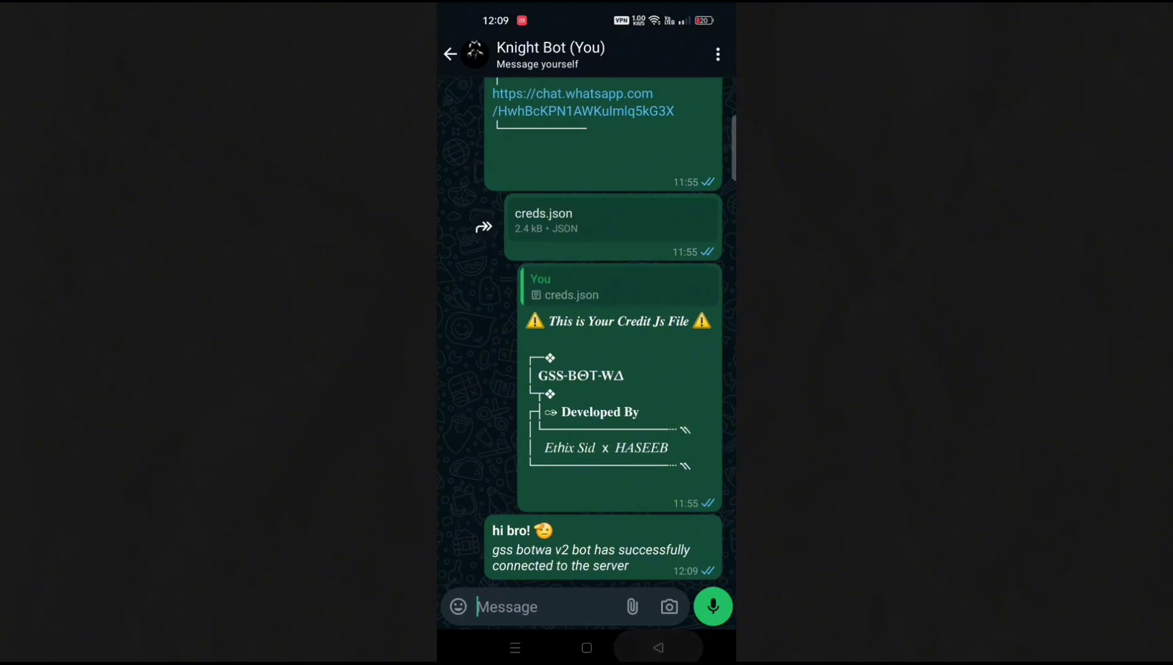
Send .menu in the Bots testing Group and get the bot's List Menu reply
click(451, 53)
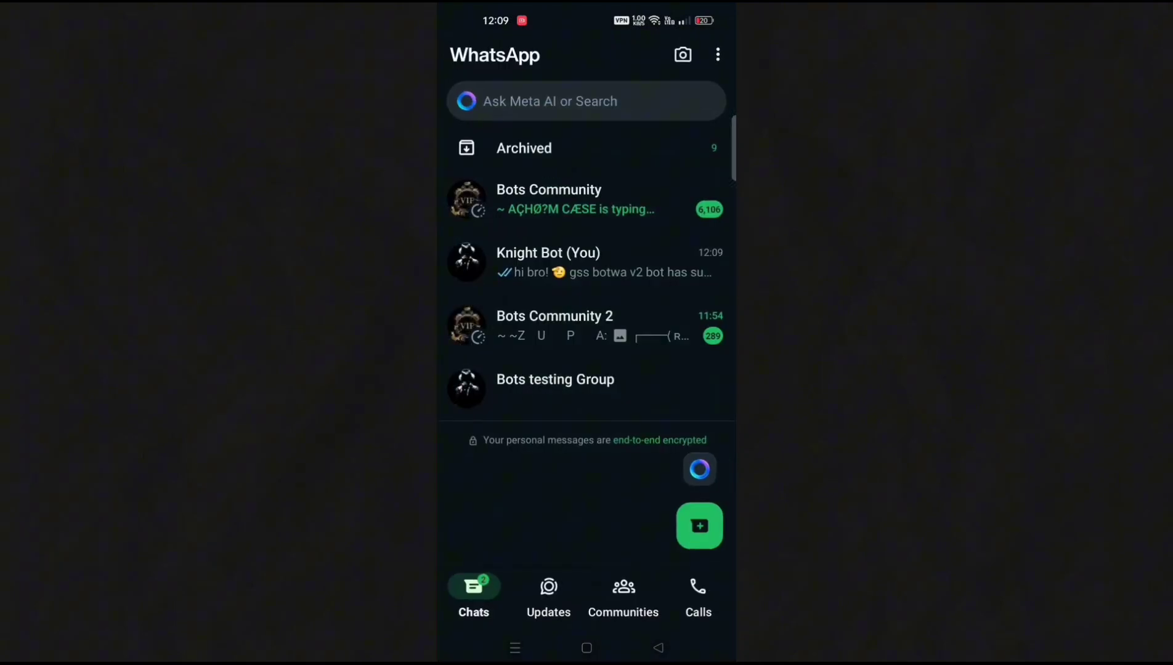
click(555, 380)
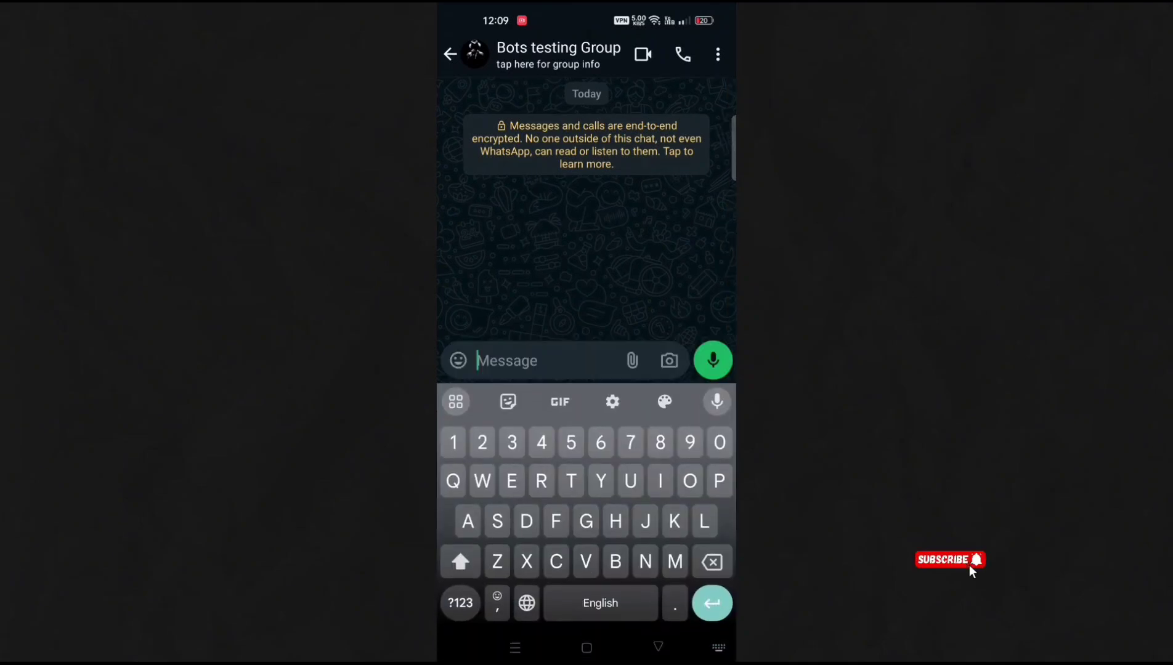
text(.menu)
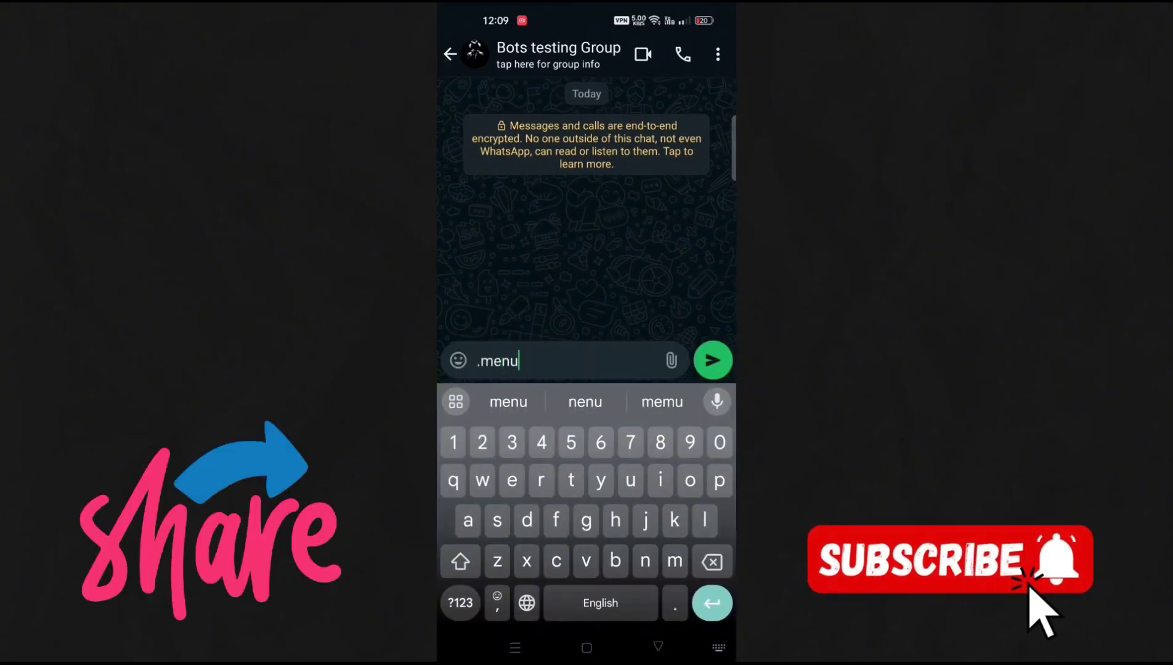
click(713, 361)
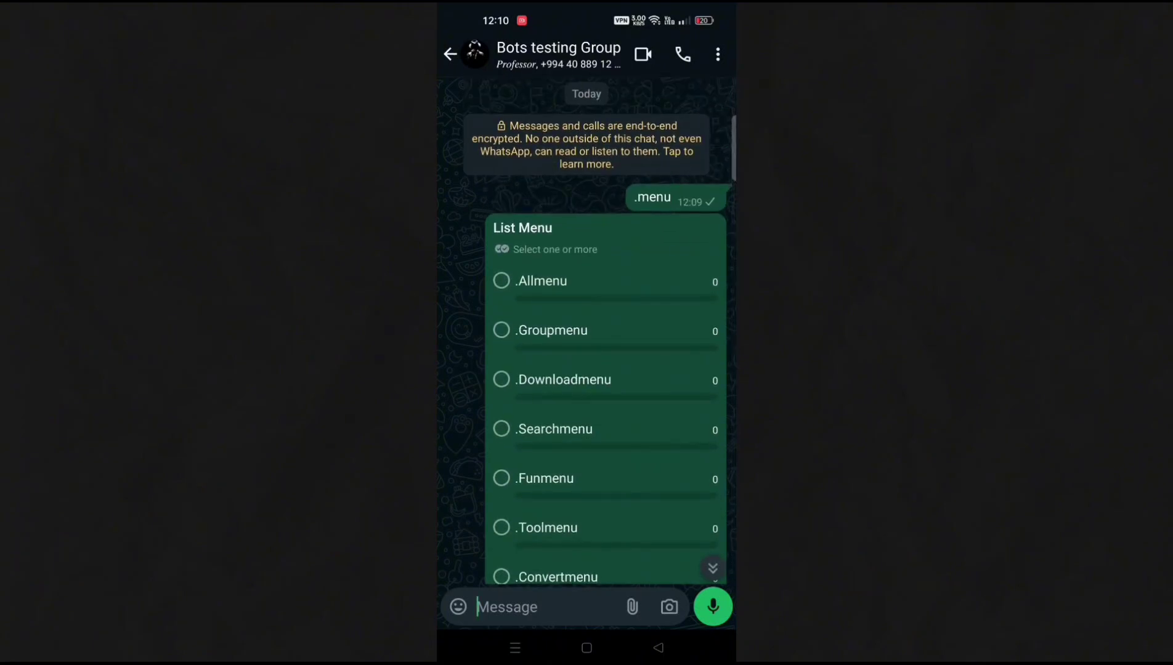
Scroll through the bot's full menu: Admin, Tool, AI, Search, Downloader and Owner commands
scroll(down, 3)
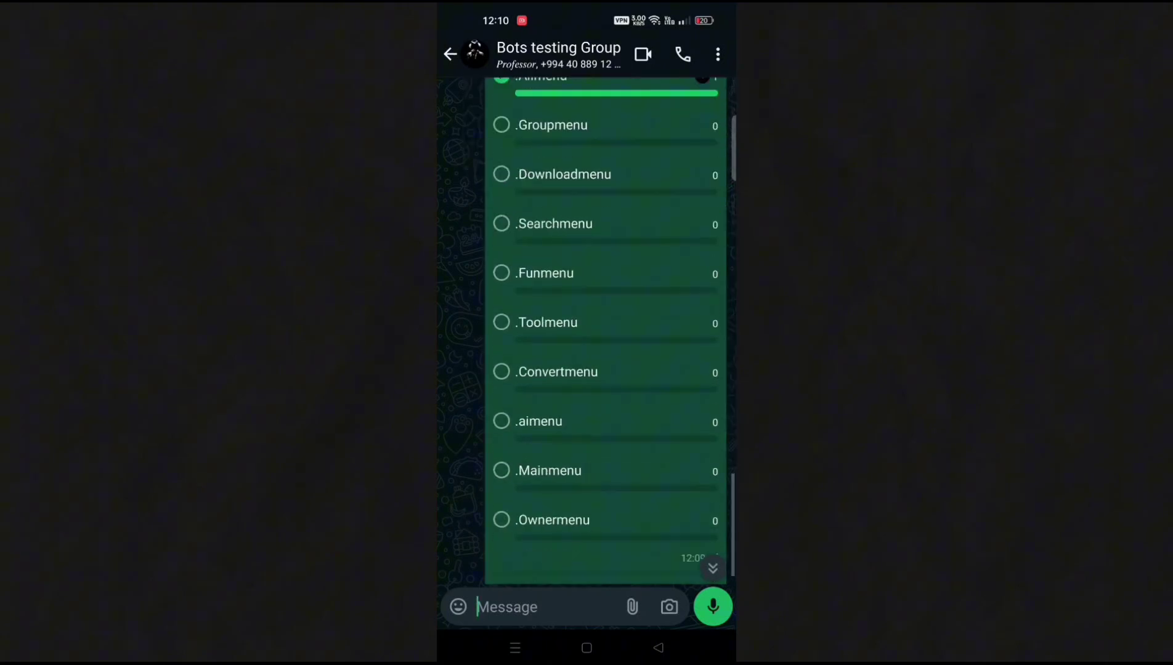
scroll(down, 3)
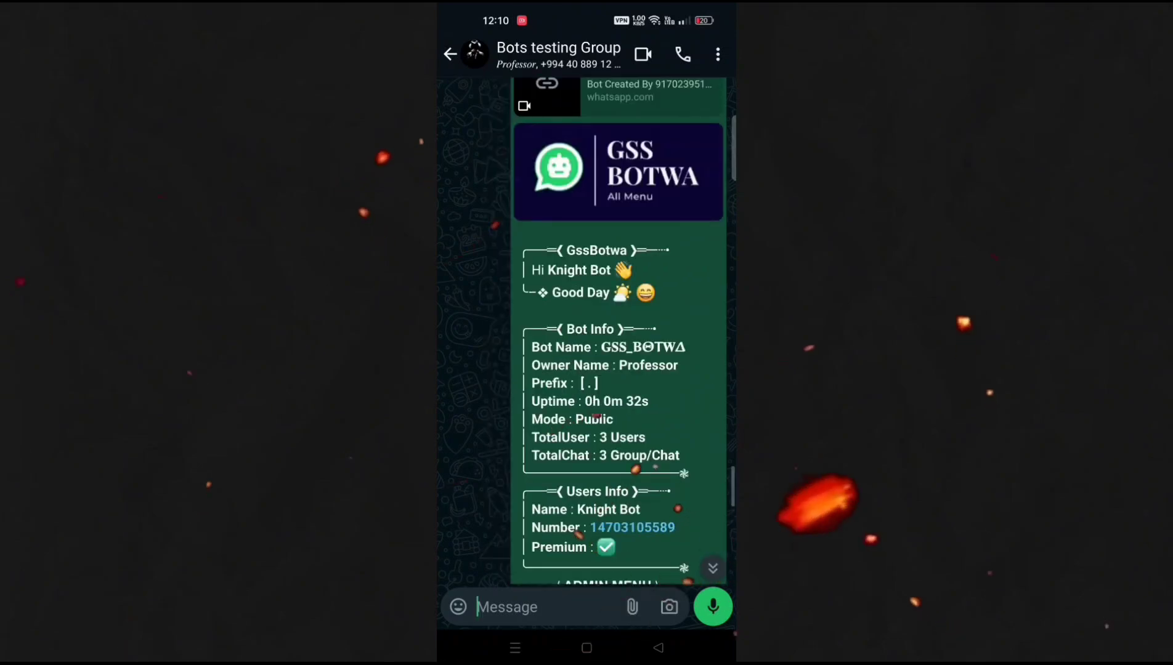
scroll(down, 3)
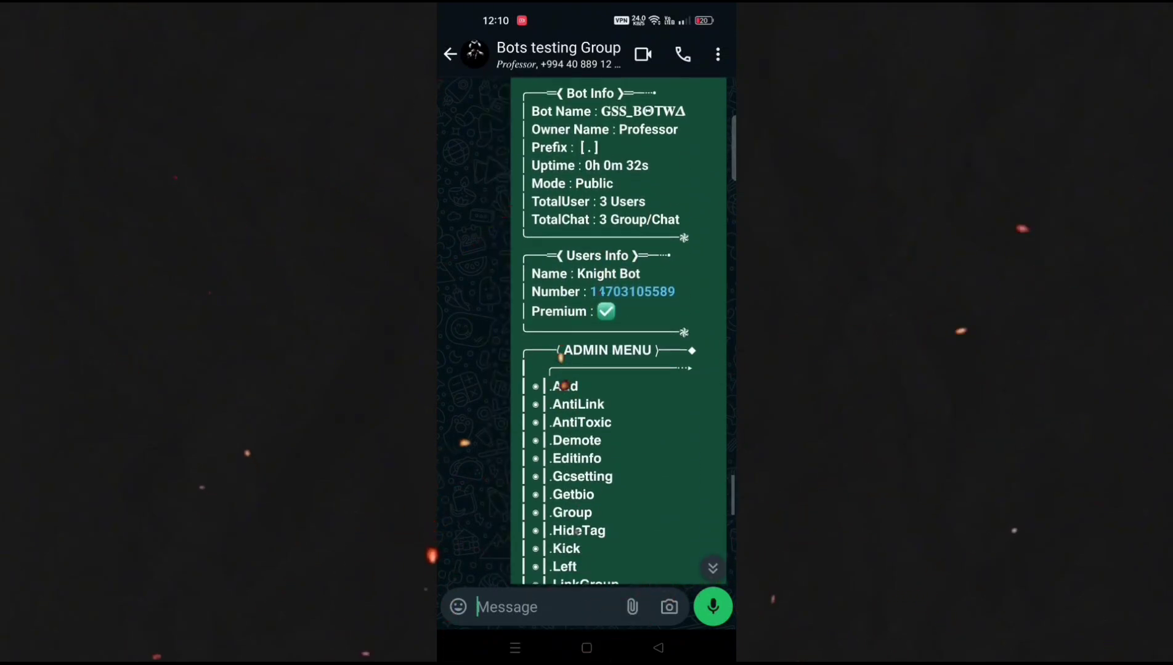
scroll(down, 3)
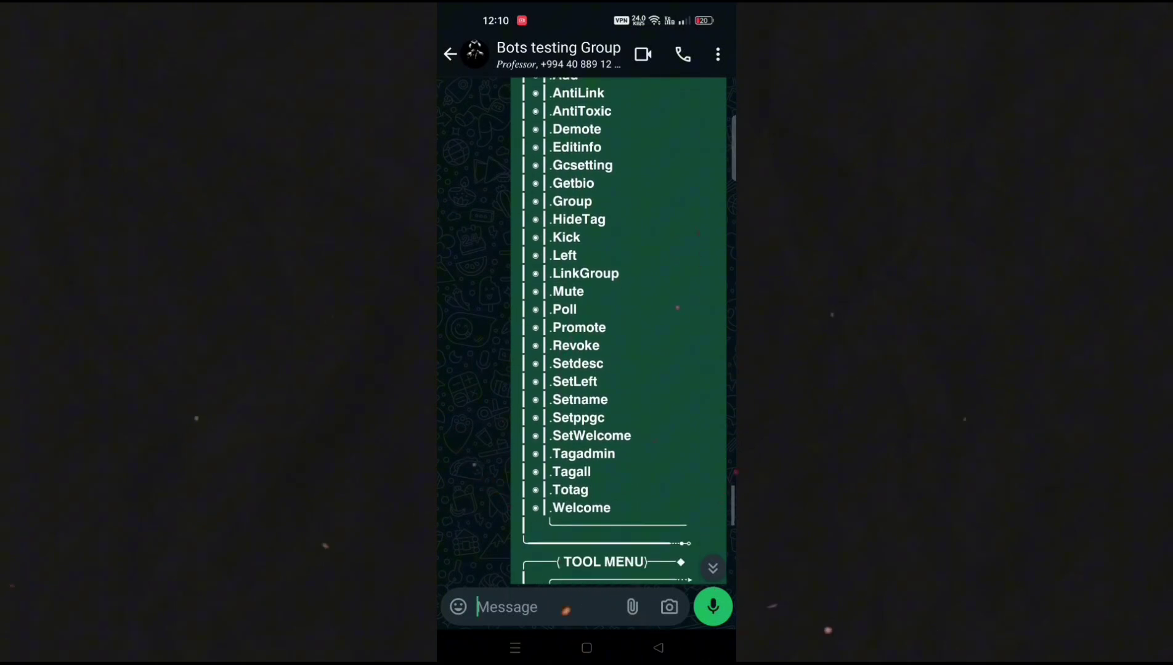
scroll(down, 3)
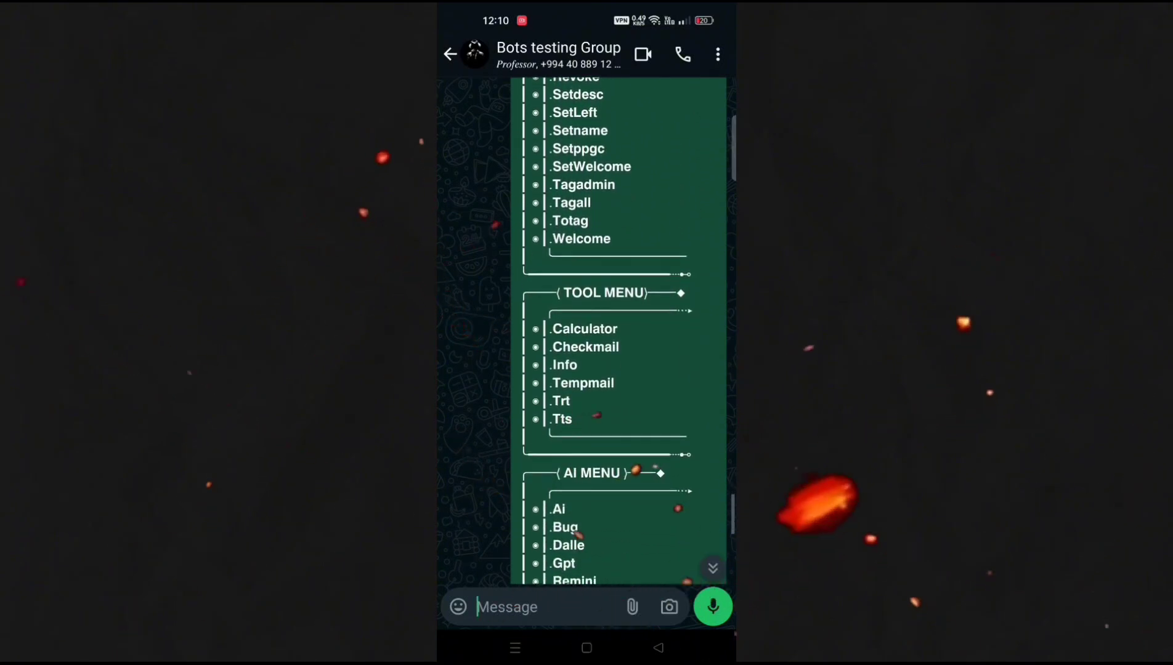
scroll(down, 3)
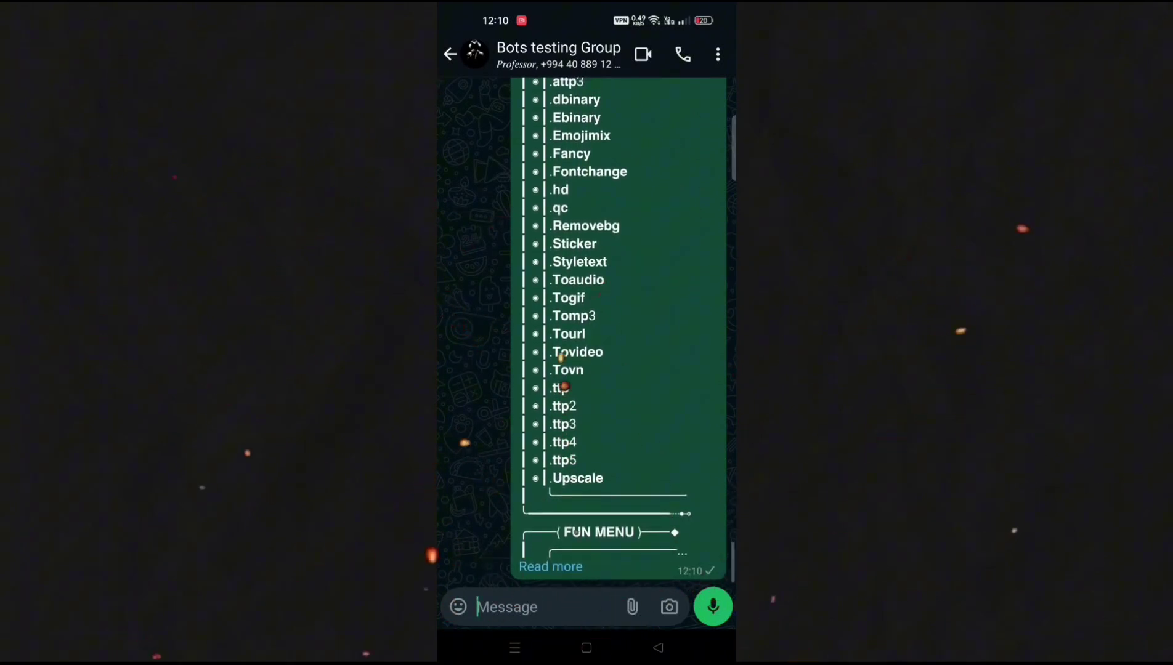
scroll(down, 3)
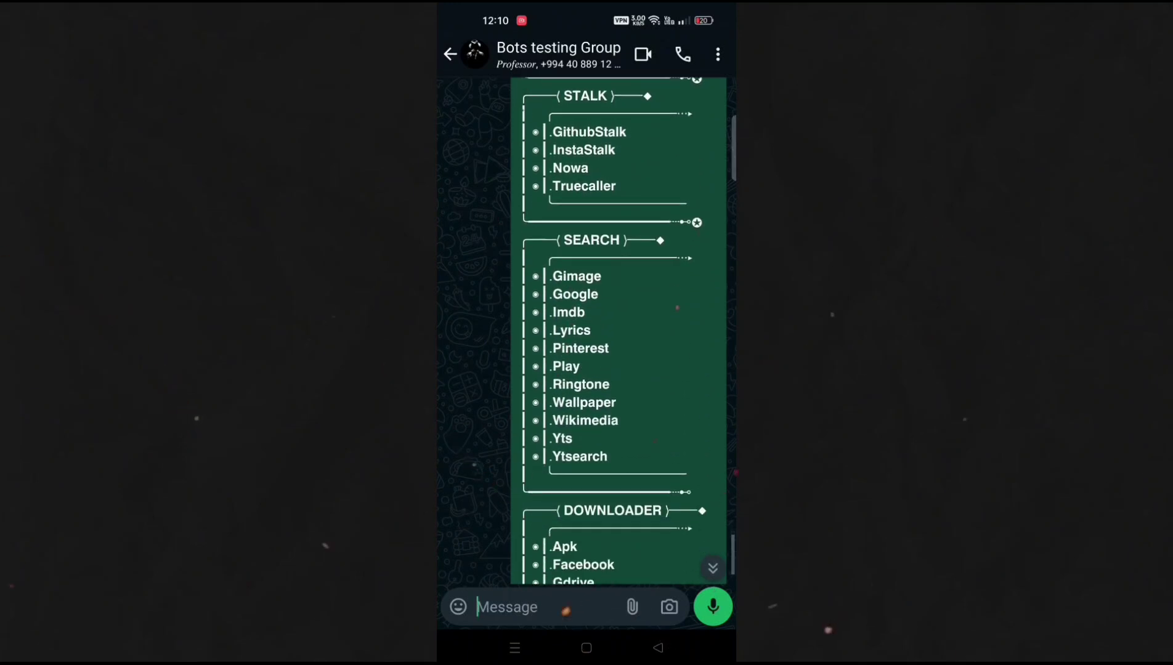
scroll(down, 3)
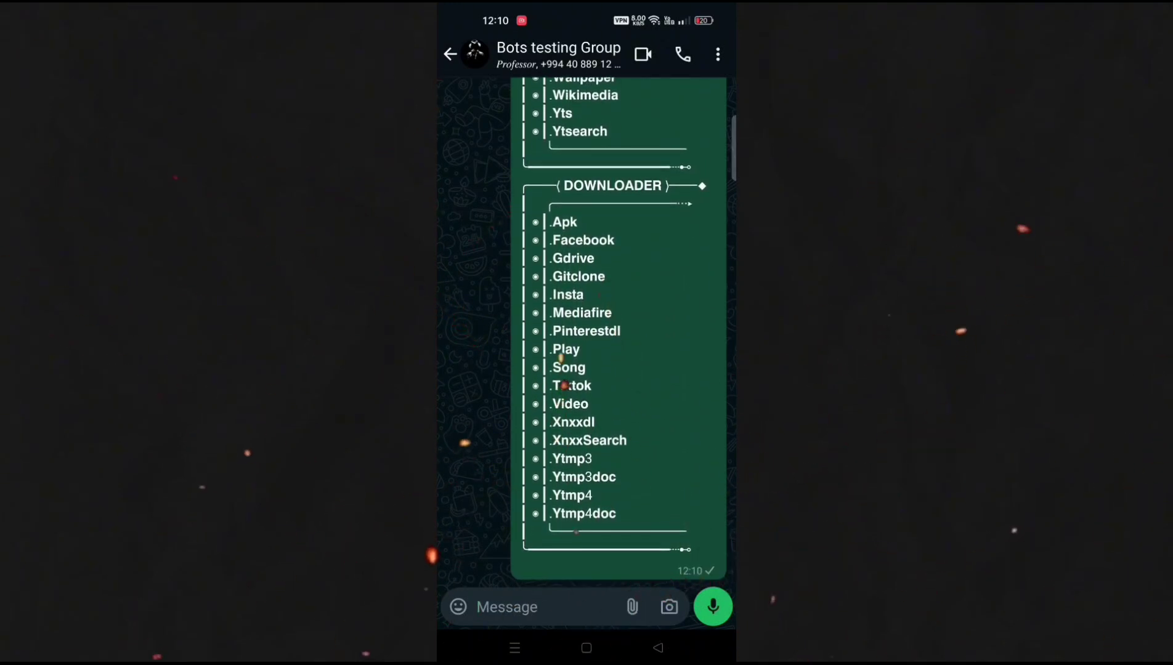
scroll(down, 3)
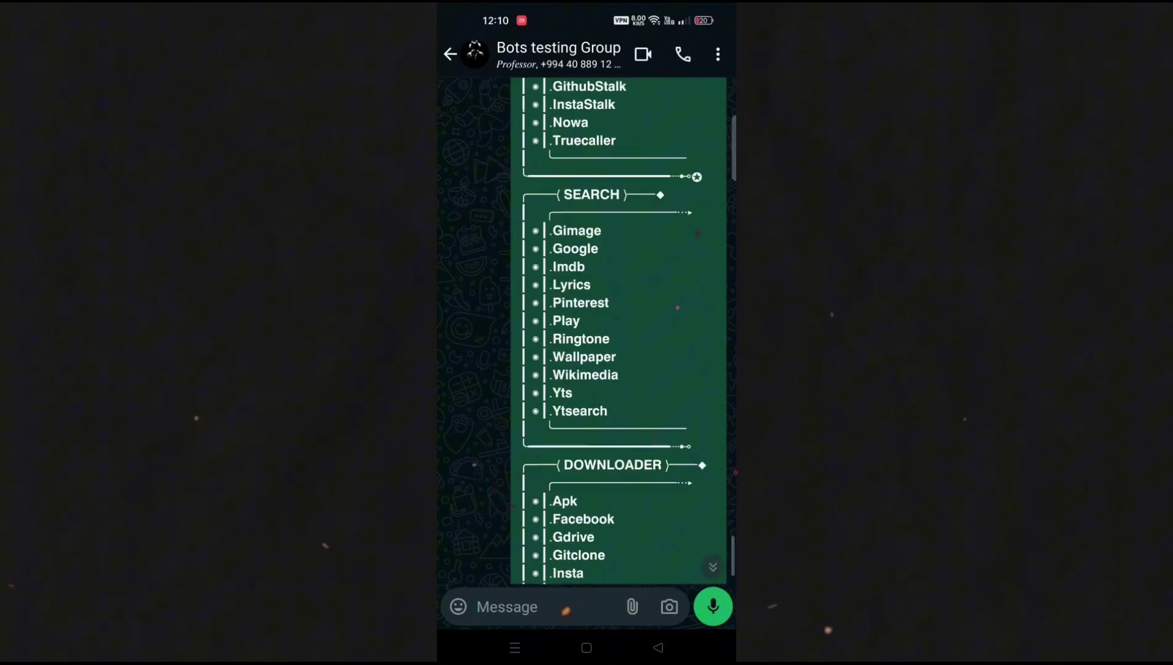
scroll(down, 3)
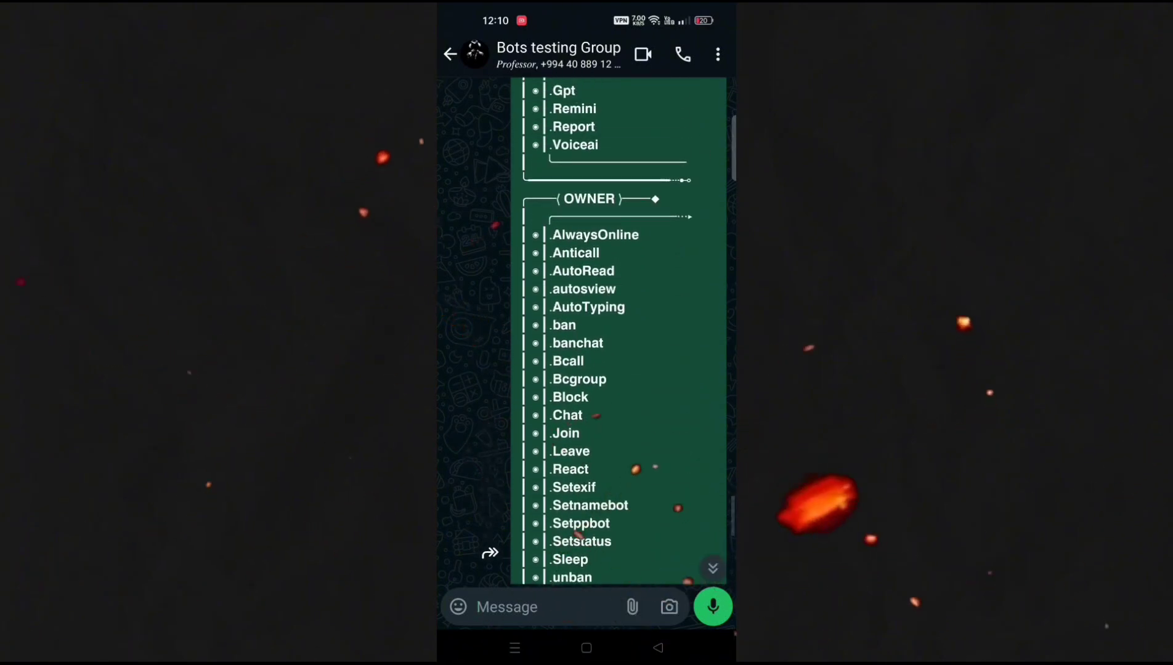